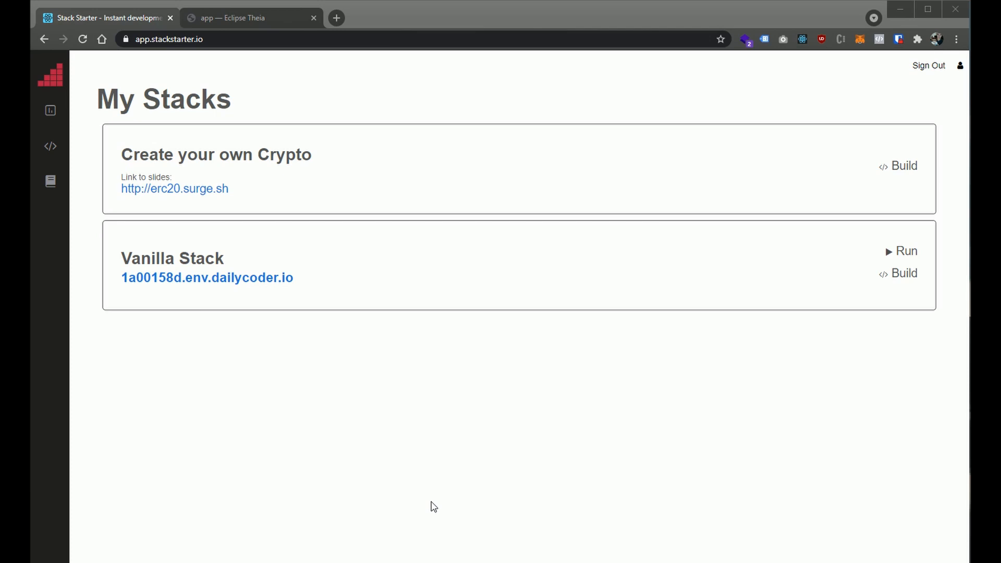
mouse_move(877, 319)
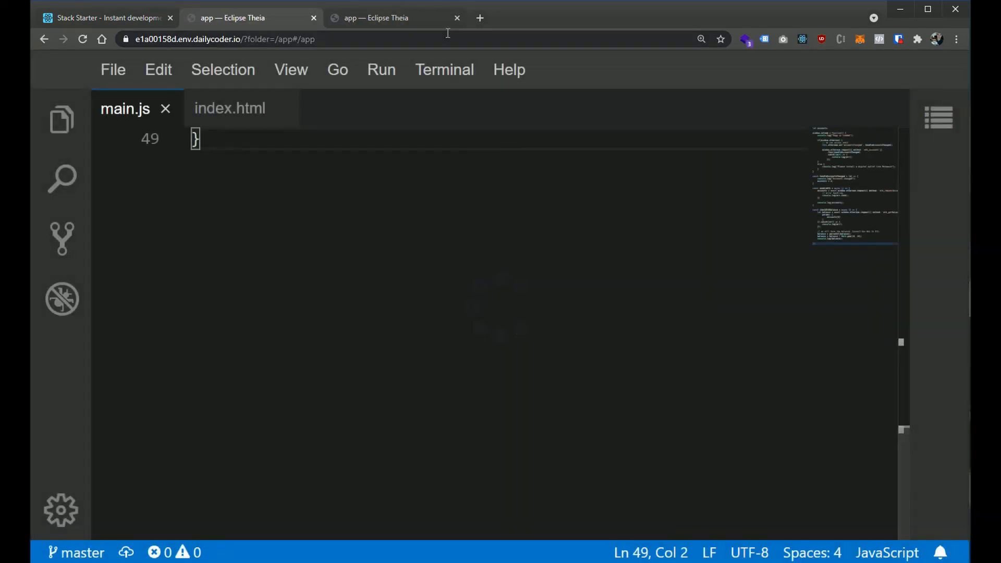
click(457, 18)
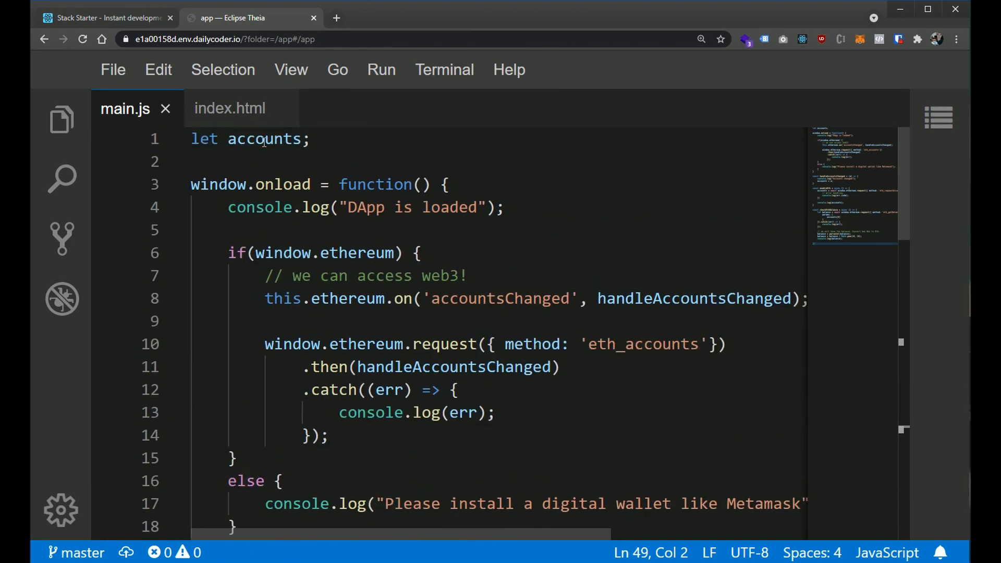
mouse_move(325, 173)
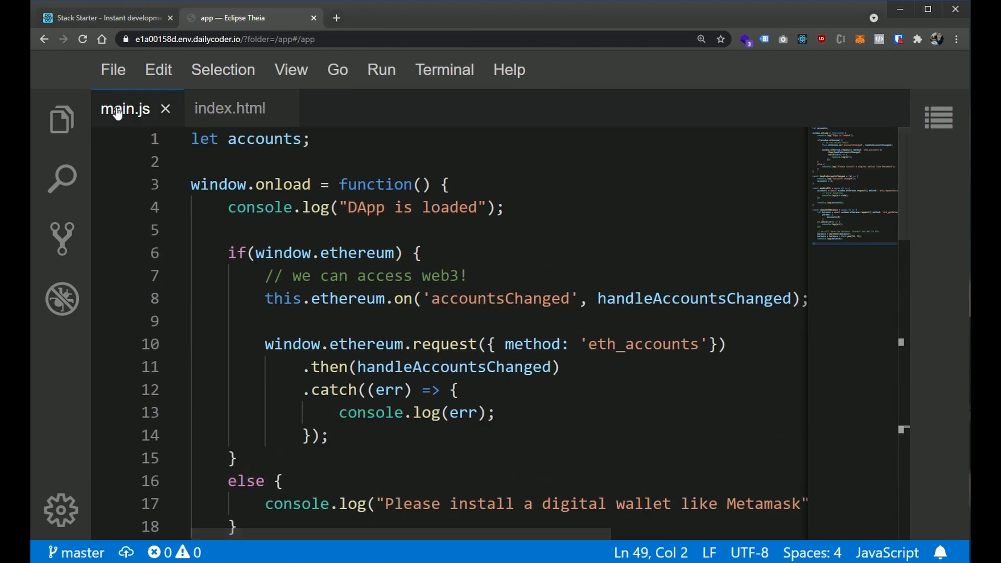
click(229, 108)
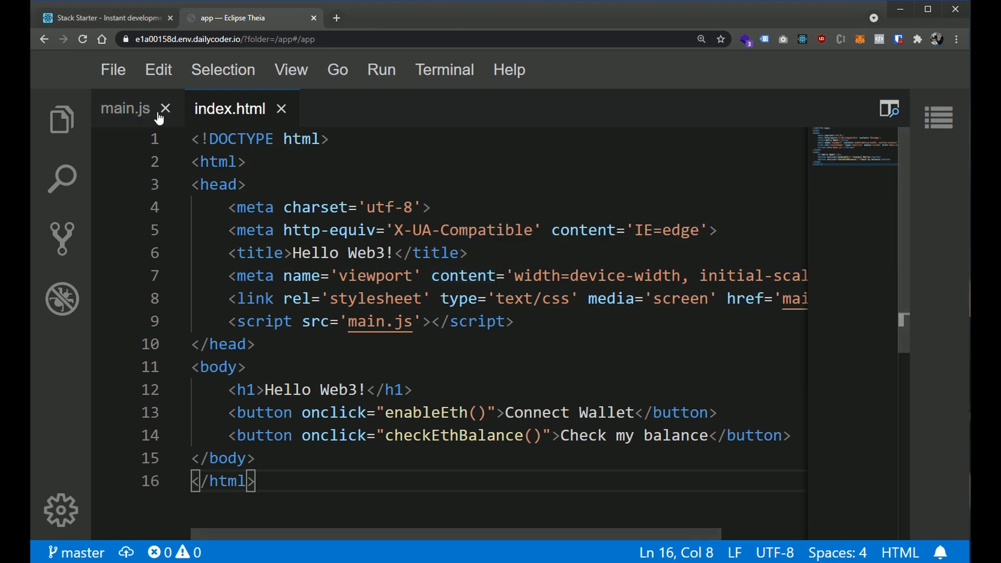
click(125, 108)
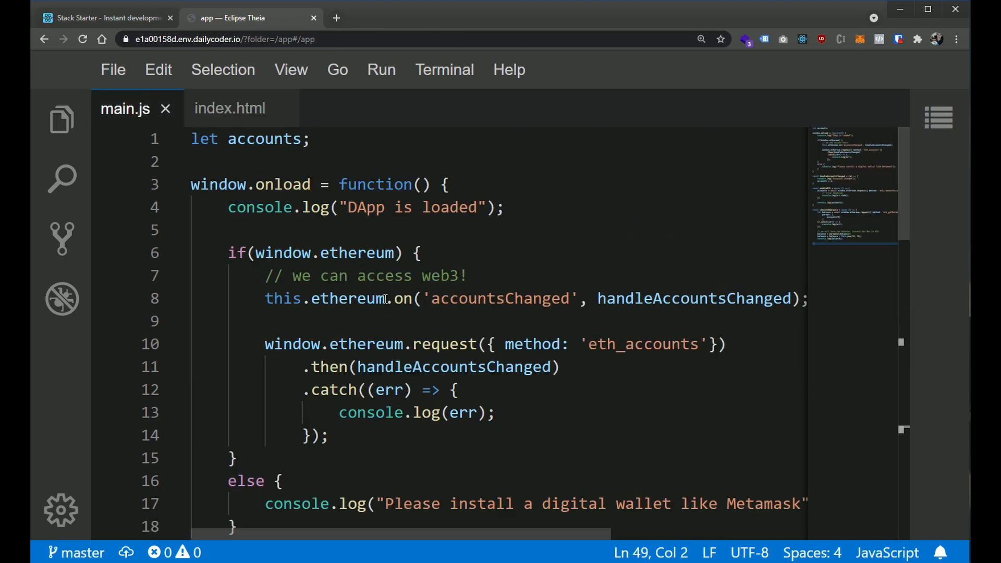
double_click(347, 298)
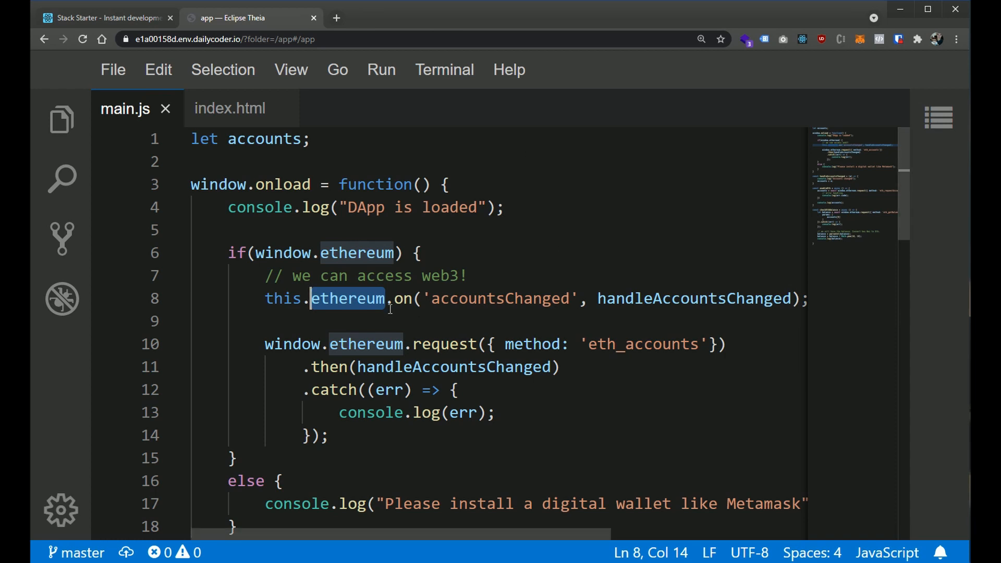
scroll(down, 3)
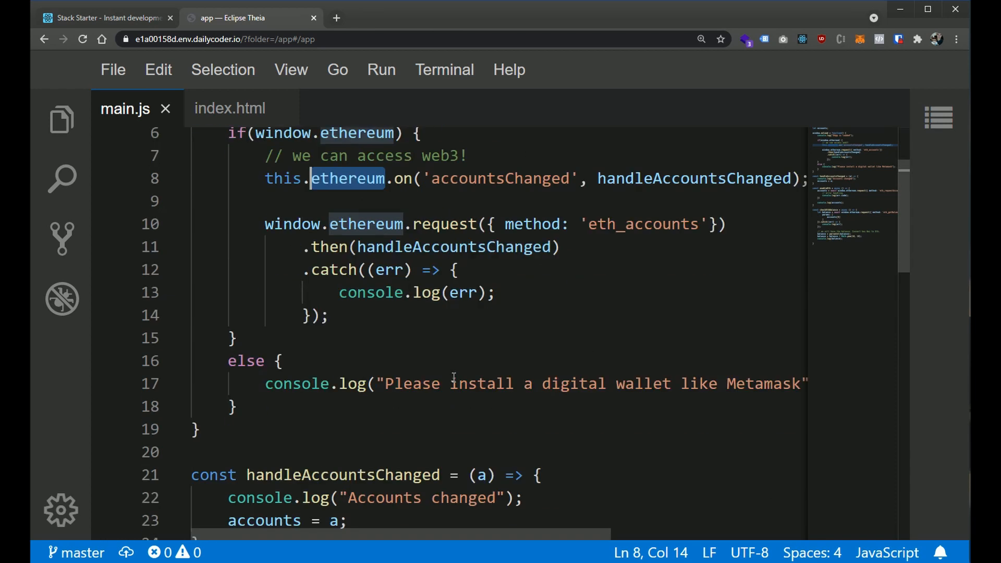
scroll(down, 3)
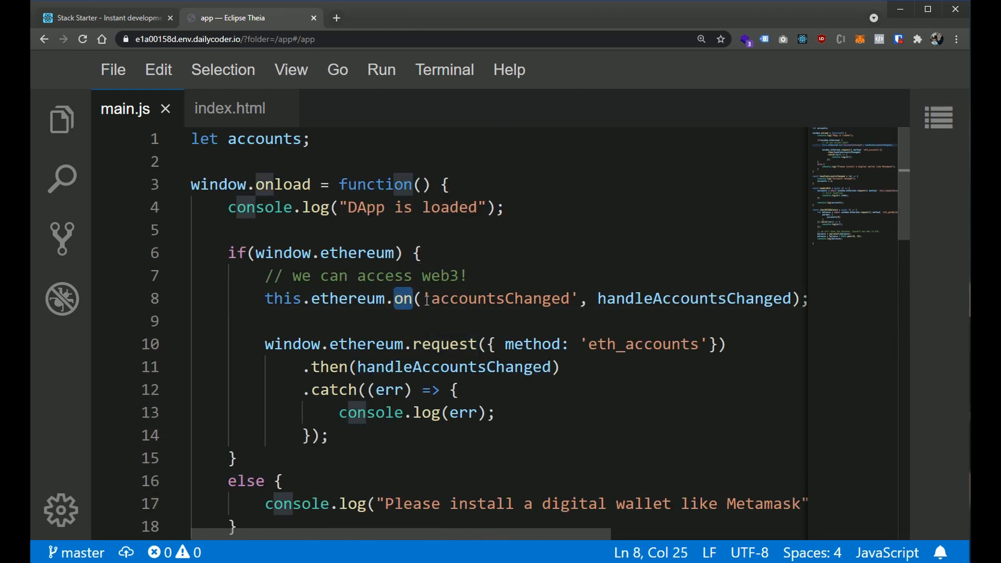
mouse_move(453, 366)
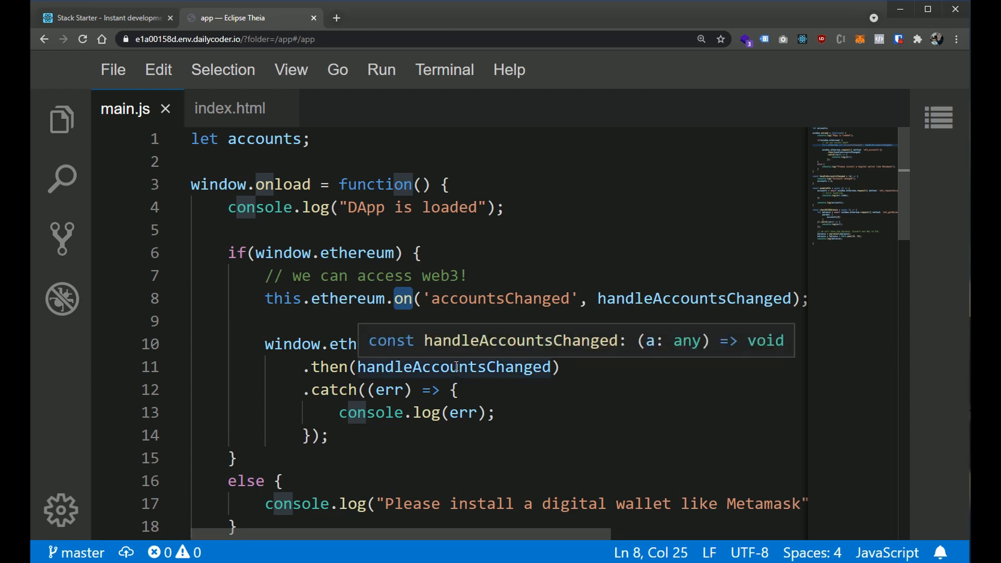
mouse_move(504, 398)
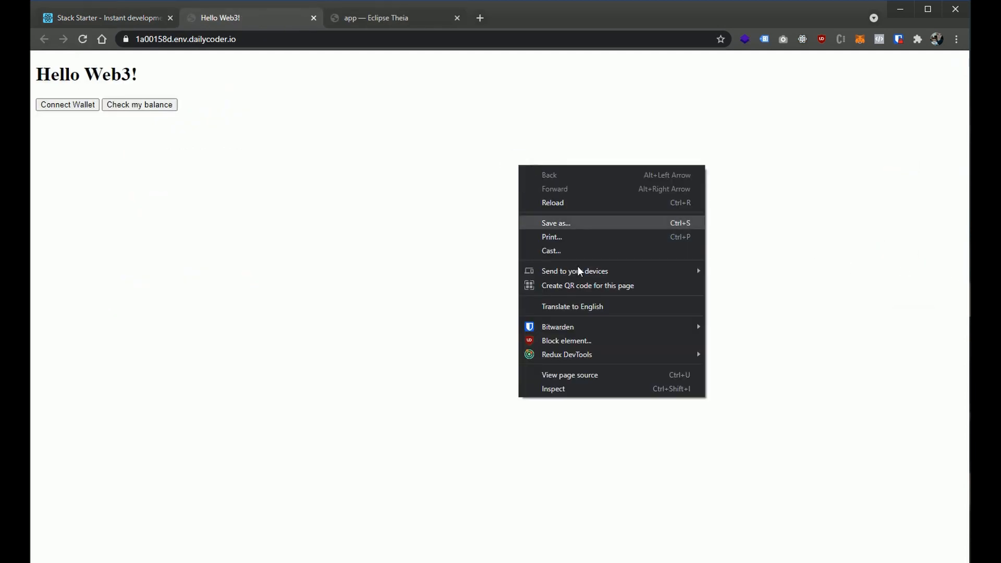
mouse_move(597, 282)
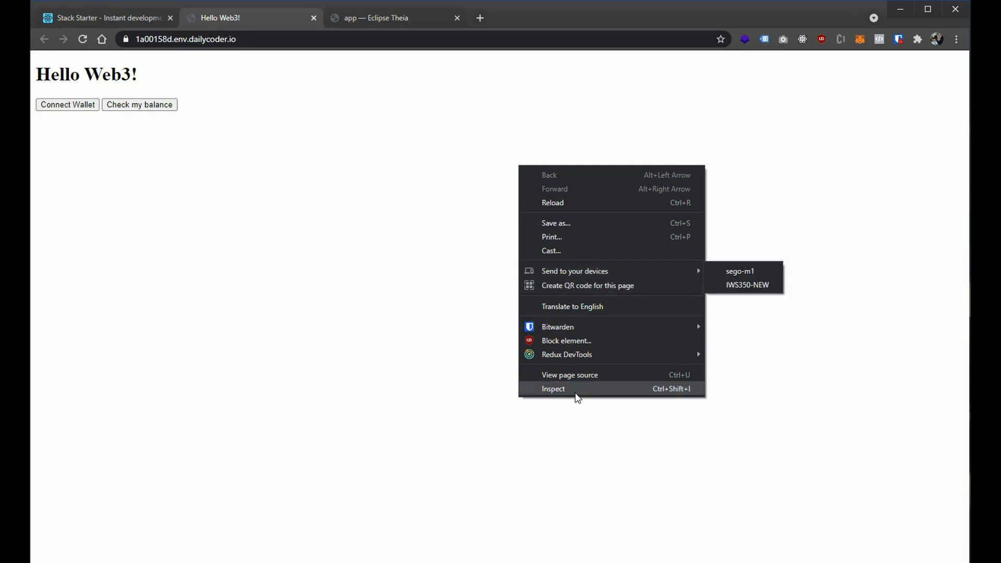
Open the dapp page's DevTools Console and start evaluating accounts (mistyped as 'accounm')
click(552, 389)
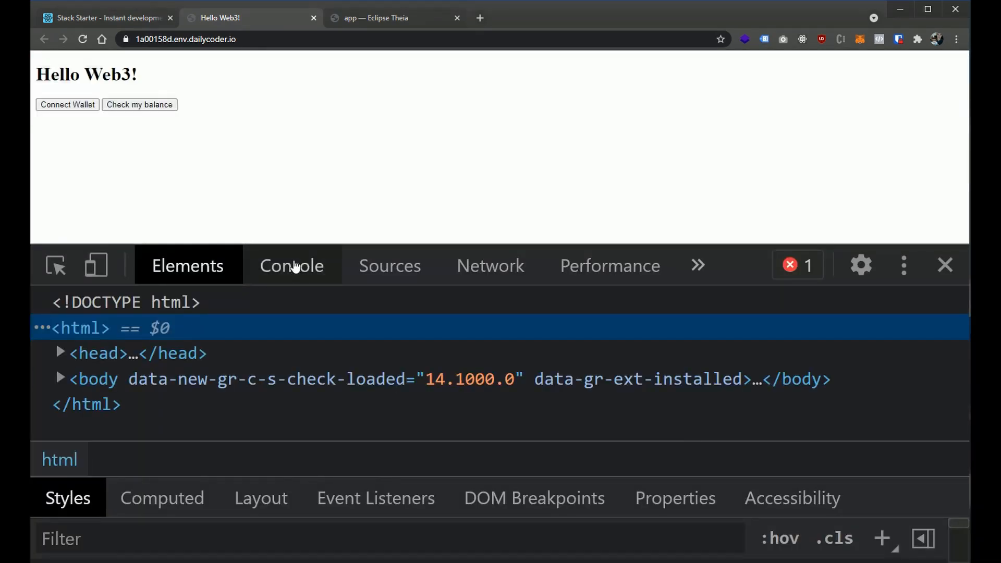
click(291, 265)
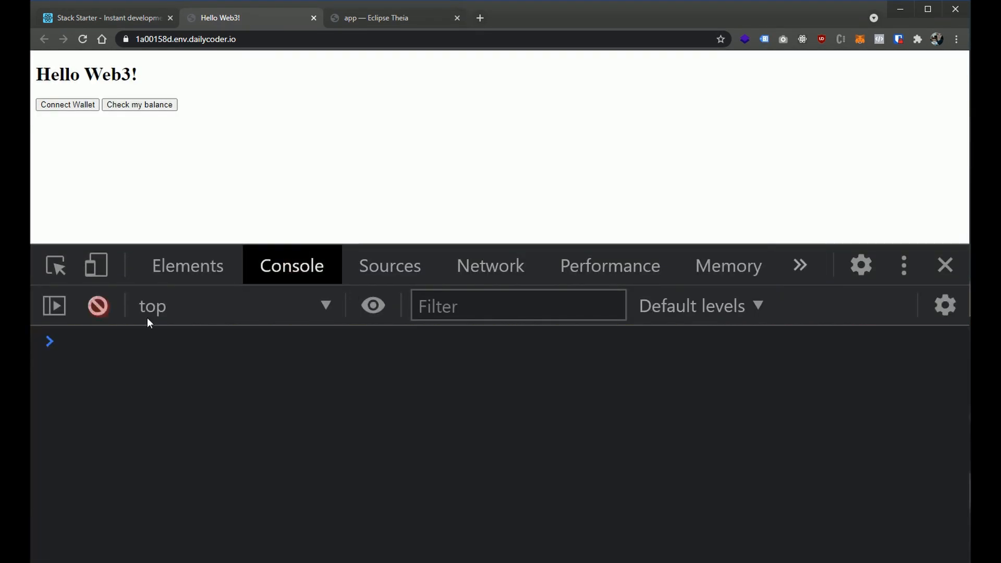
click(517, 306)
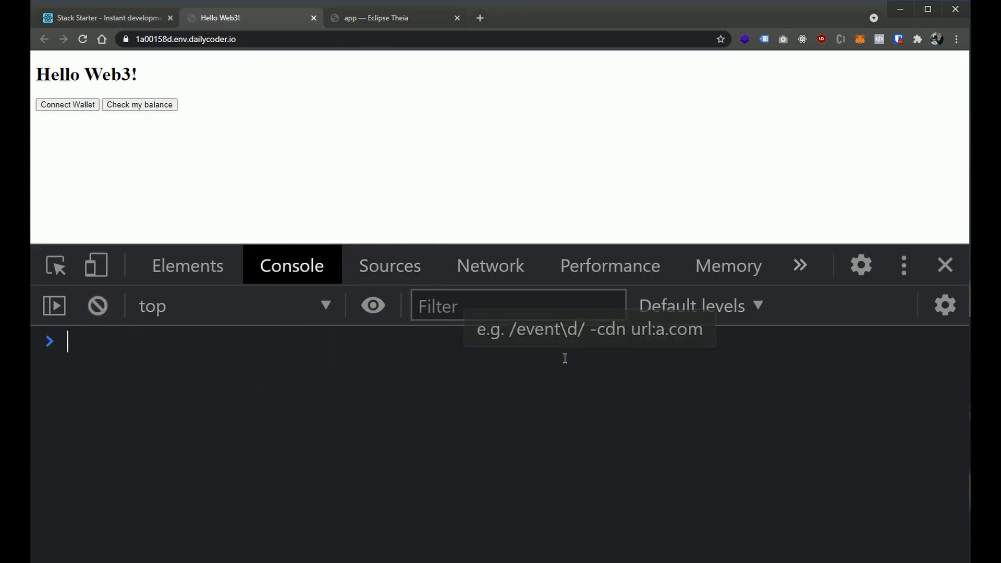
text(accounm)
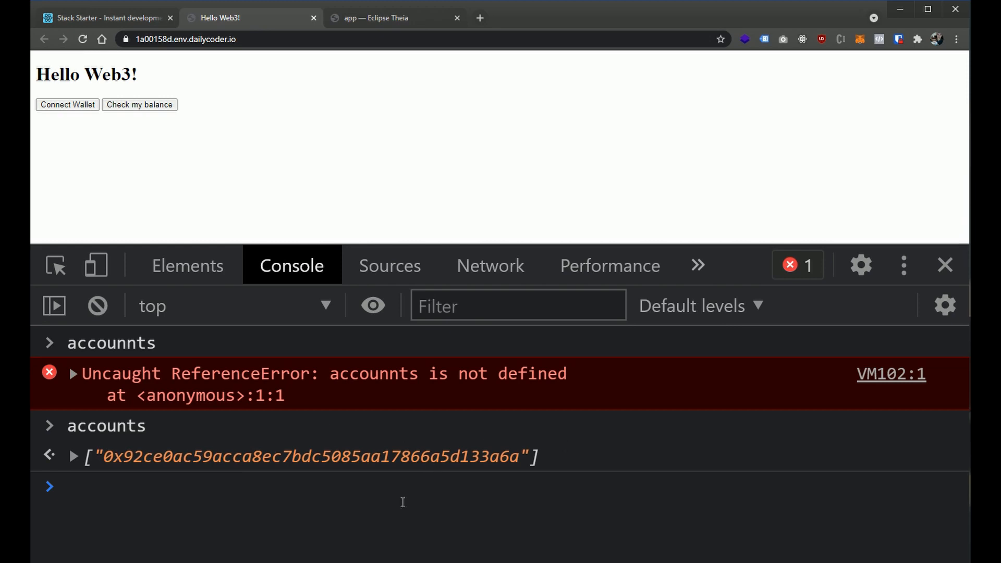
Switch MetaMask to Test Account 1 and re-evaluate accounts in the console
click(859, 39)
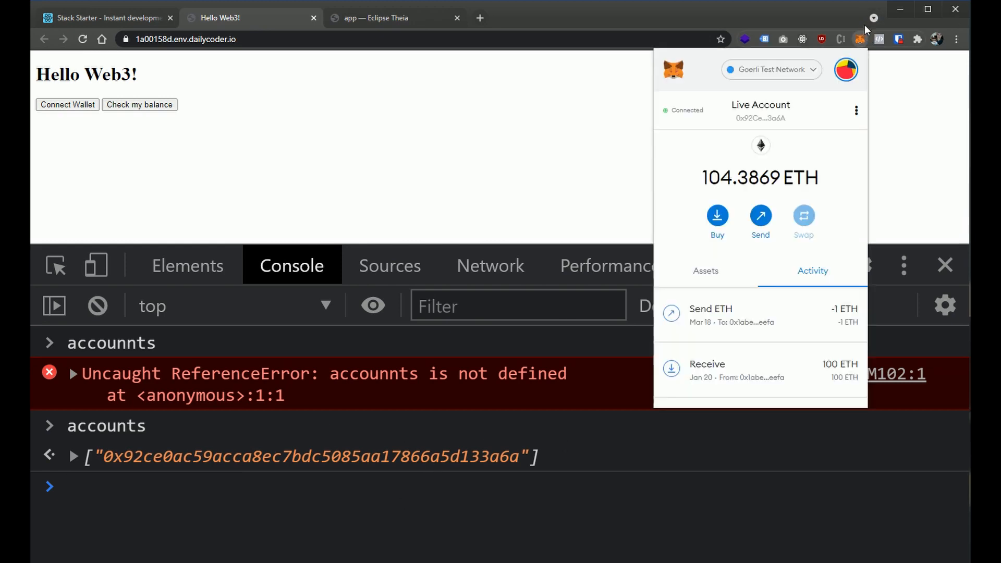
mouse_move(760, 113)
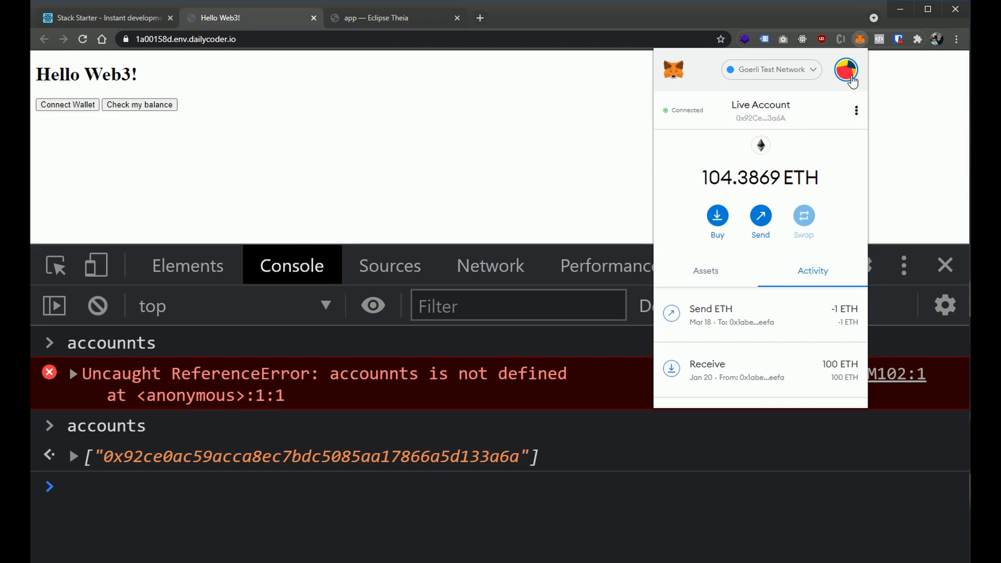
click(845, 69)
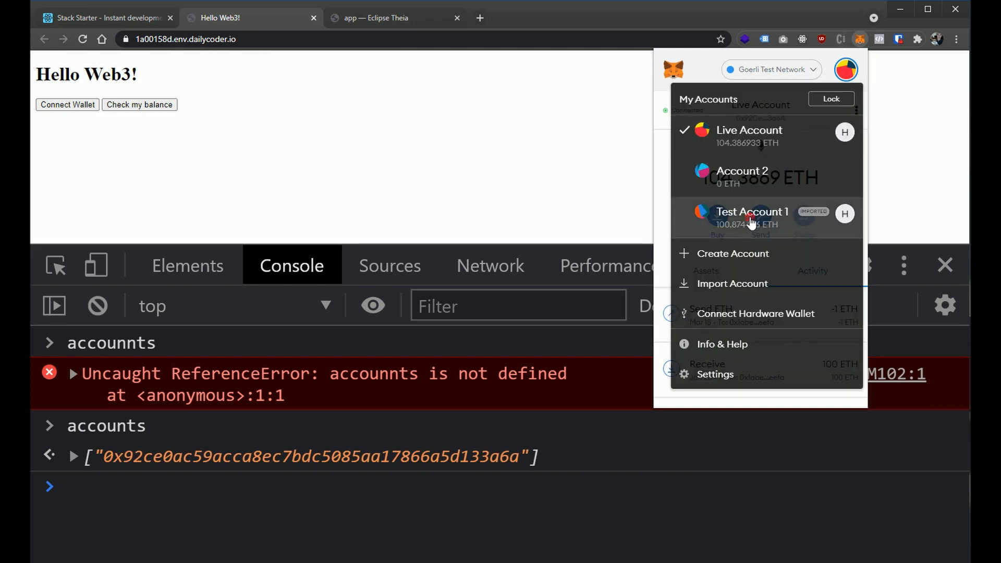
click(751, 211)
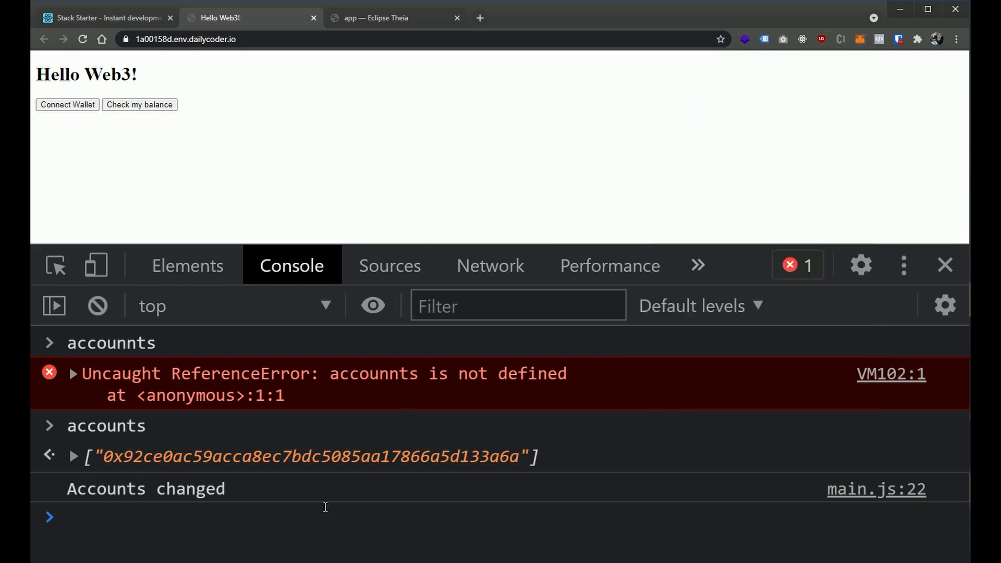
text(acco)
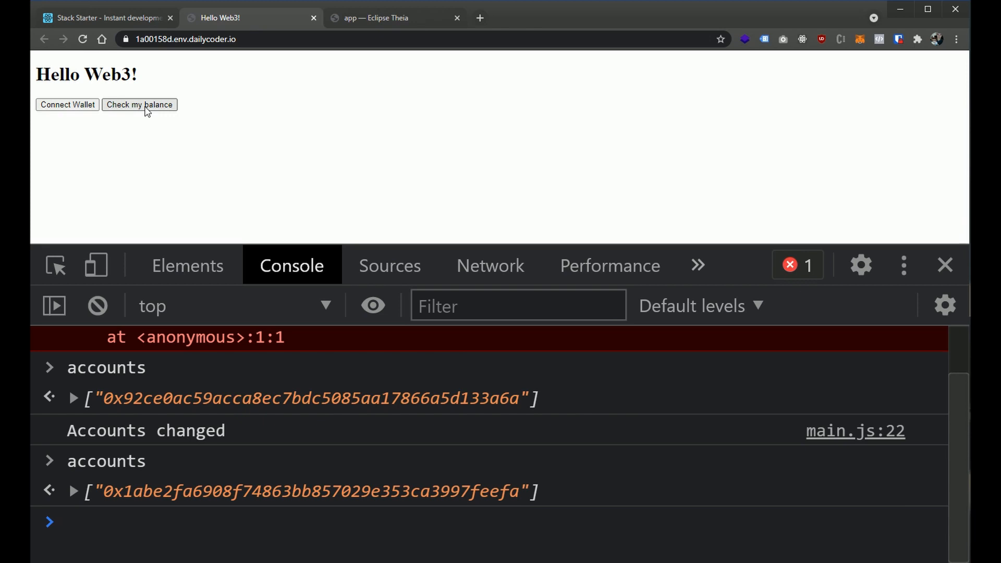
Log balances for Test Account 1 (100.87 ETH) and Live Account (104.39 ETH)
click(139, 105)
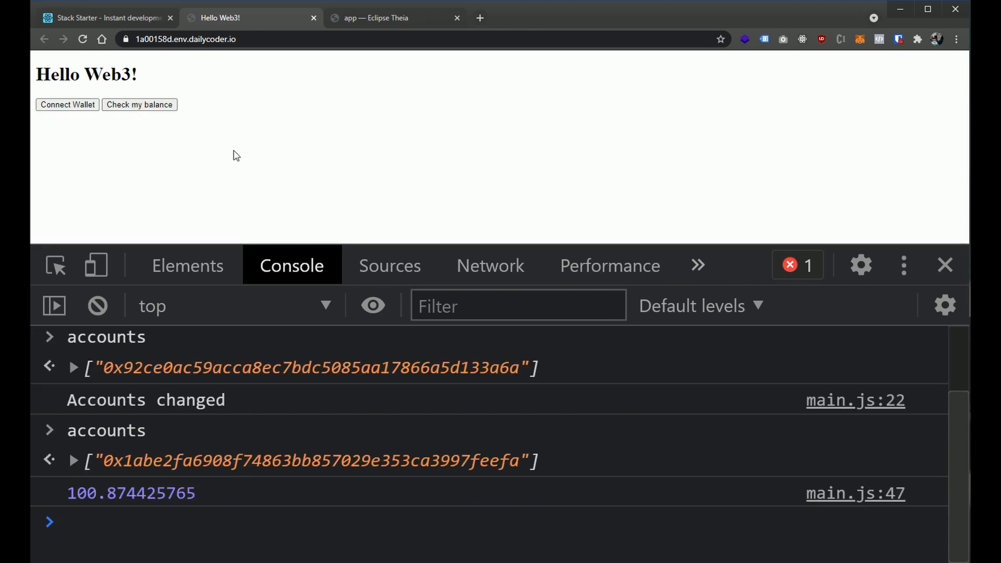
mouse_move(859, 20)
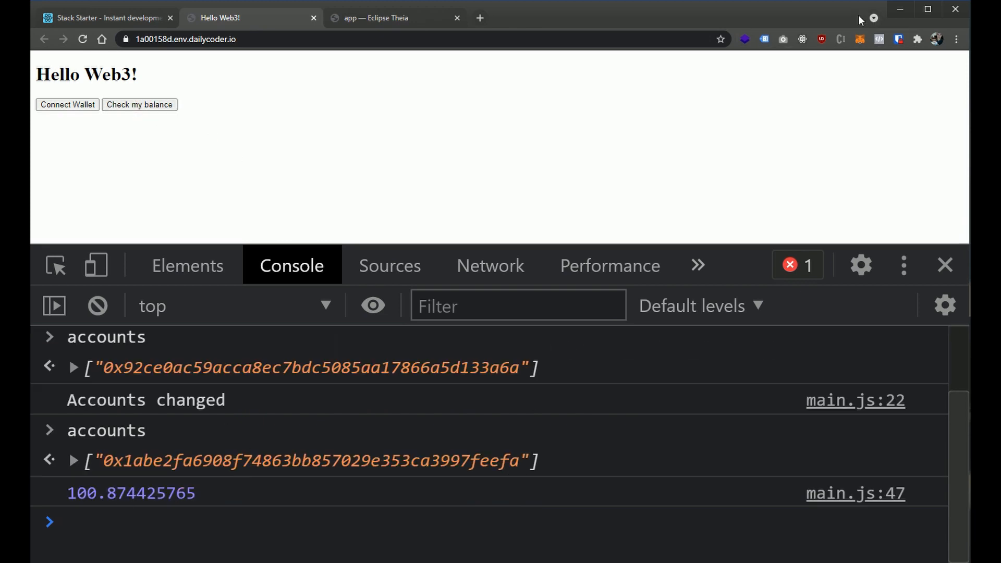
click(849, 69)
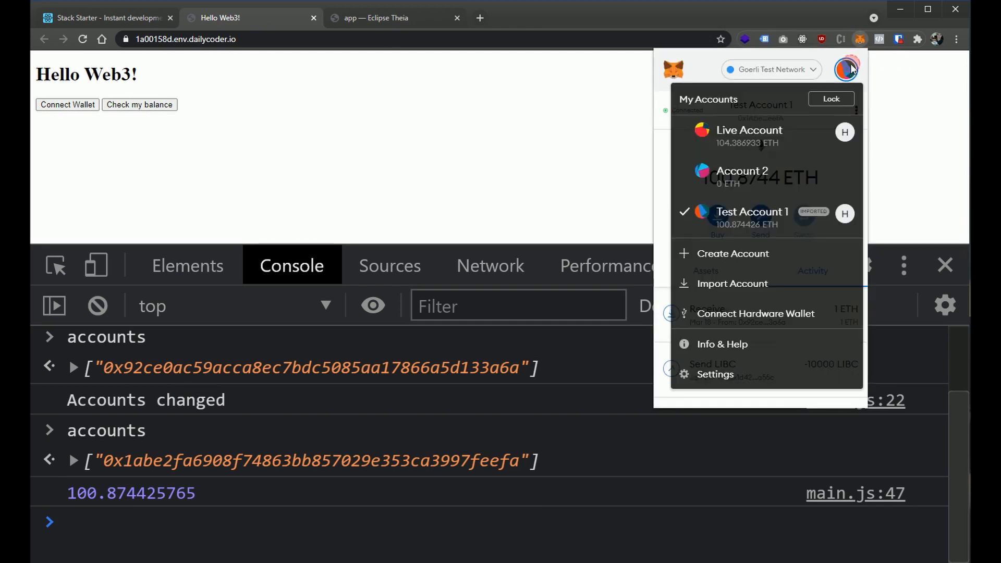
click(139, 105)
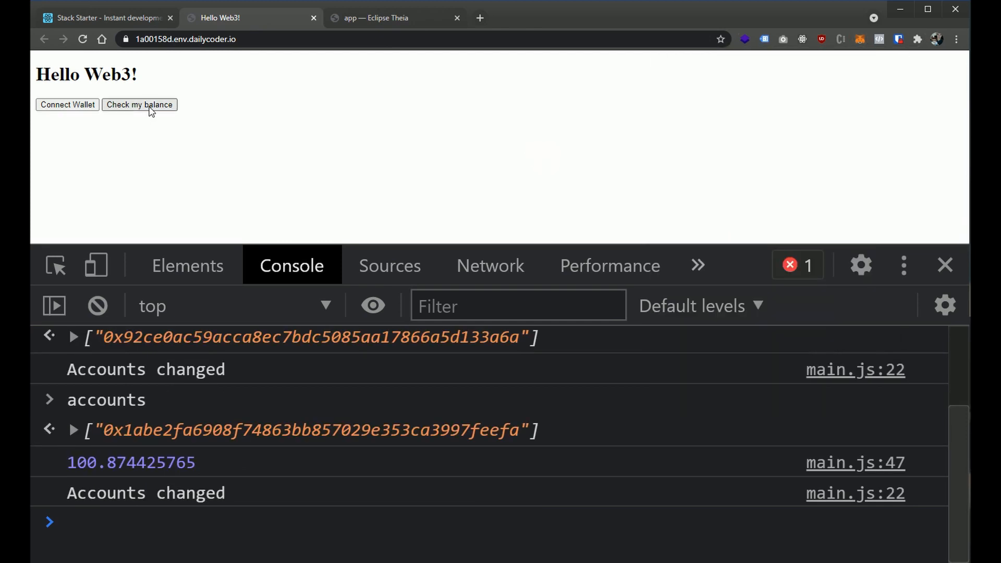
click(139, 104)
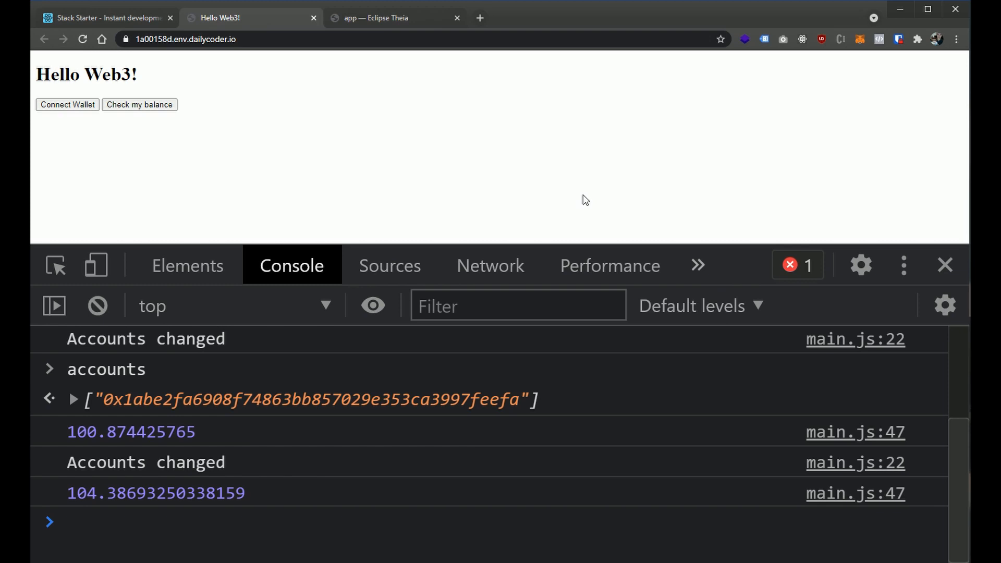
mouse_move(864, 52)
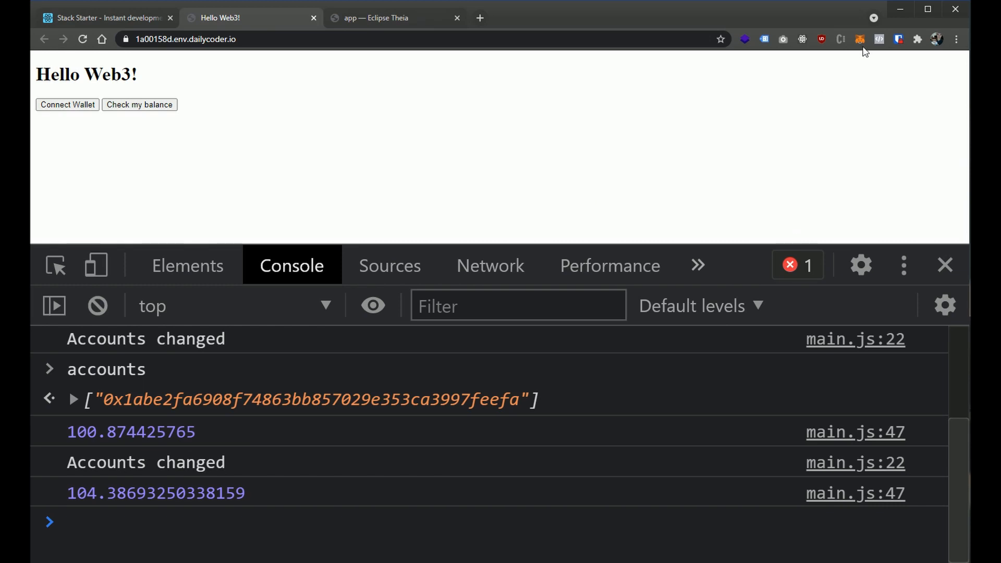
View the Live Account's 104.3869 ETH balance in MetaMask, then return to main.js
click(859, 39)
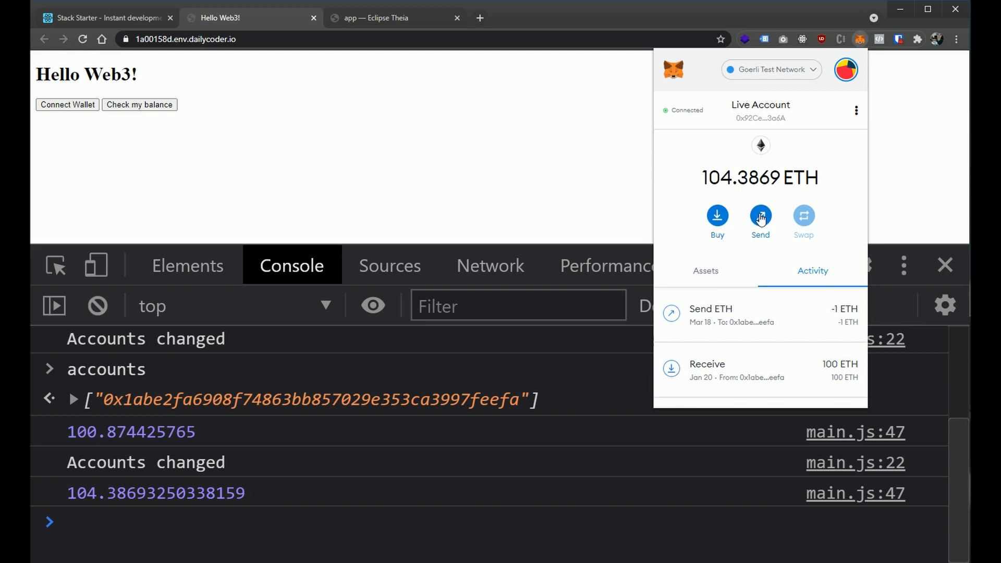
mouse_move(764, 241)
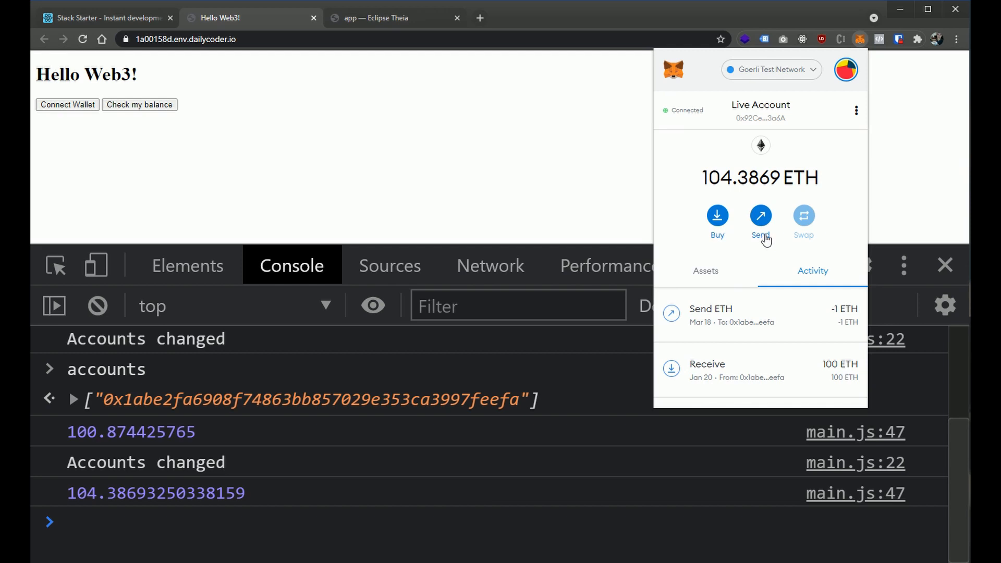
mouse_move(772, 220)
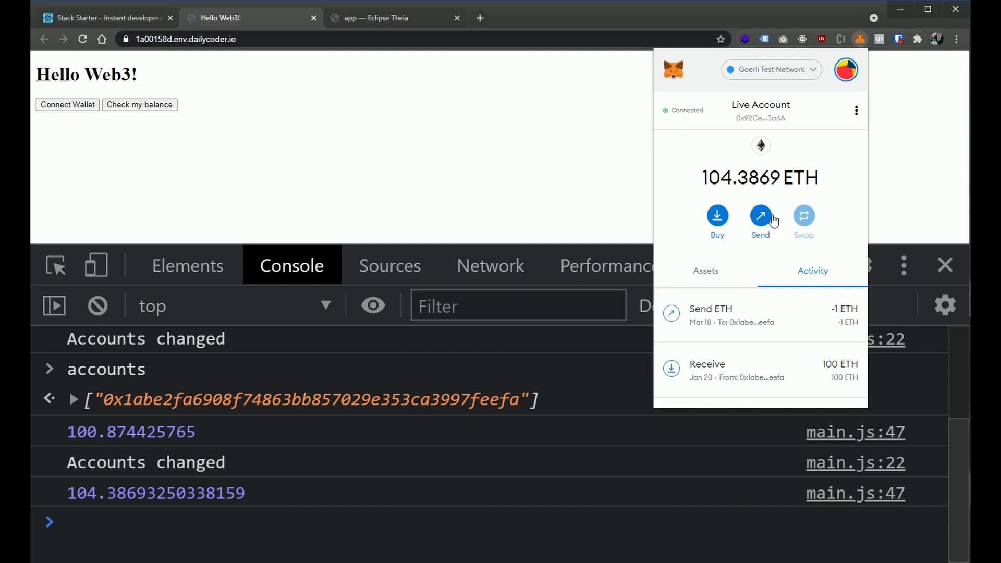
mouse_move(764, 233)
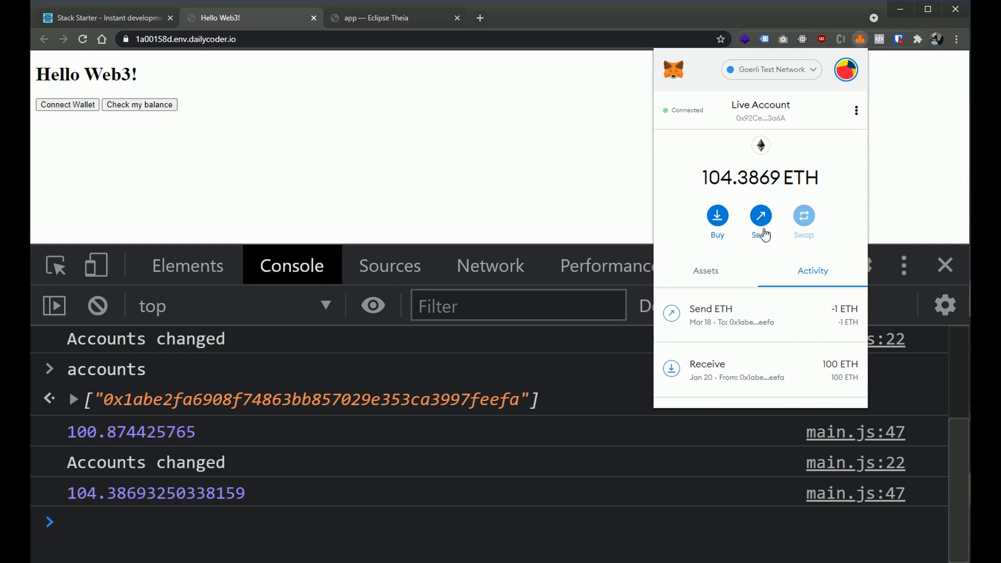
mouse_move(623, 182)
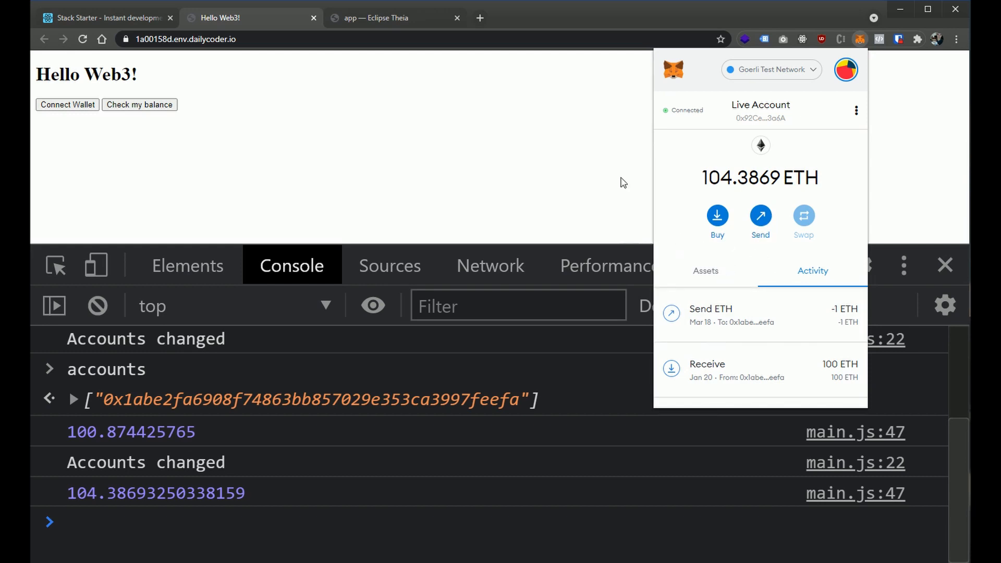
mouse_move(570, 156)
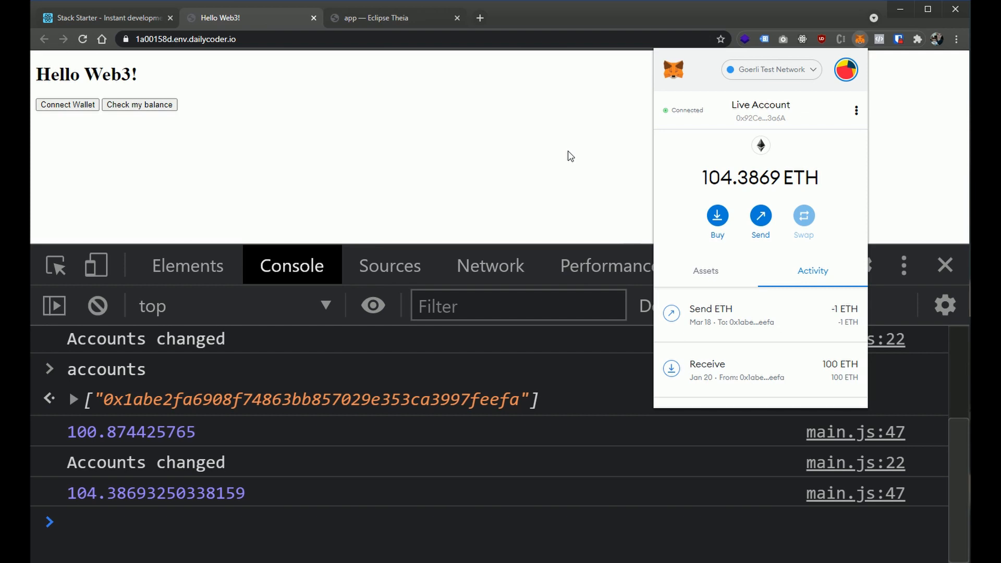
click(380, 17)
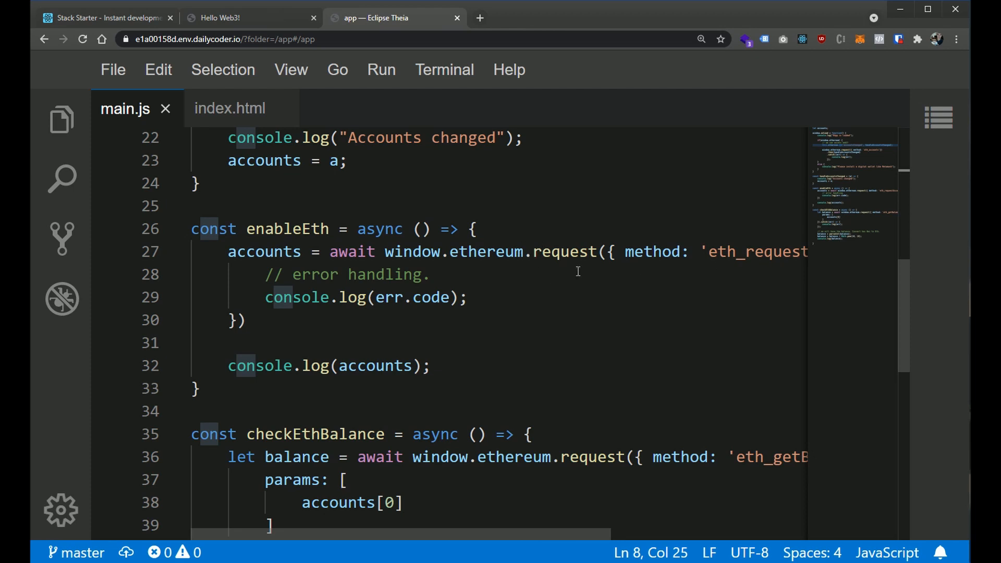
Select 'request' in enableEth's ethereum.request call and scroll down main.js
double_click(563, 251)
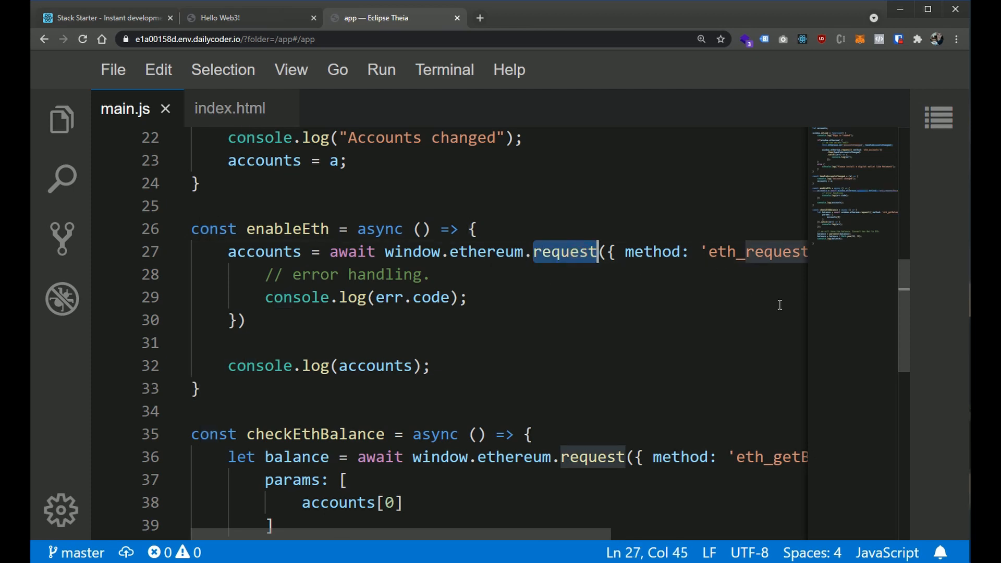
mouse_move(685, 540)
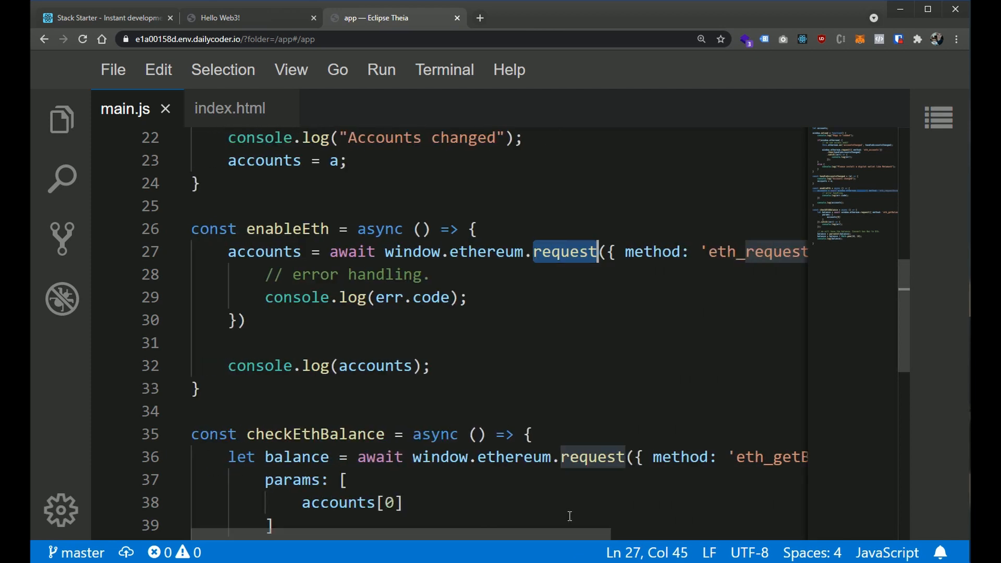
scroll(down, 3)
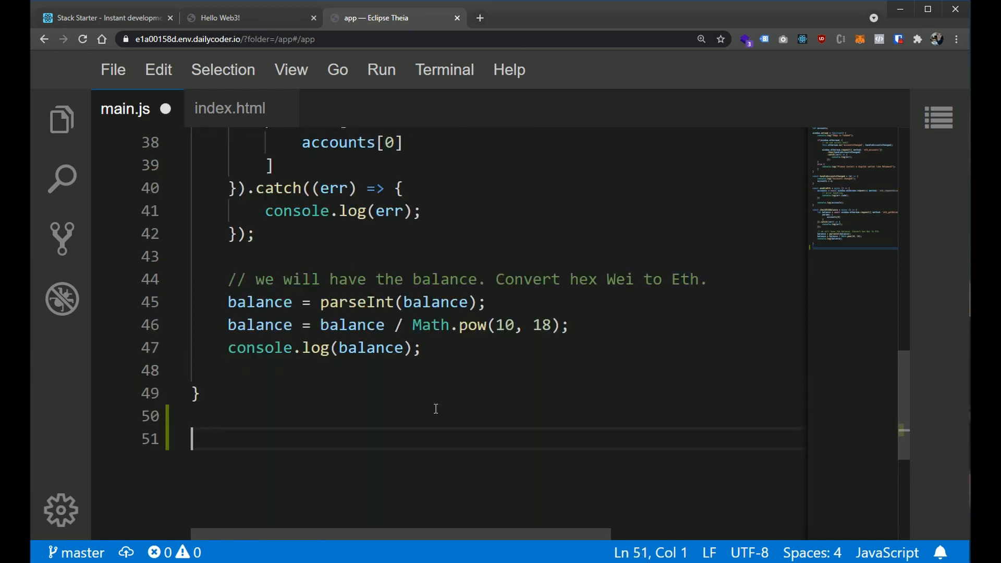
Enter 'const sendTransaction = async () => {' after checkEthBalance and open its body
text(const)
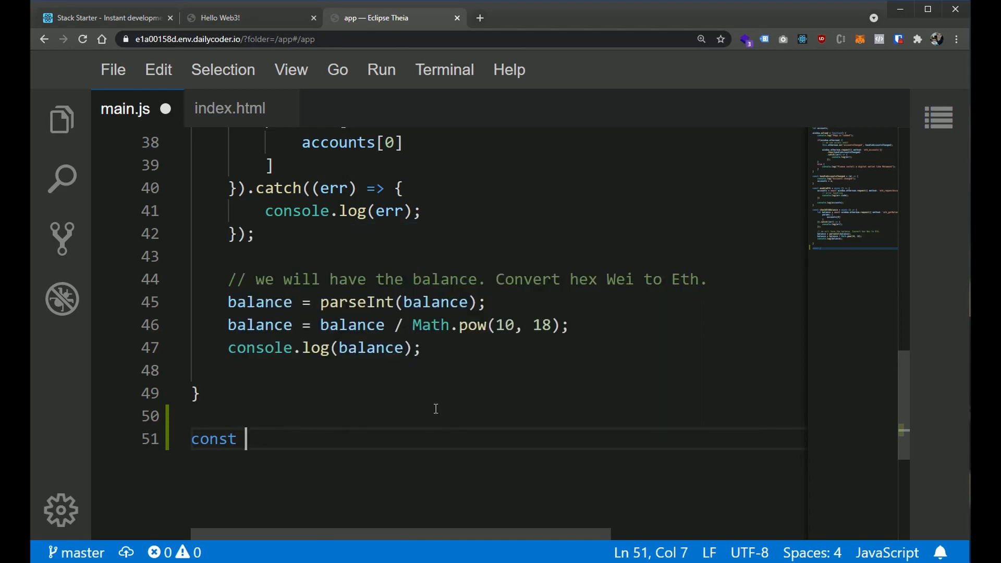
text(sendTran)
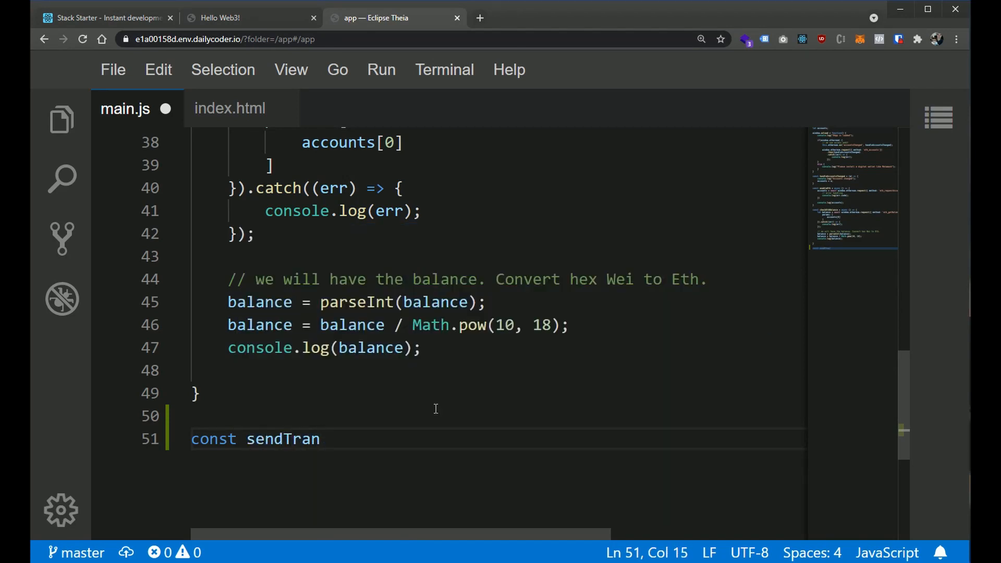
text(saction)
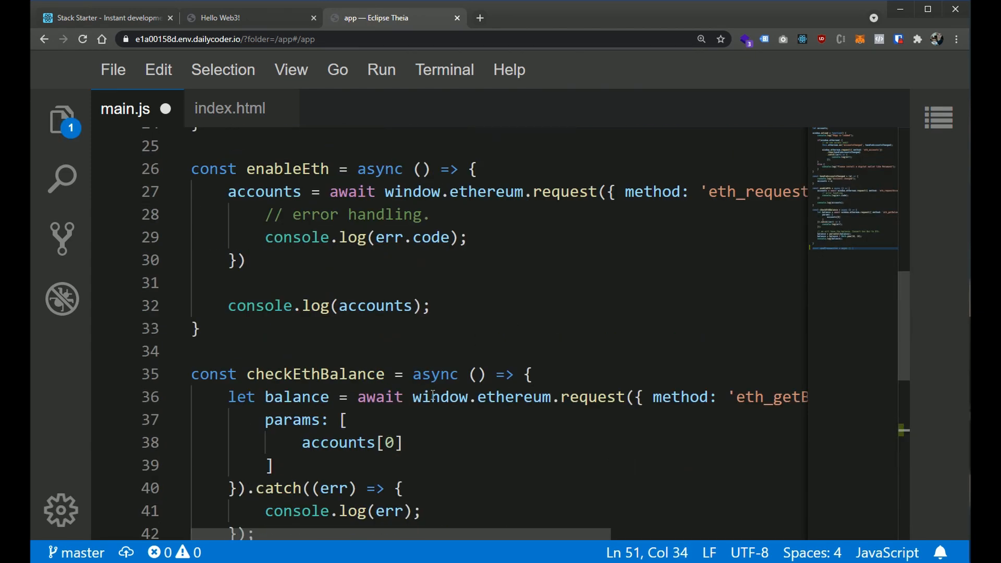
scroll(down, 3)
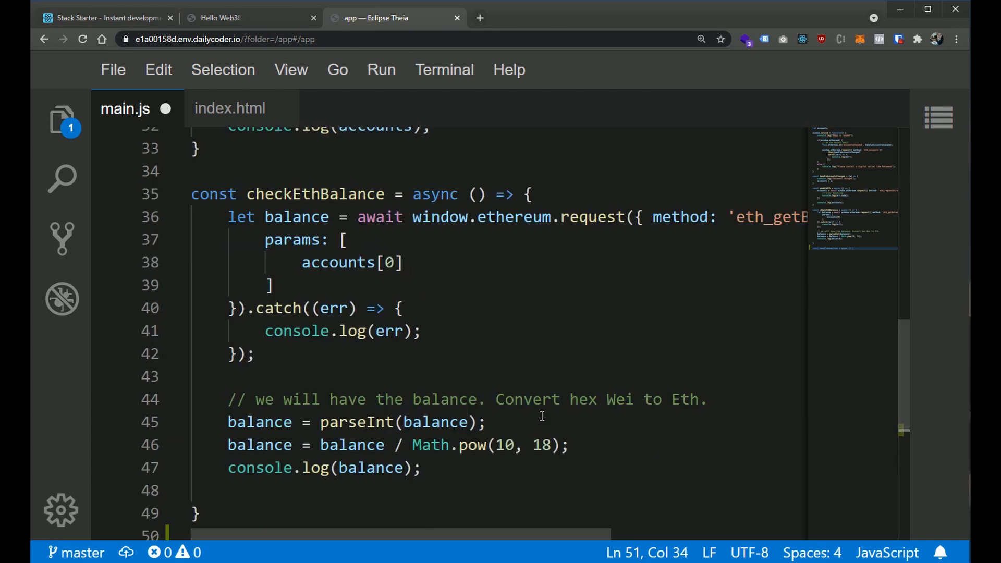
text(const sendTransaction = async ())
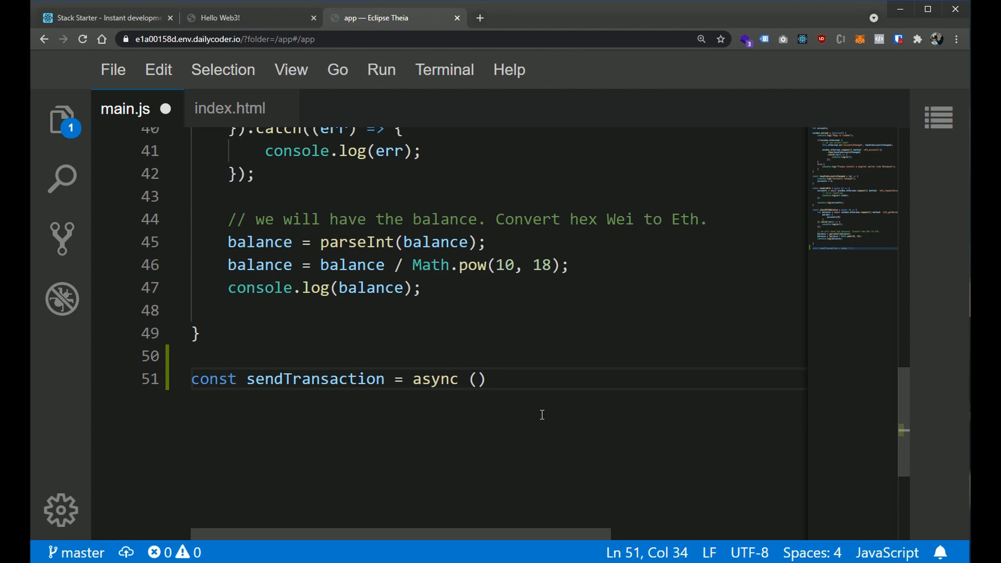
text(=>)
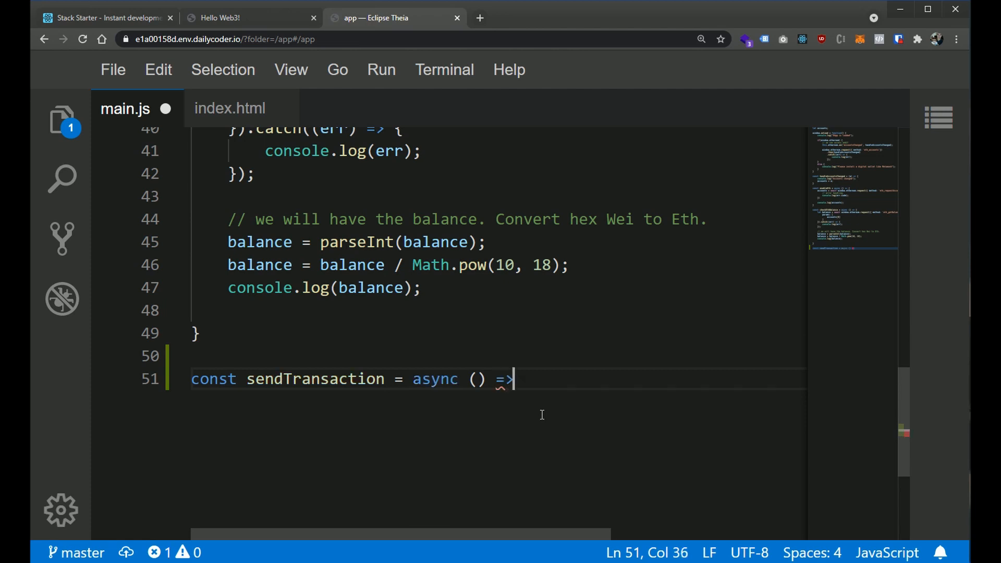
text({)
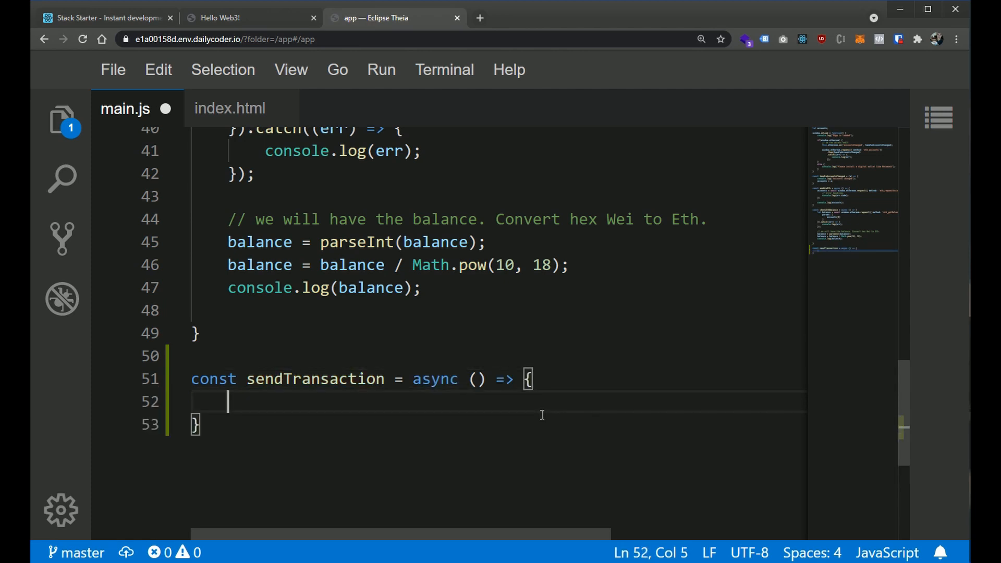
key(enter)
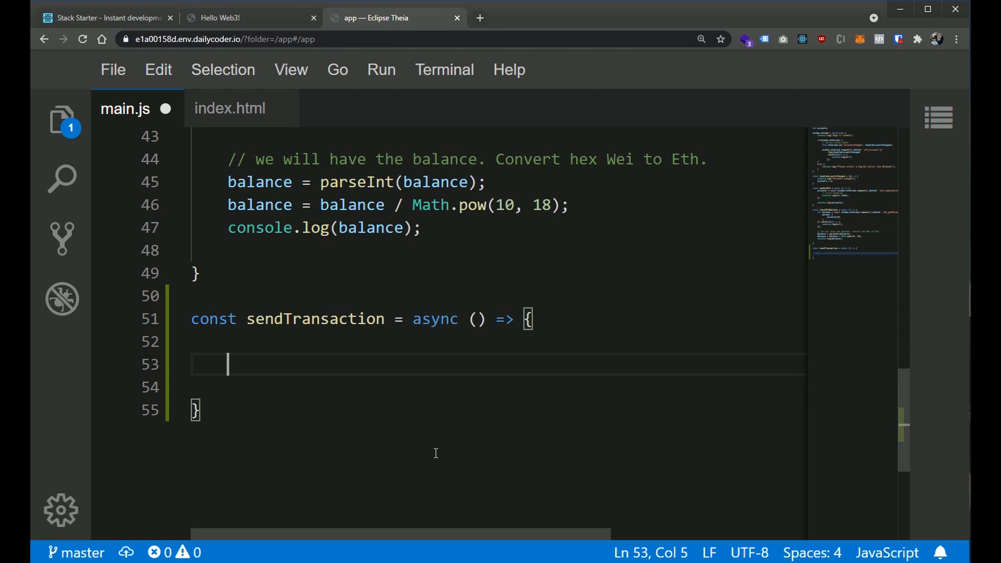
Write result = await window.ethereum.request({ method: 'eth_sendTransaction' inside sendTransaction
text(lets)
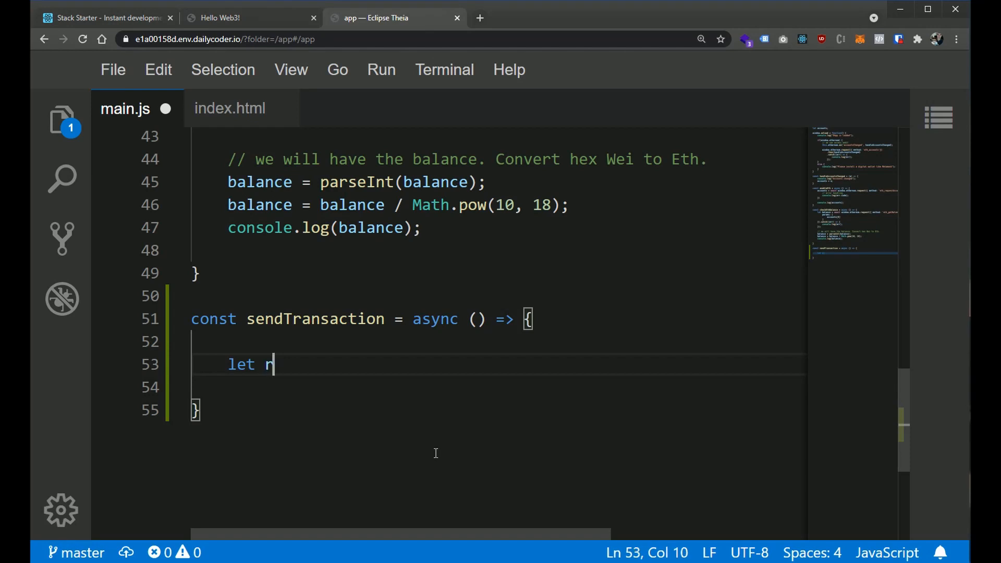
text(esult =)
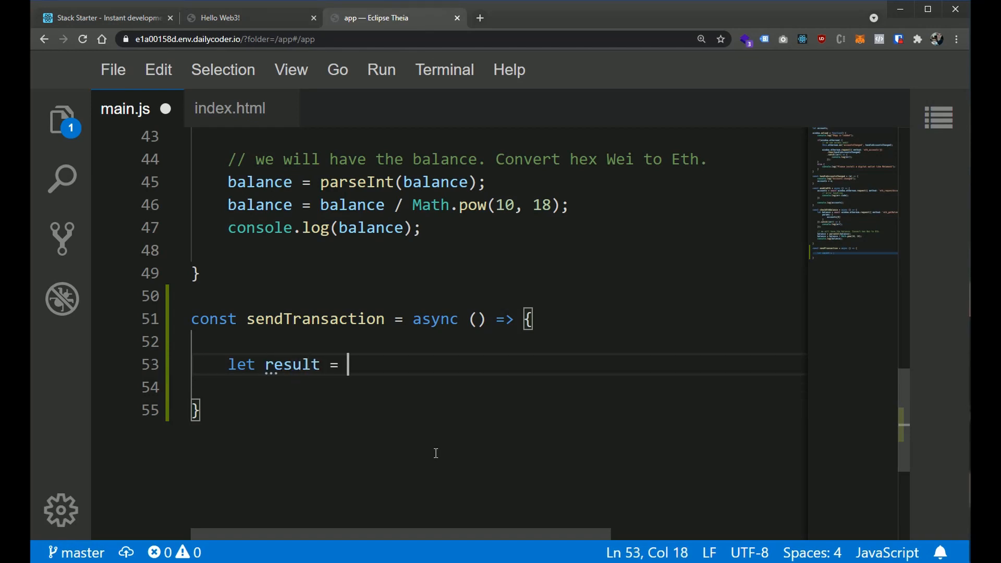
text(await)
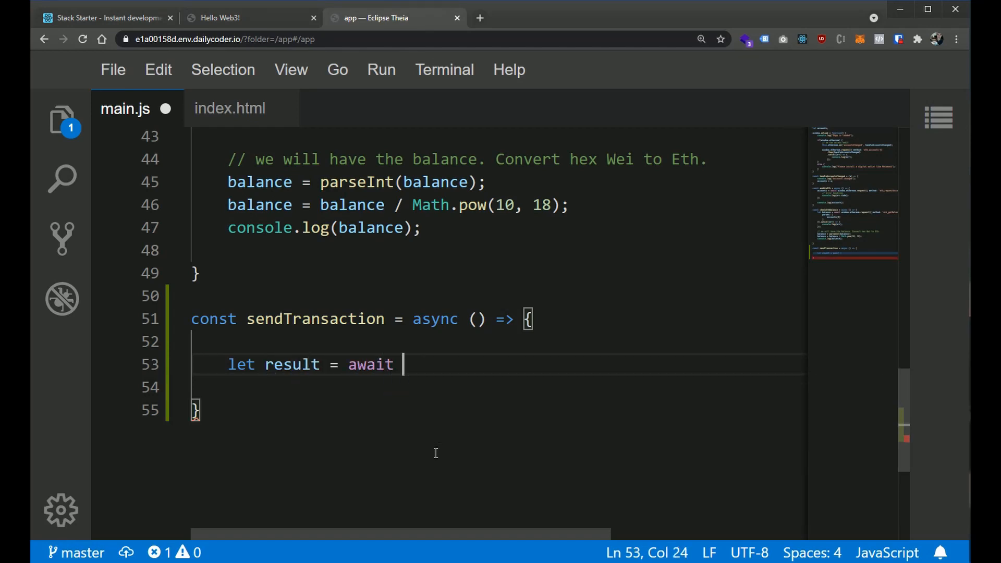
text(window)
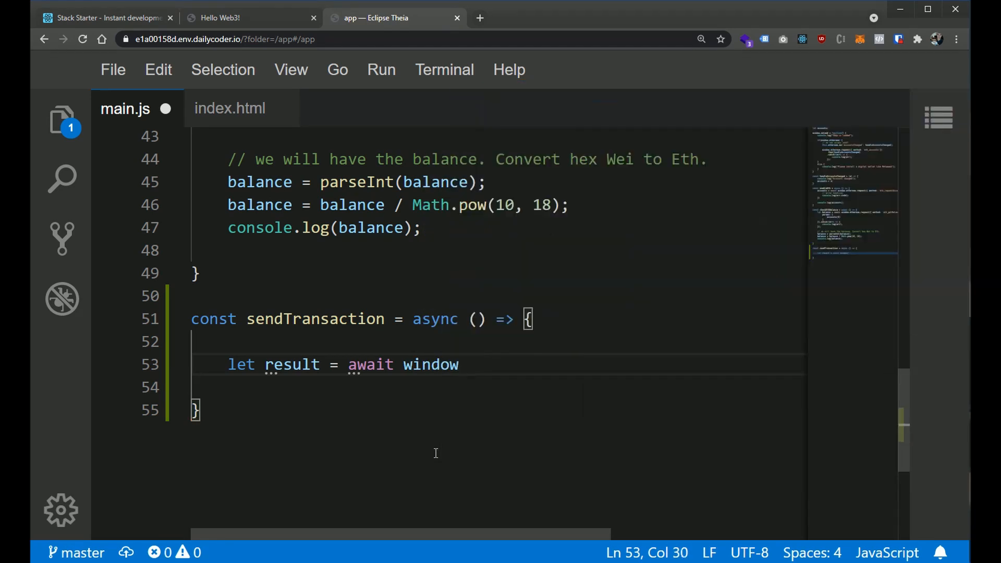
text(.ethereu)
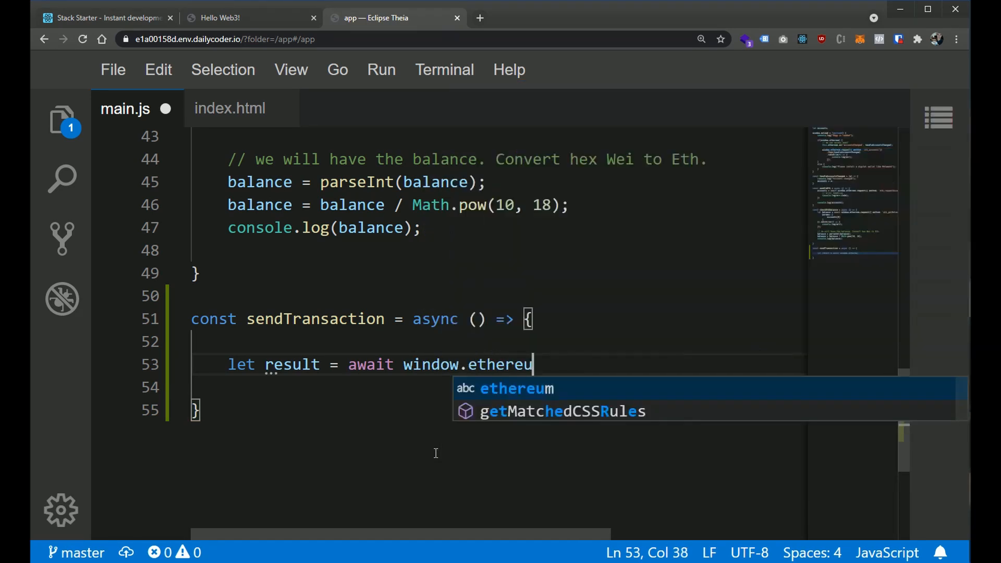
text(.request()
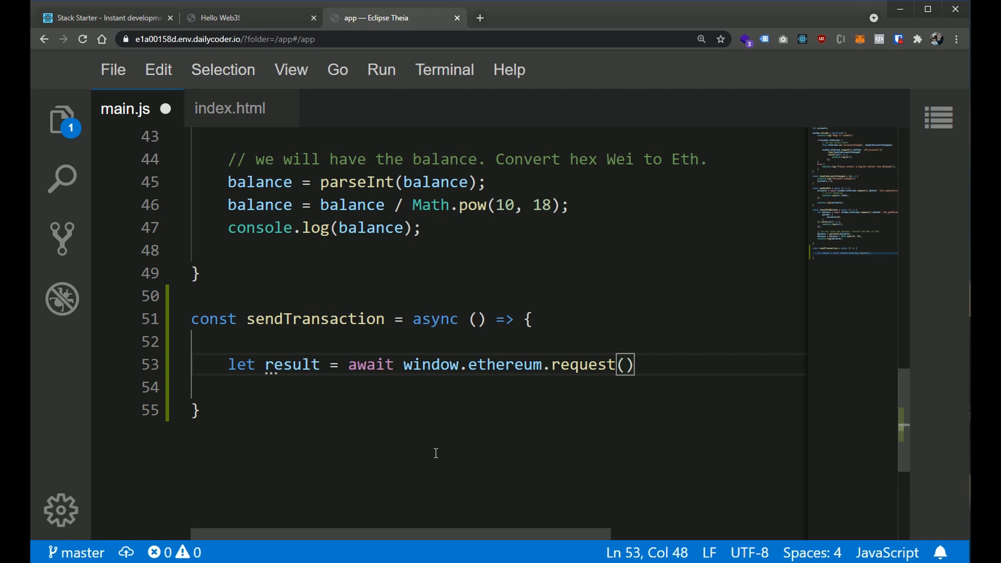
text({)
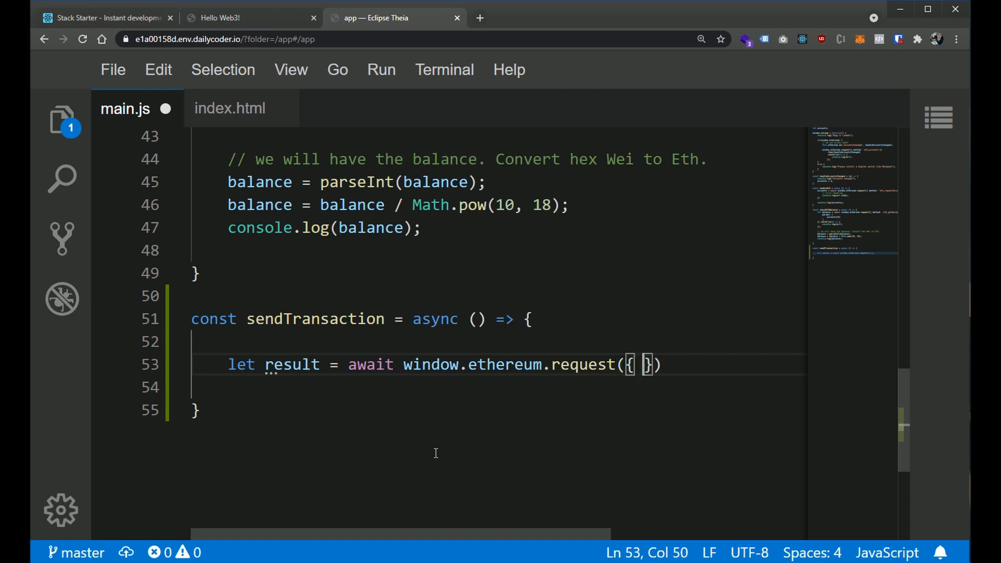
text(method:)
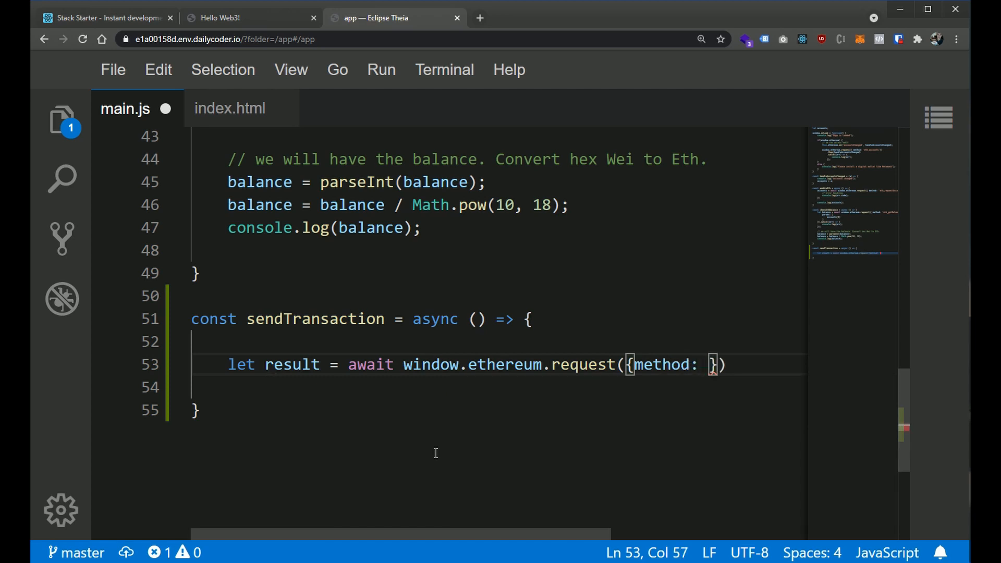
text('')
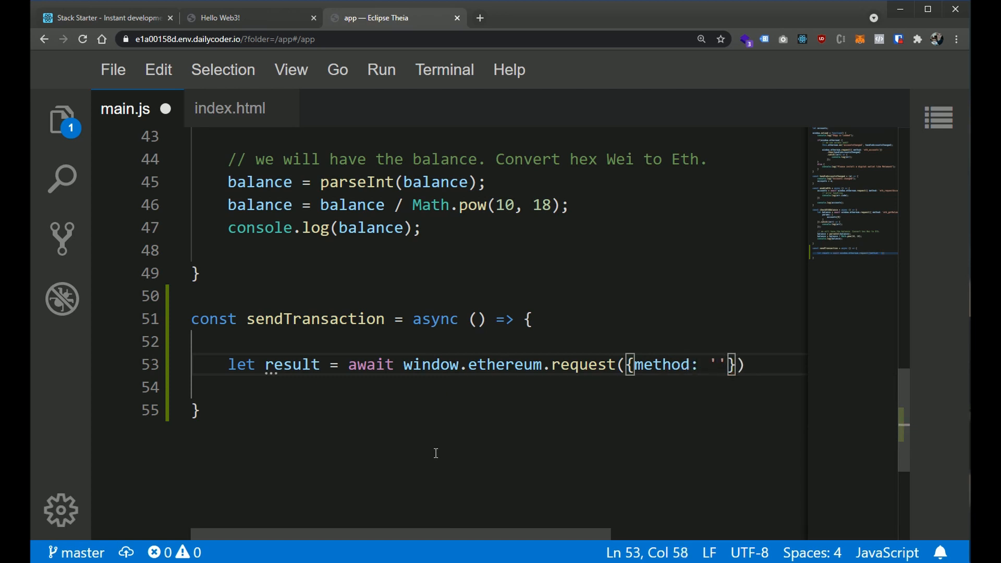
text(eth)
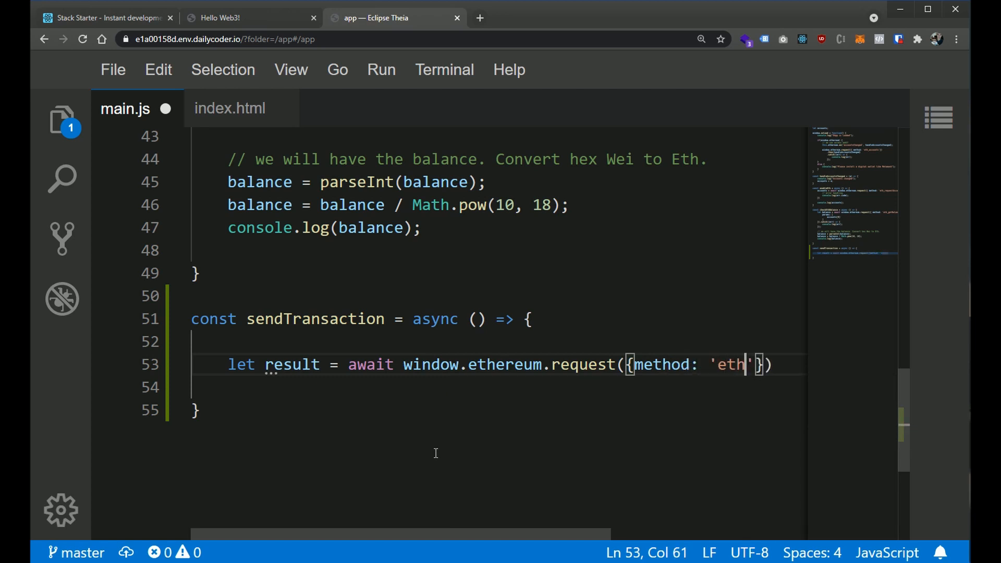
text(_sendTransacti)
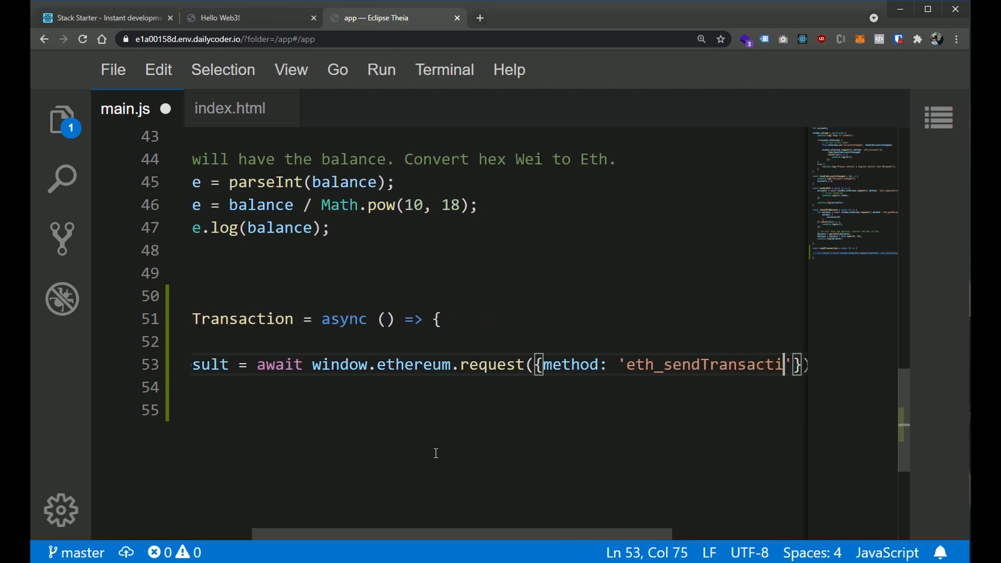
text(on)
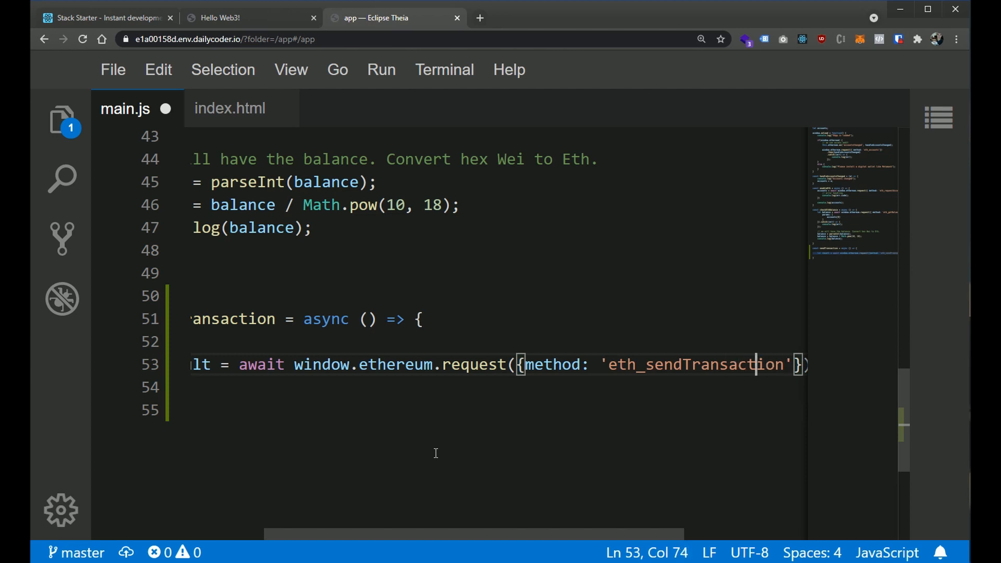
Add params after the method in the request object and start chaining after the call
double_click(694, 364)
text(, )
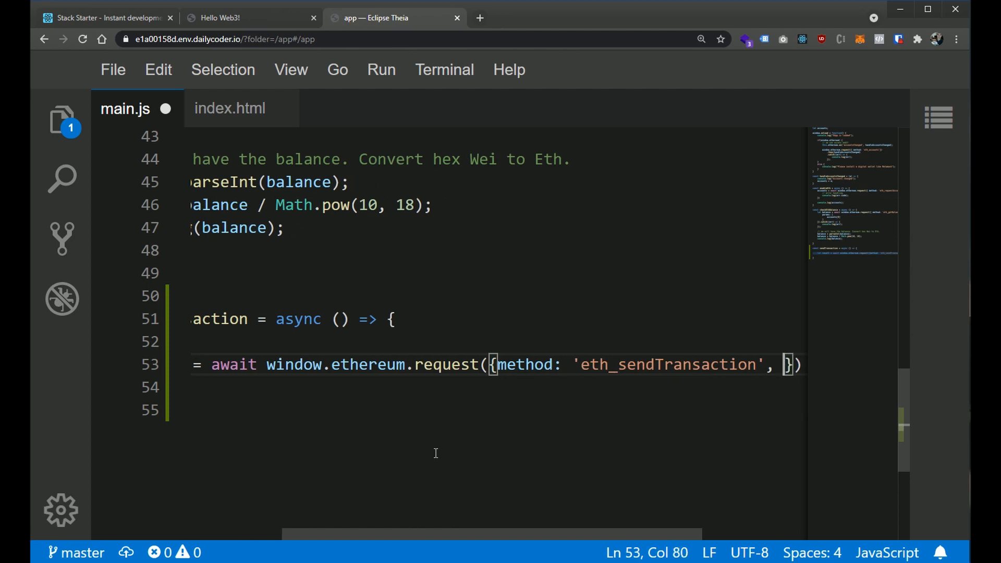
text(params)
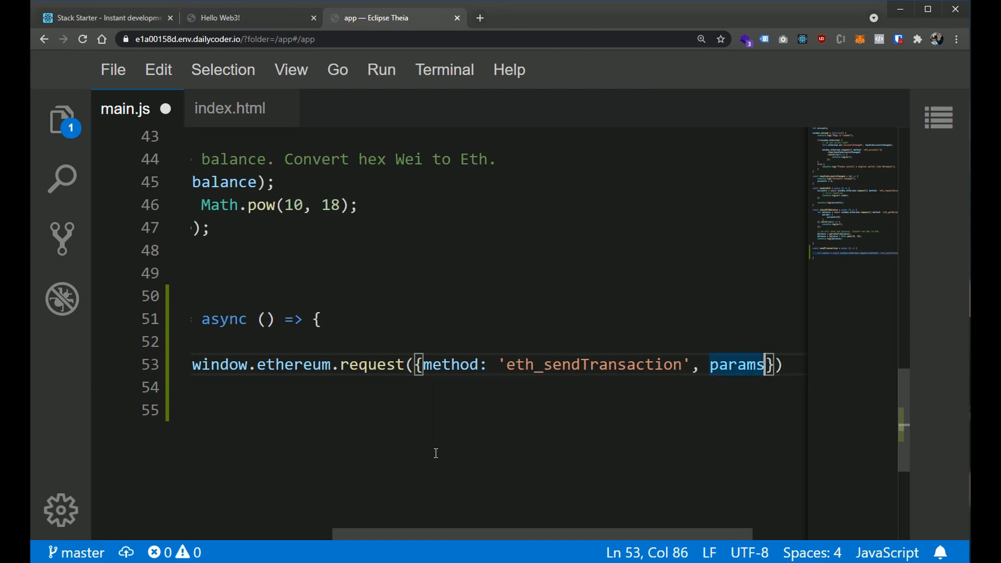
text(.)
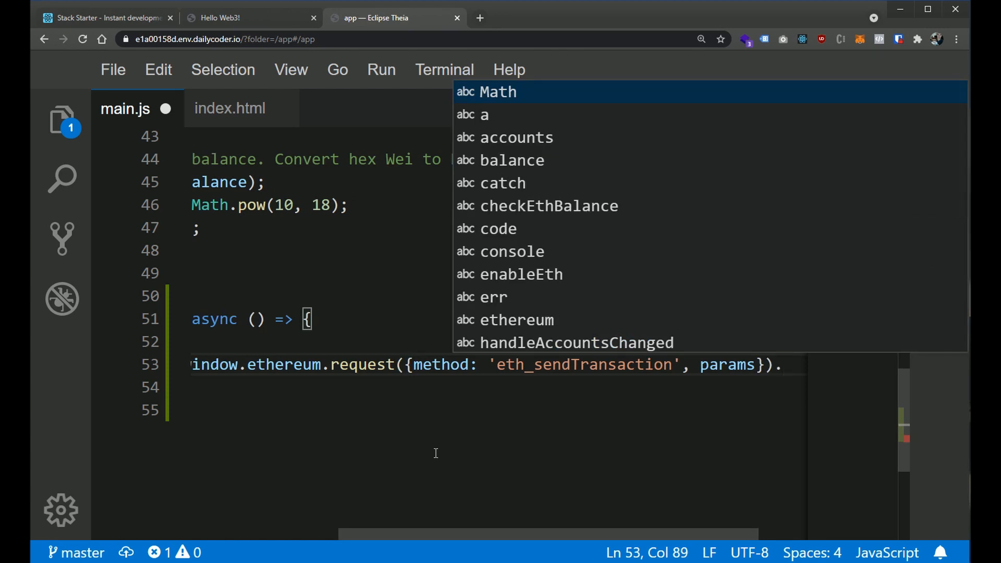
Chain .catch(err => console.log(err)), save main.js, and select eth_sendTransaction and params
text(.catch()
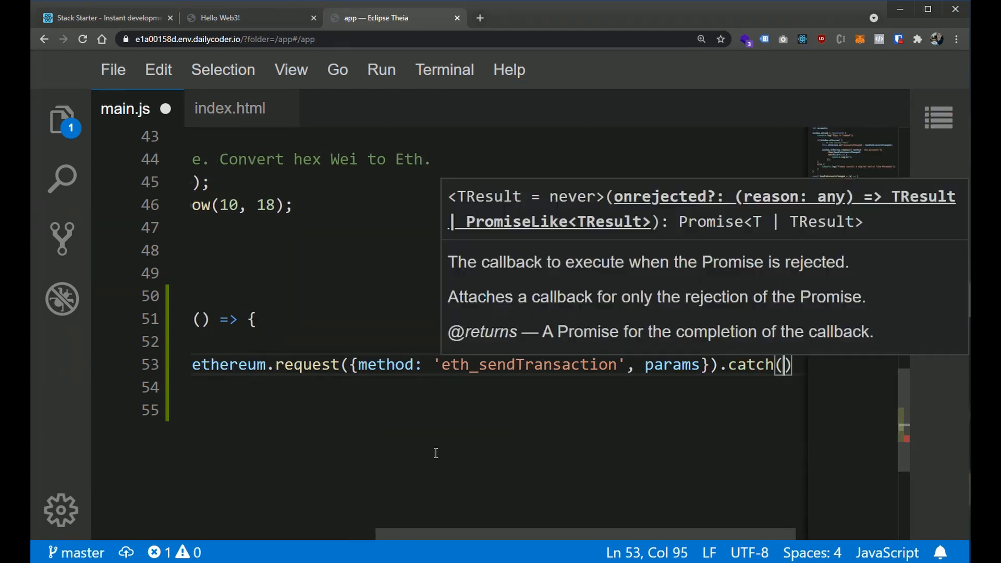
text(err)
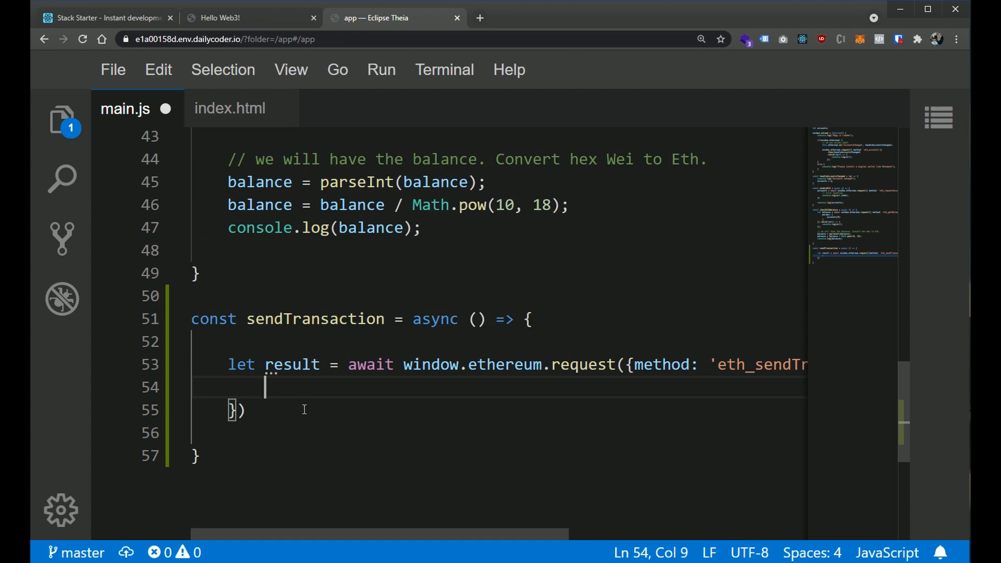
text(console.log()
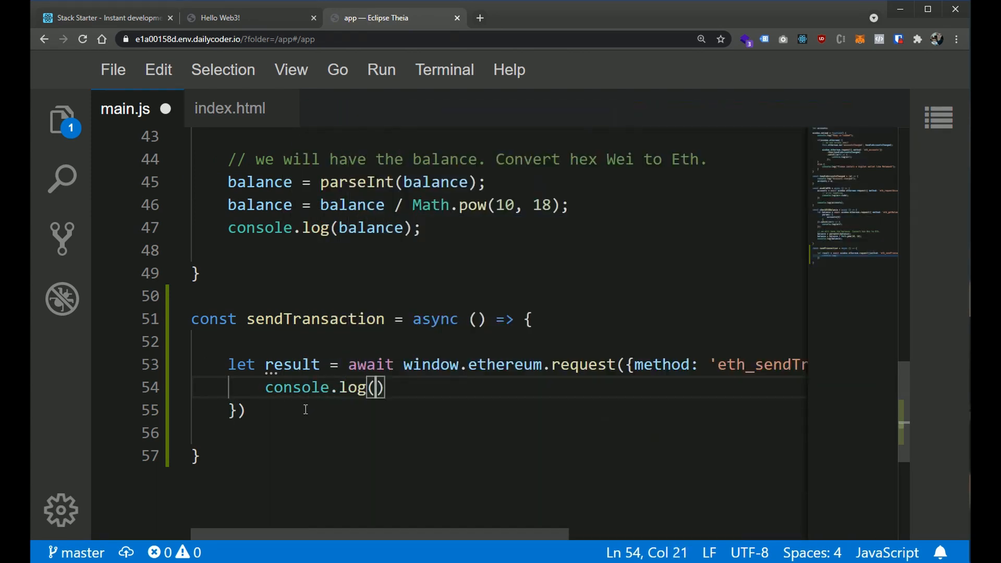
text(err)
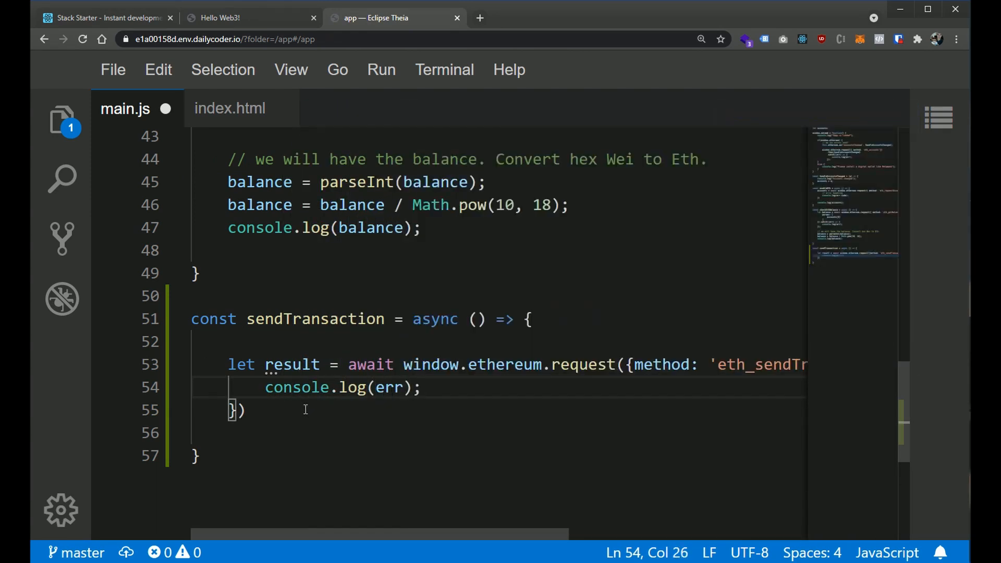
key(ctrl+s)
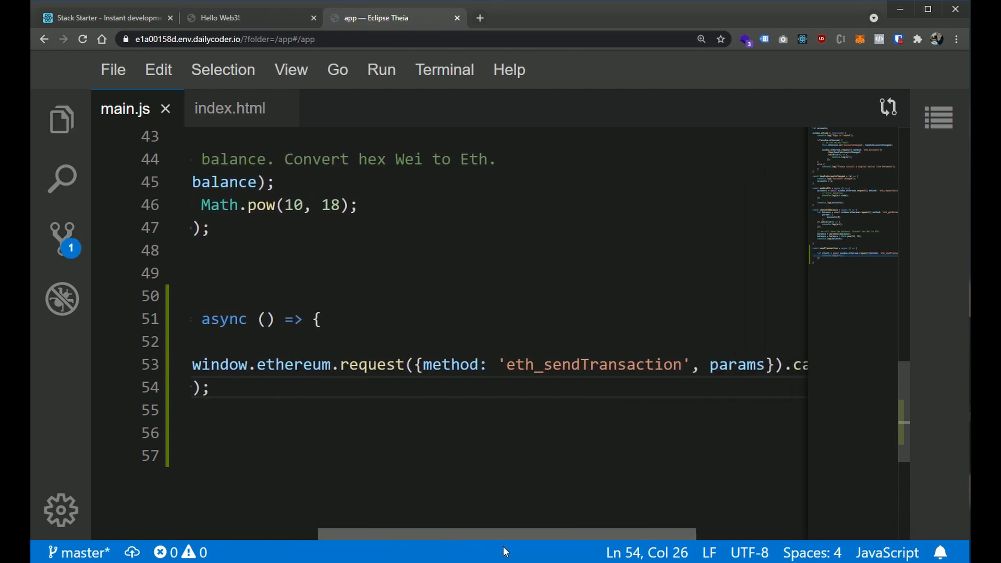
double_click(733, 364)
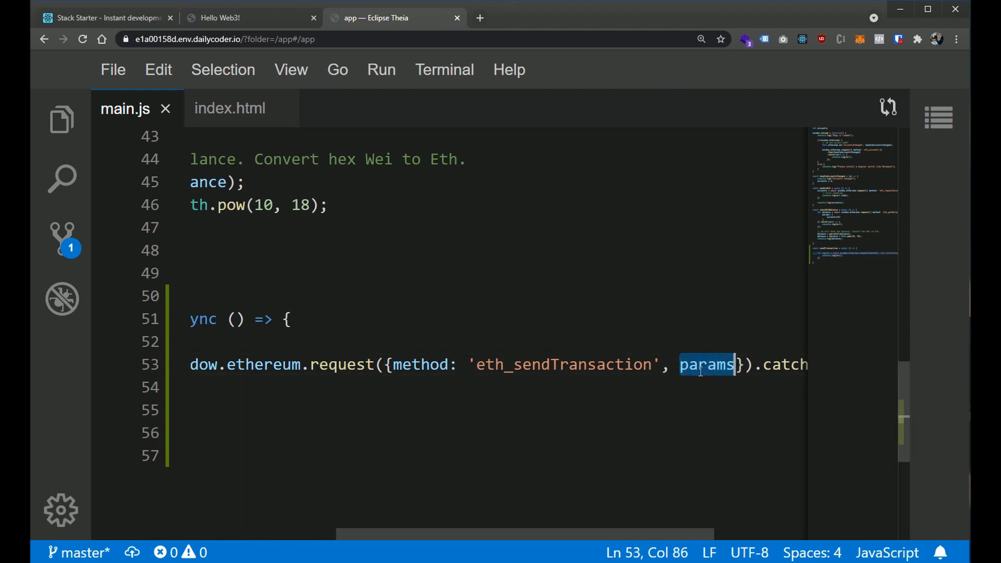
double_click(562, 365)
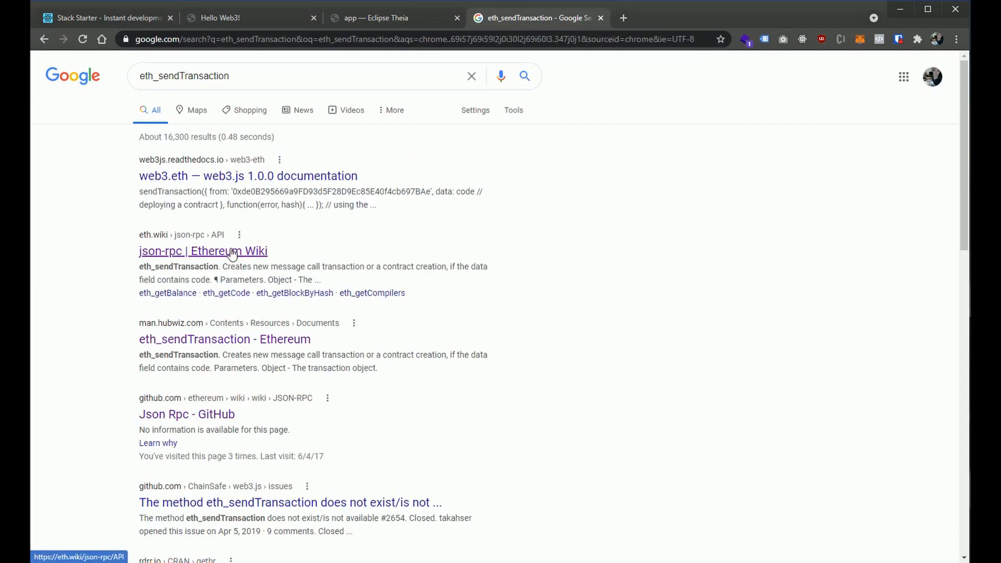
Open the 'json-rpc | Ethereum Wiki' result from the eth_sendTransaction search
click(202, 250)
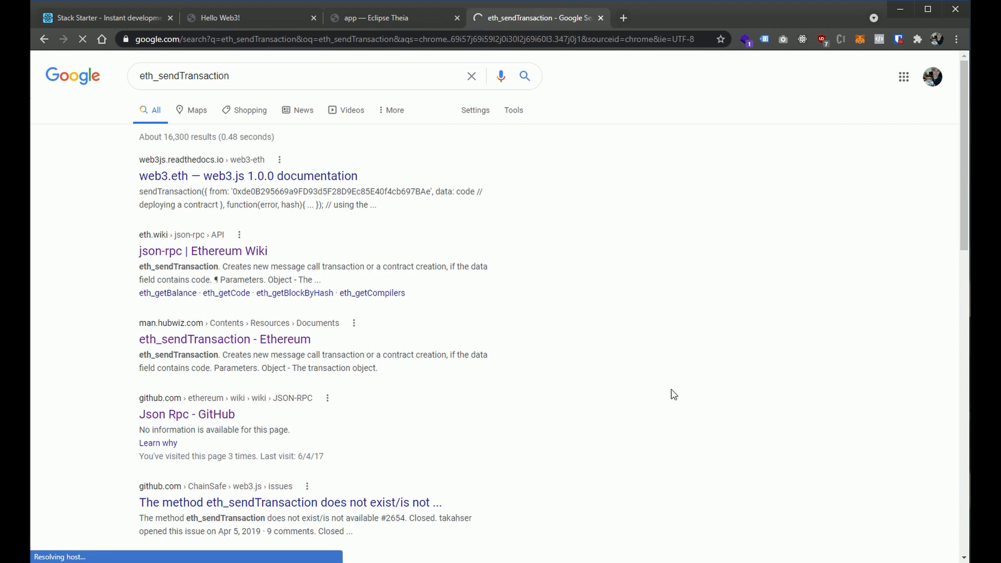
mouse_move(567, 354)
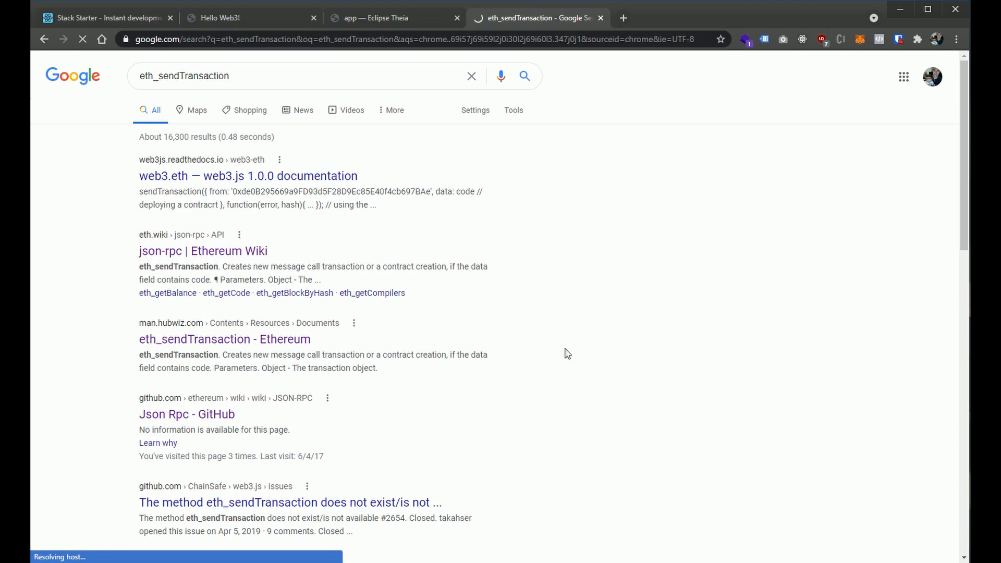
click(203, 250)
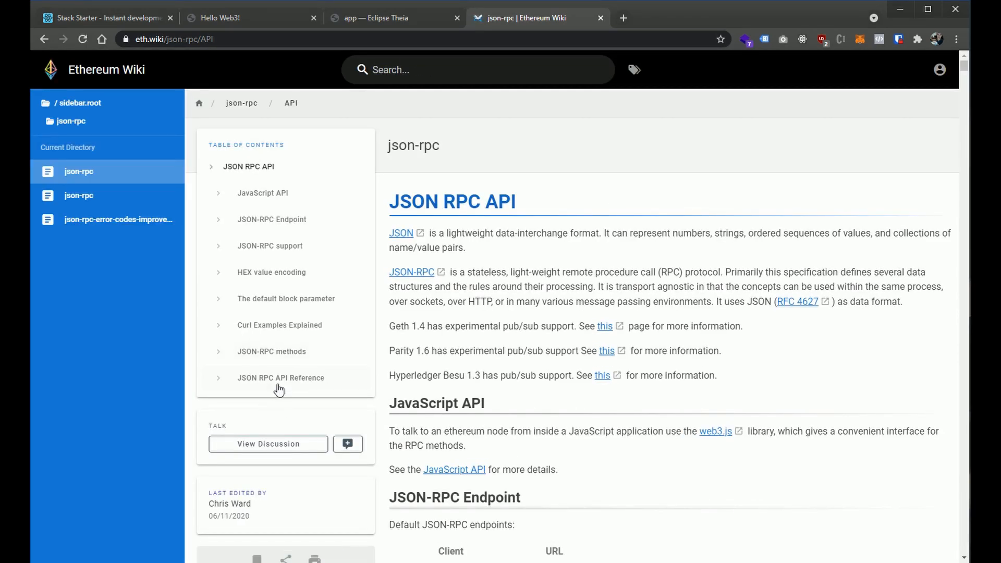
Go to the eth_sendTransaction section and highlight the gasPrice and value example lines
click(281, 377)
text(eth_sendTransaction)
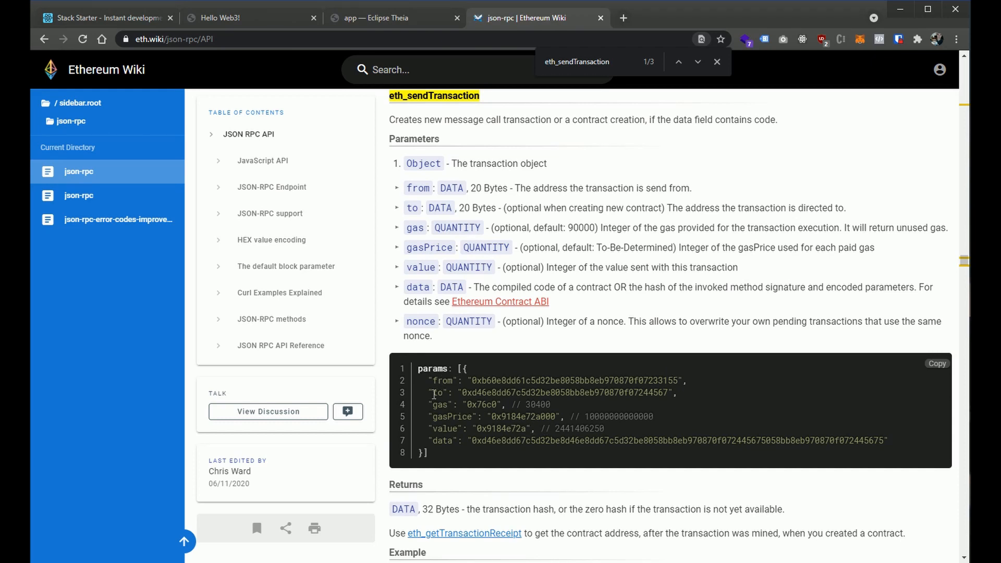
double_click(439, 404)
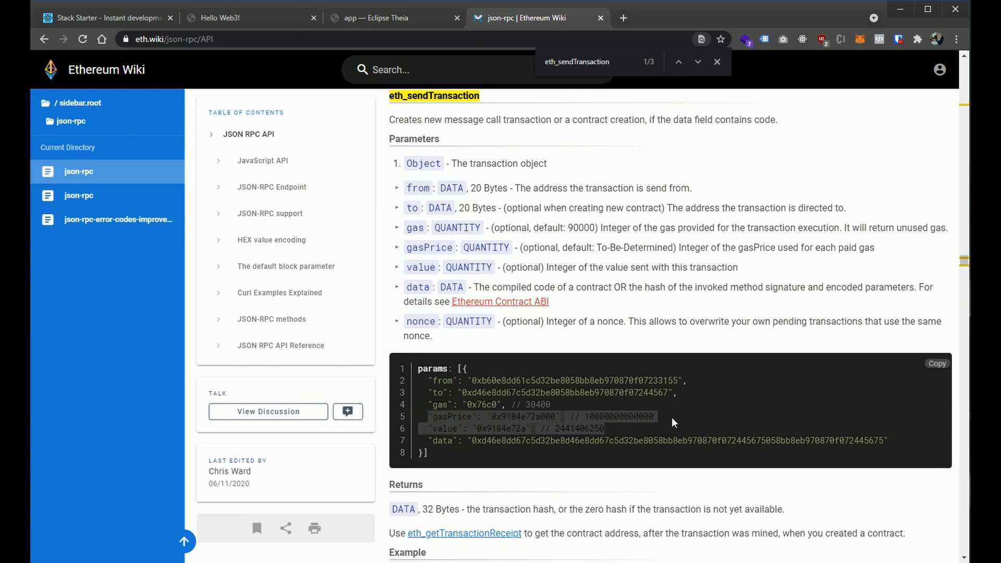
mouse_move(672, 423)
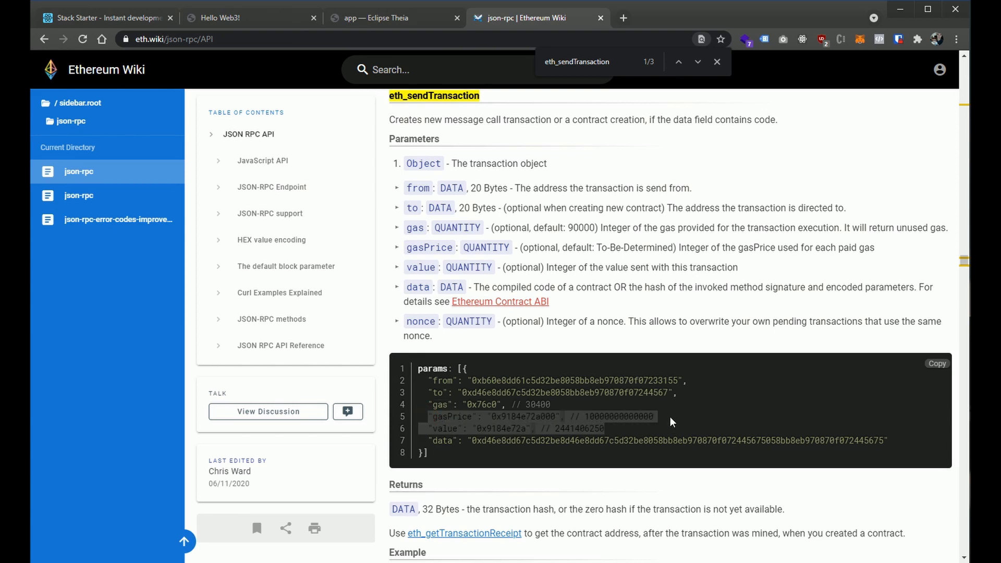
mouse_move(672, 409)
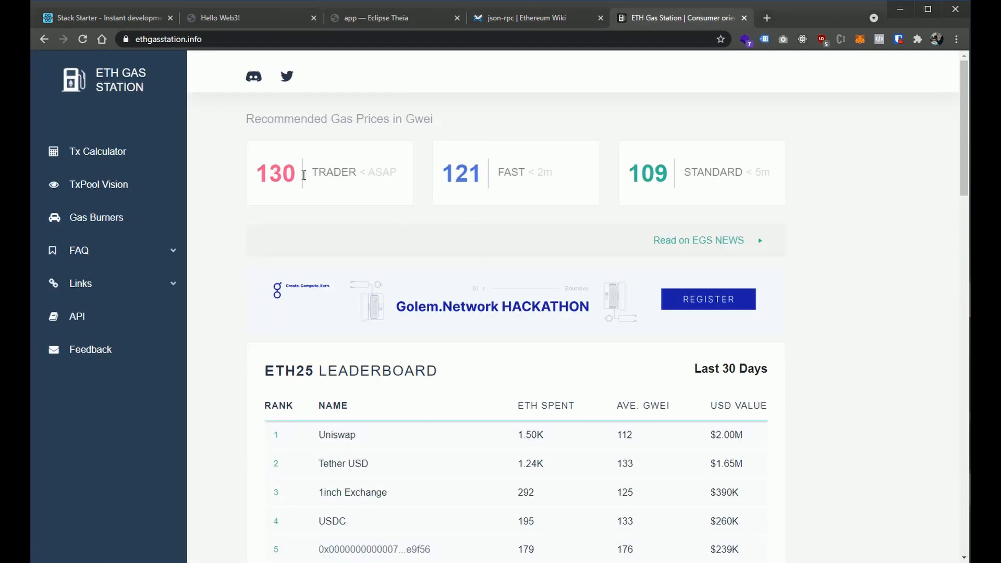
mouse_move(428, 198)
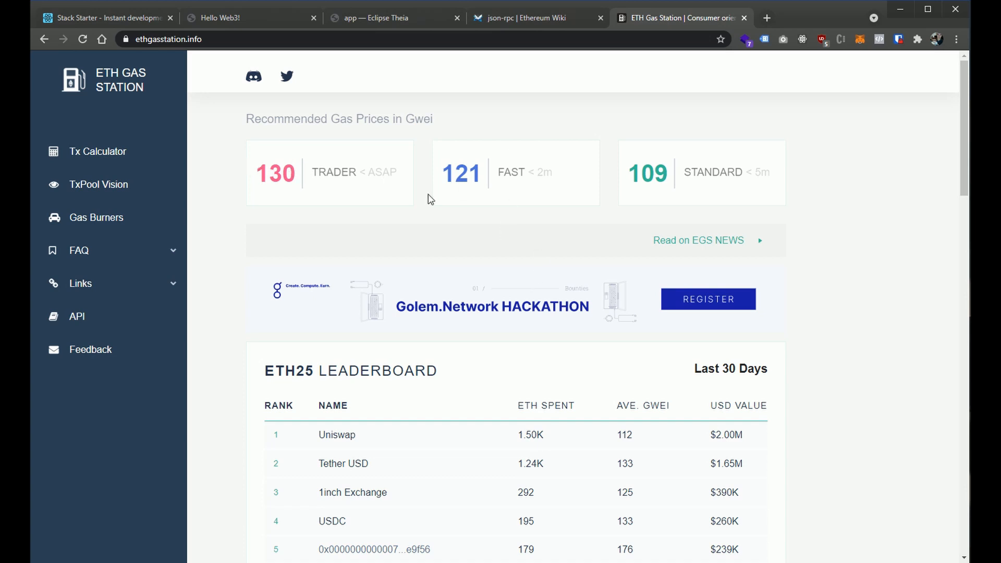
mouse_move(279, 219)
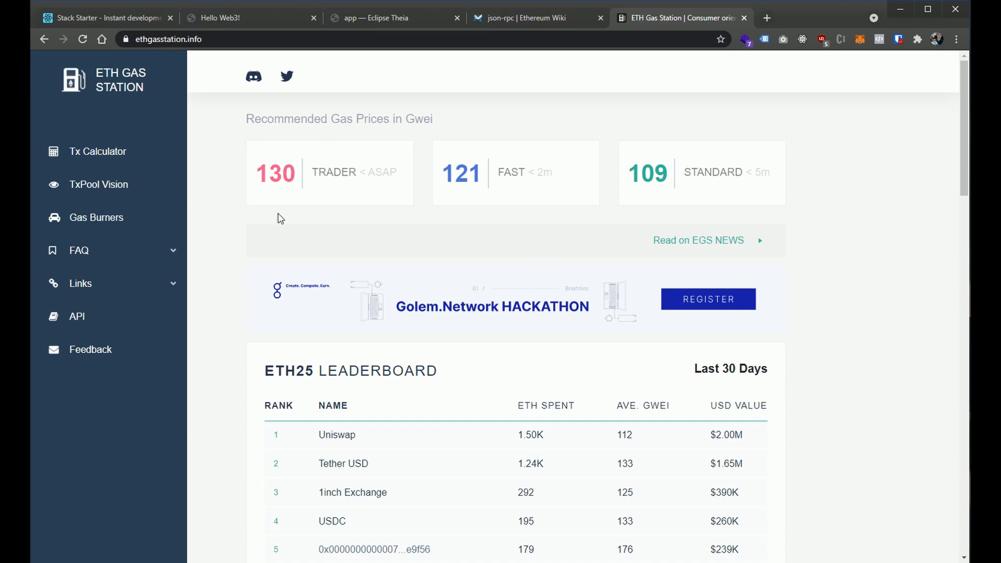
Read ETH Gas Station's recommended prices (130, 121, 109 Gwei), then return to the Ethereum Wiki
scroll(down, 3)
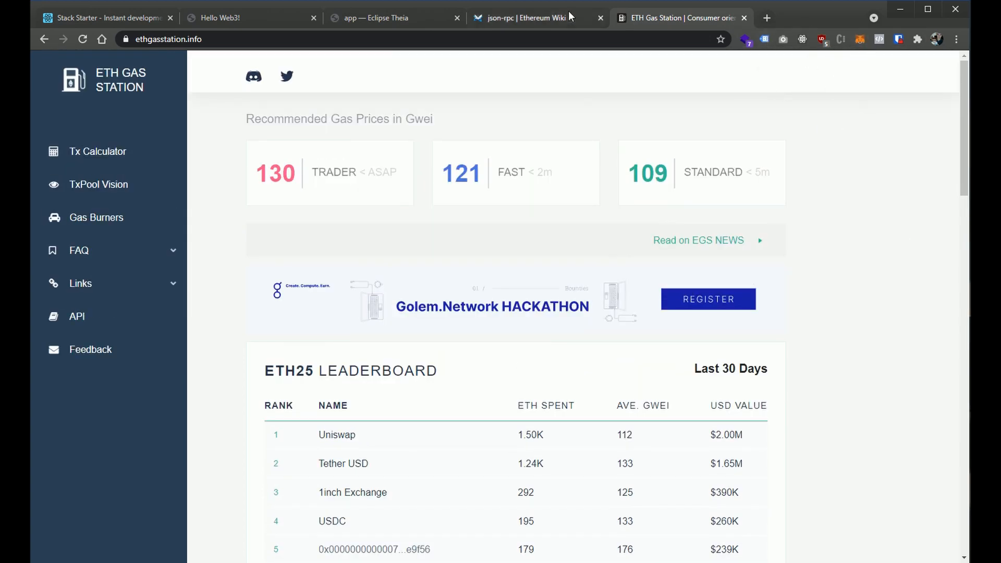
click(525, 17)
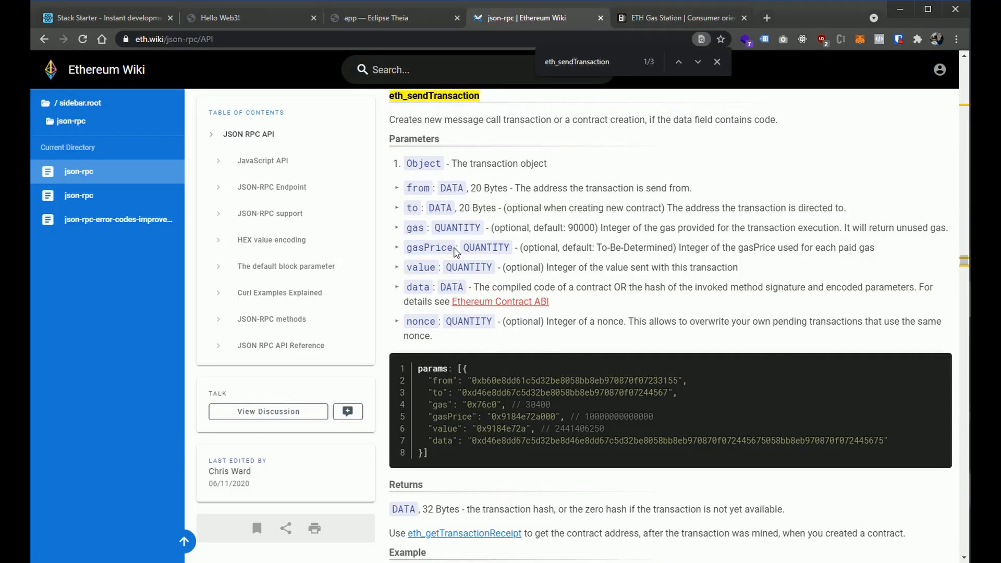
mouse_move(472, 267)
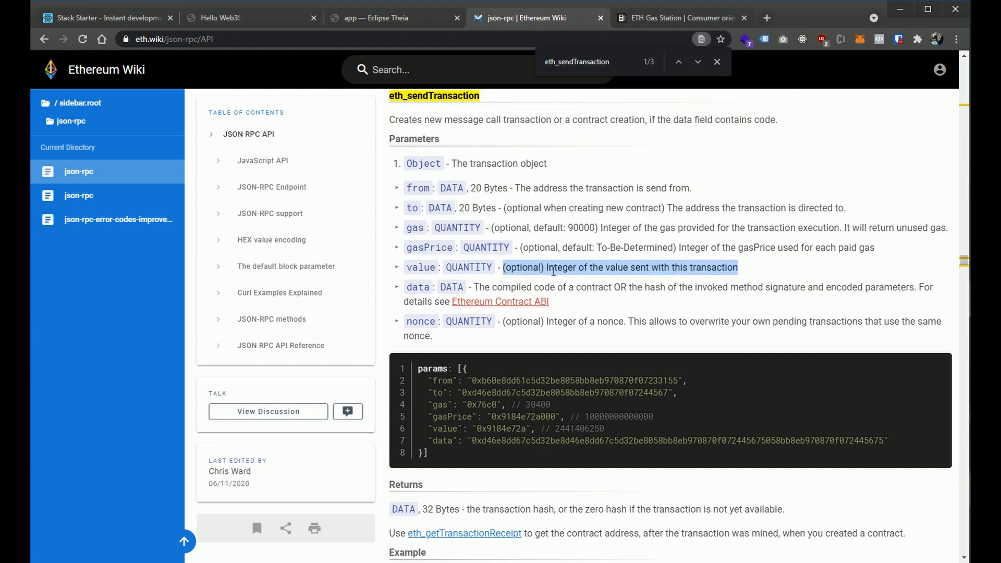
mouse_move(407, 284)
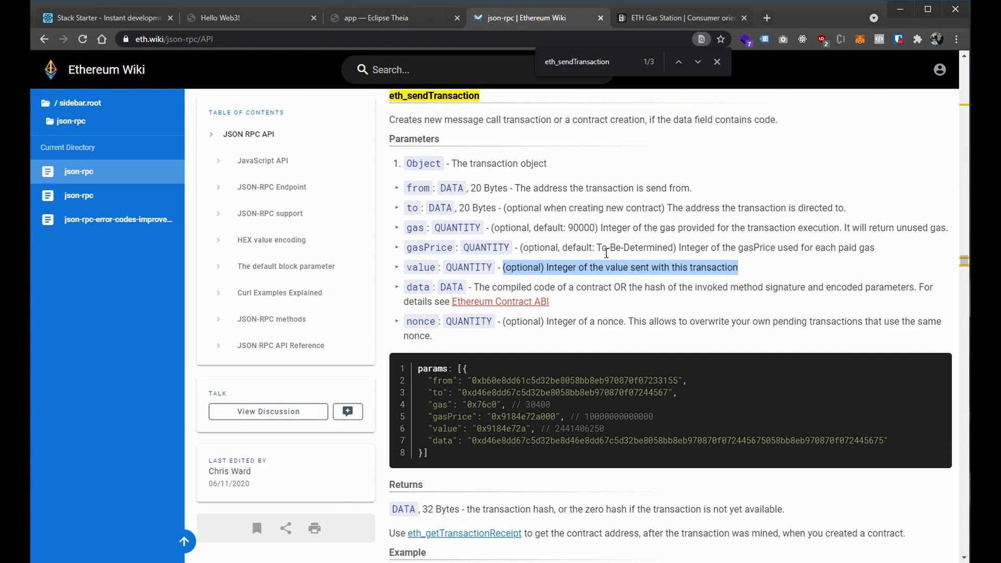
mouse_move(481, 286)
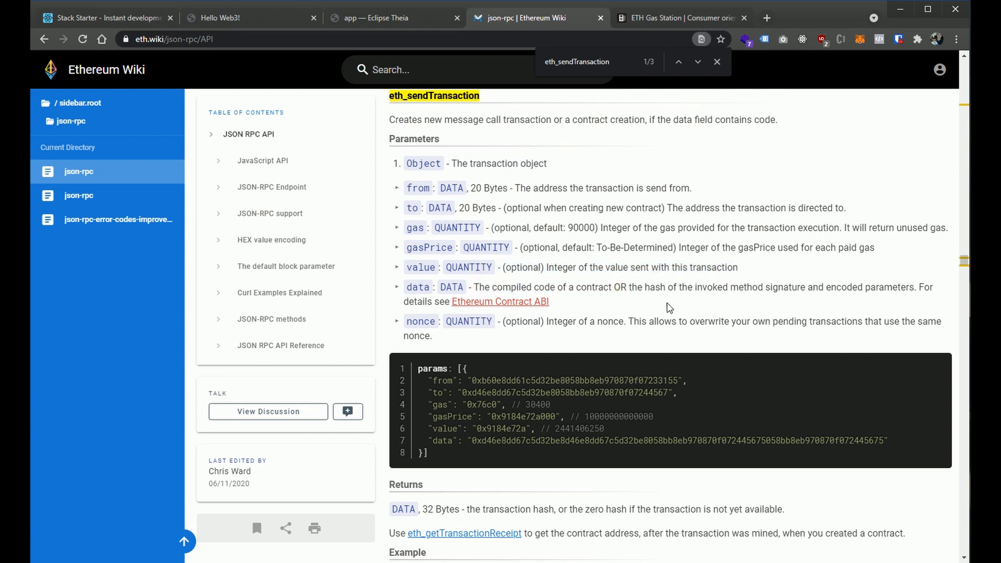
mouse_move(600, 284)
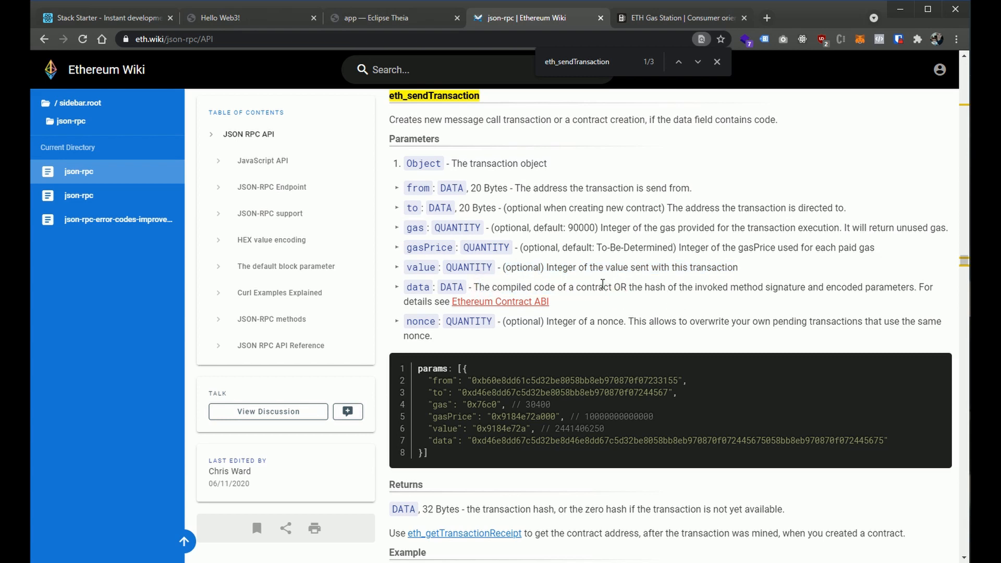
mouse_move(515, 435)
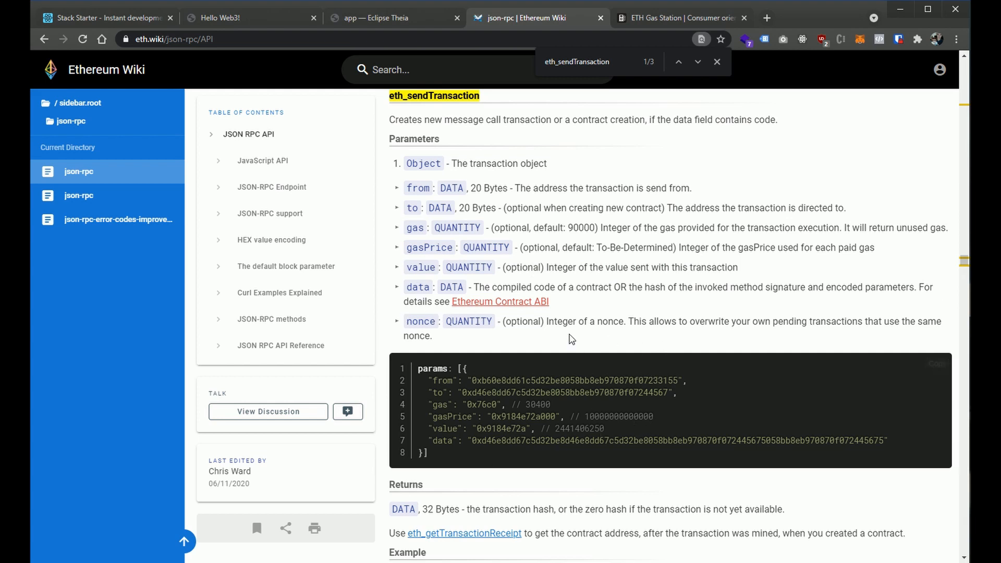
scroll(down, 3)
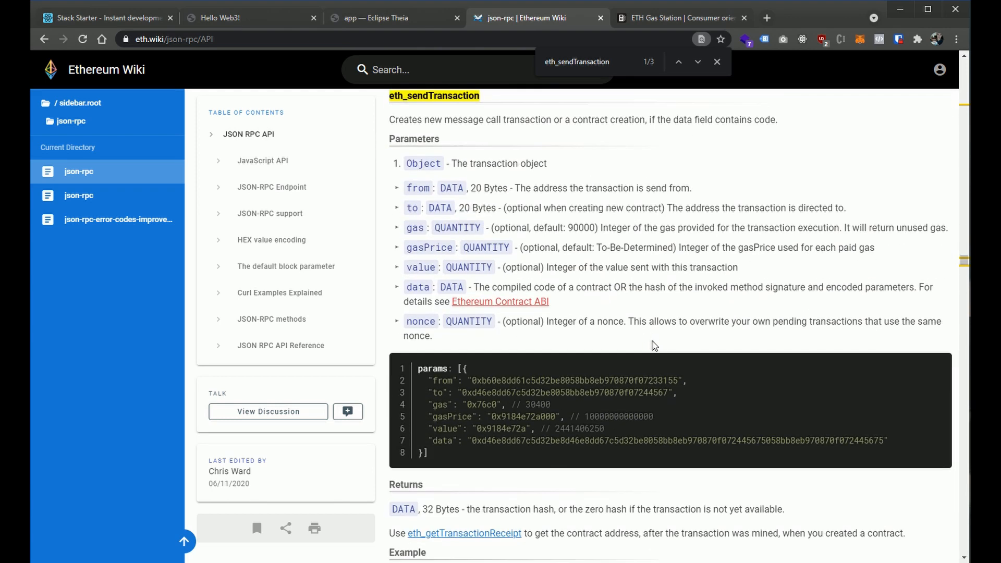
click(392, 17)
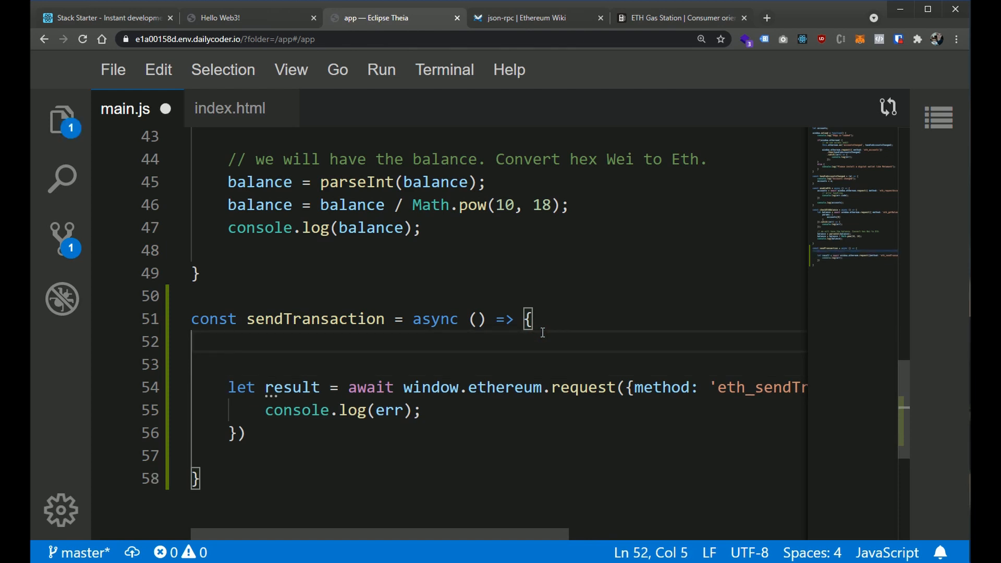
Type let params = [{ from: accounts[0], to: inside sendTransaction in main.js
text(let params)
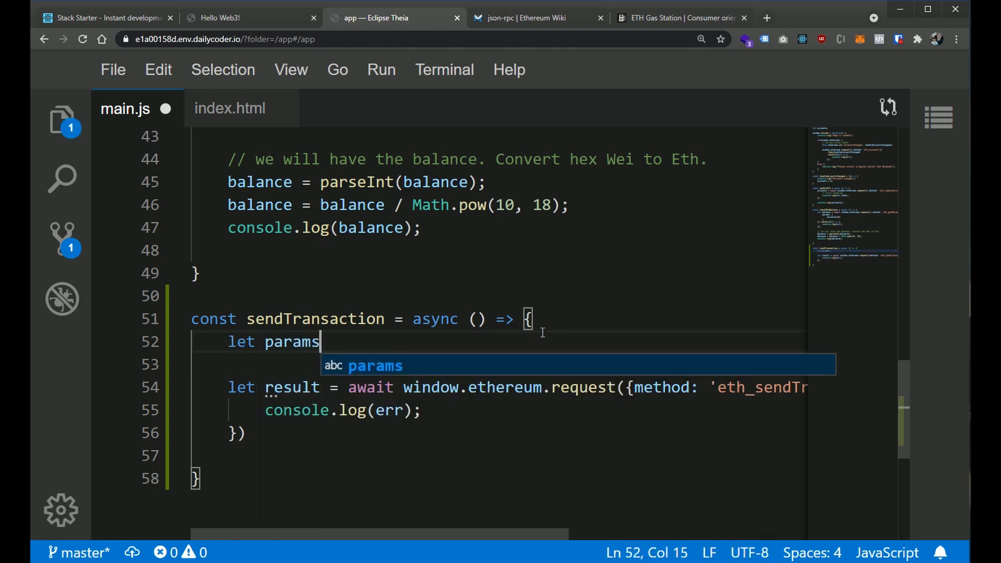
text(= [)
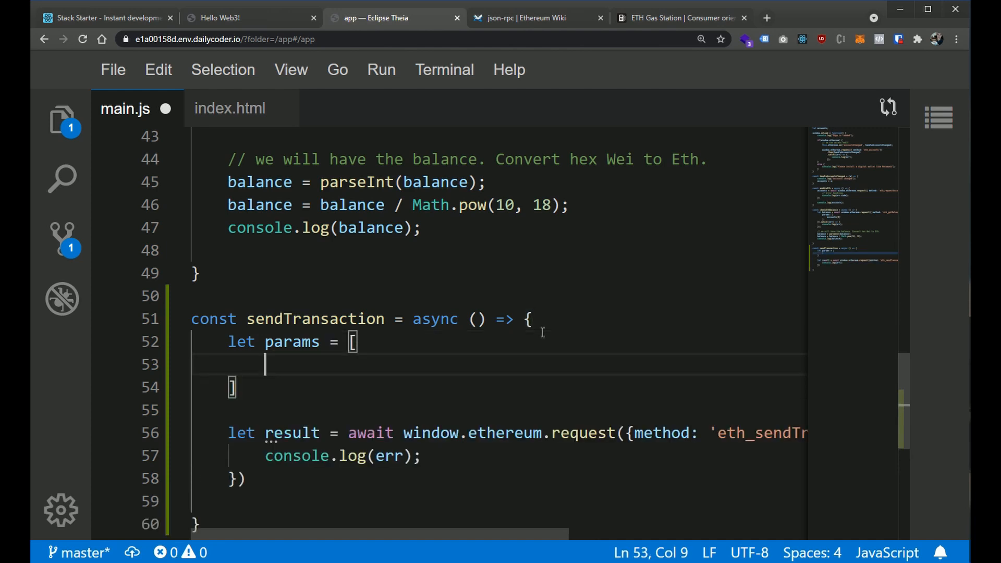
text({)
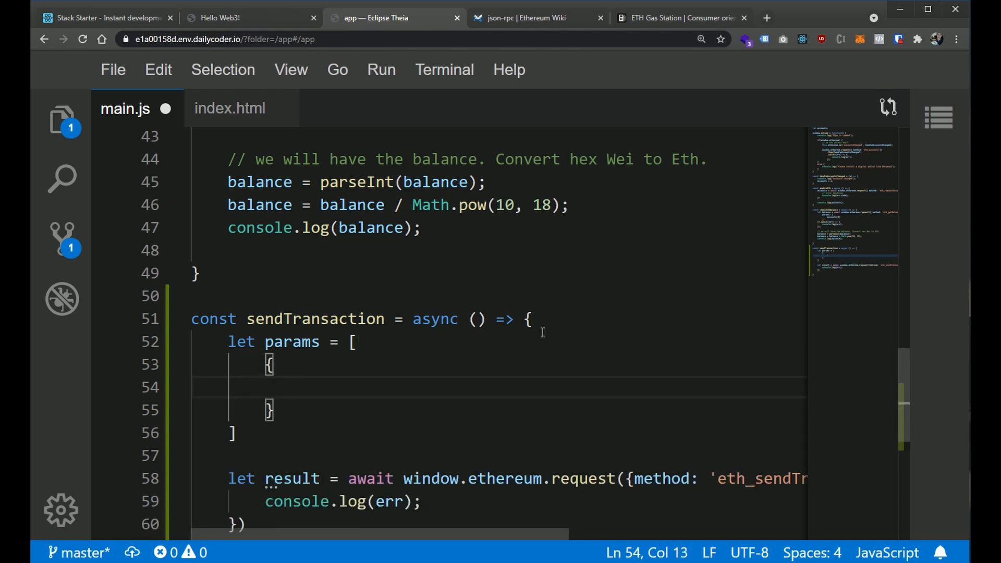
text(from:)
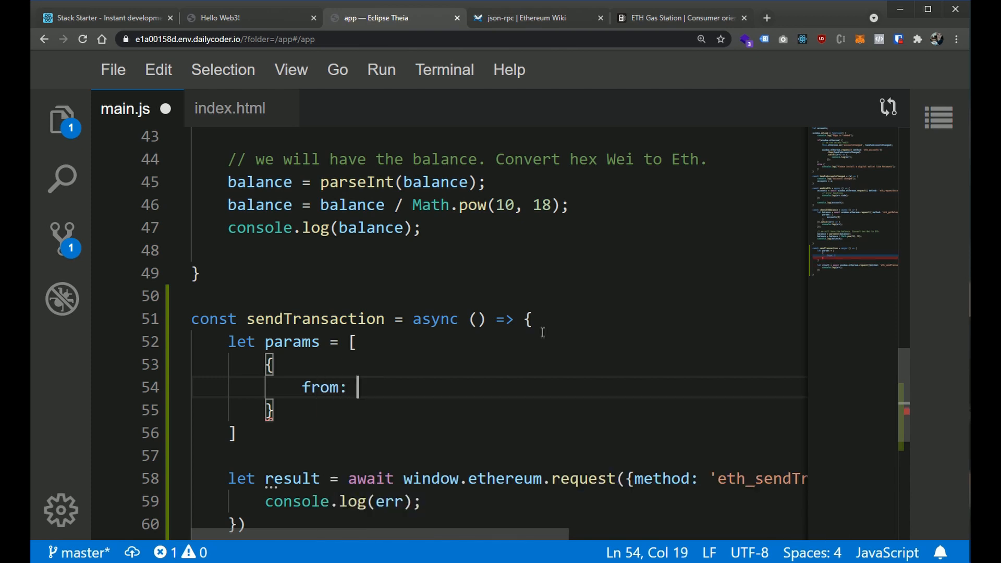
text(accounts[0],)
text(tp)
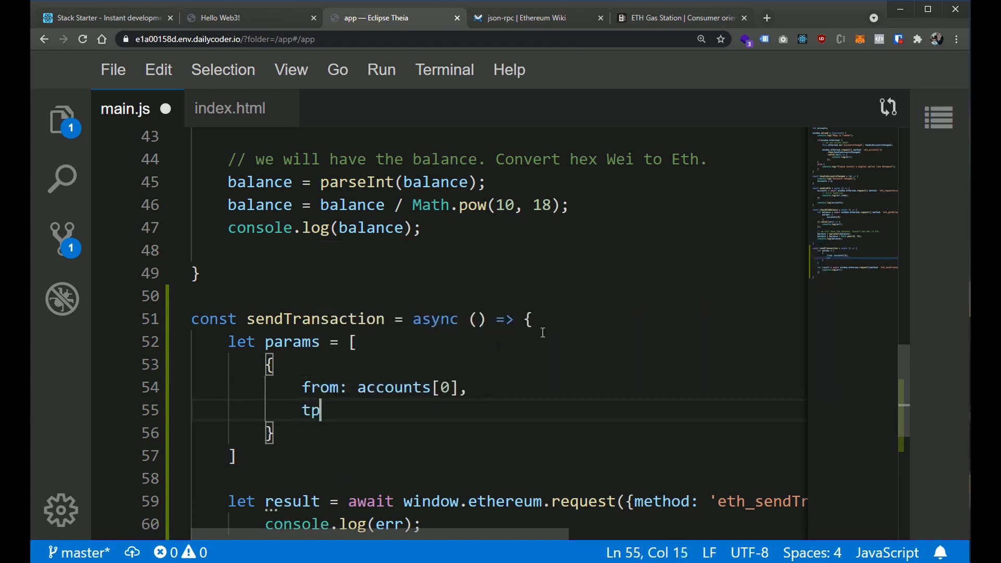
text(to:)
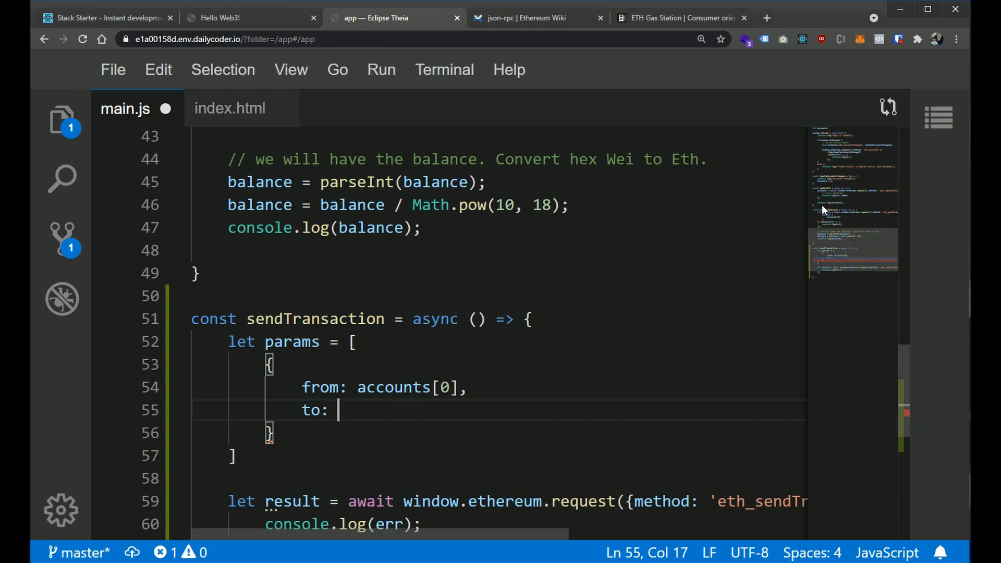
Switch MetaMask to Test Account 1 and paste its address 0x1Abe2FA6…feefA as to
click(859, 39)
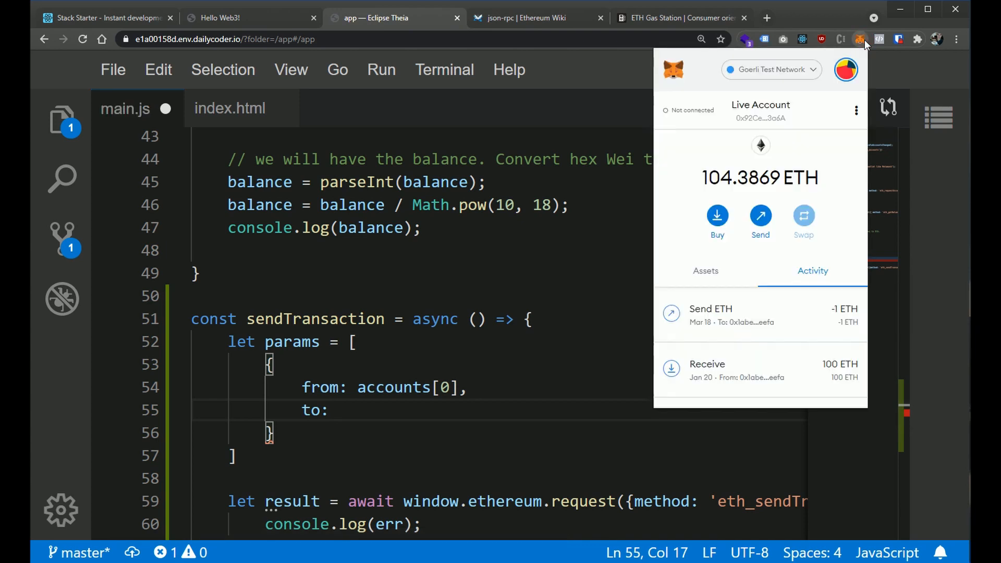
click(770, 69)
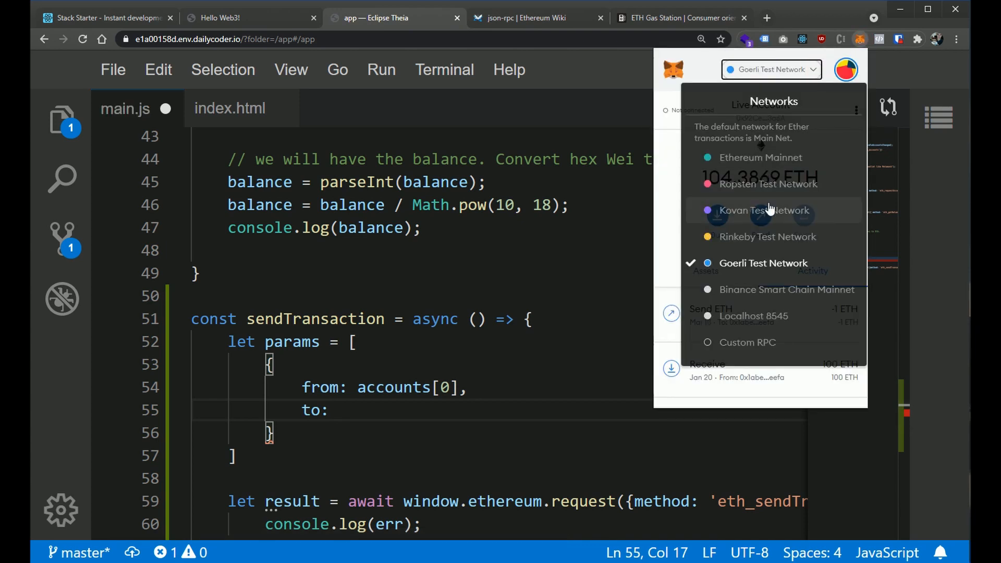
mouse_move(772, 157)
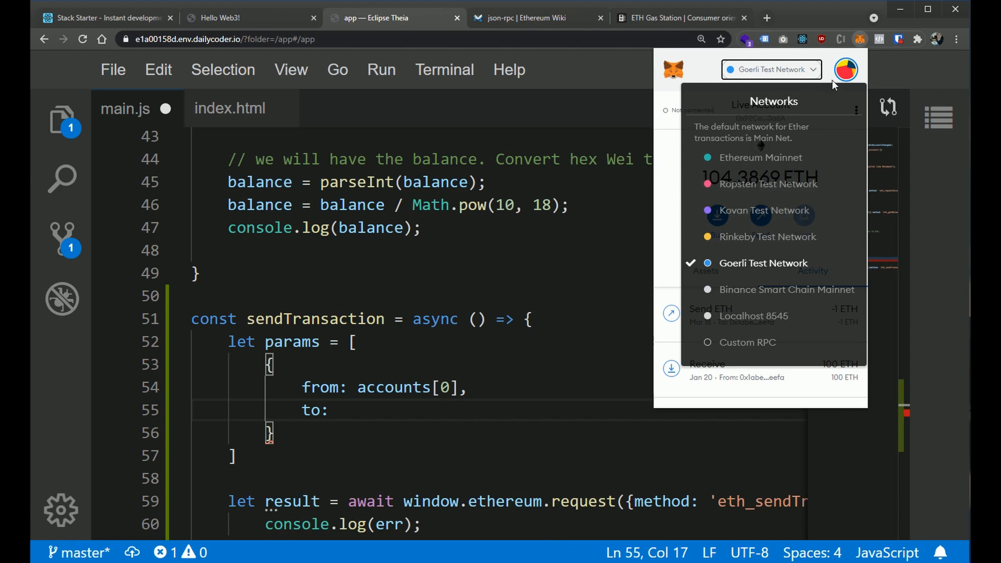
click(844, 69)
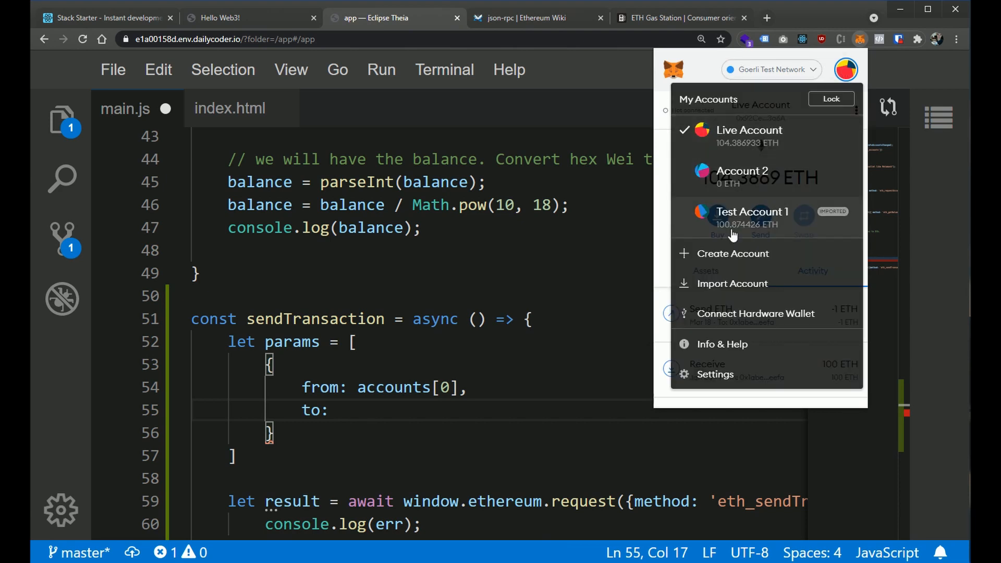
click(751, 217)
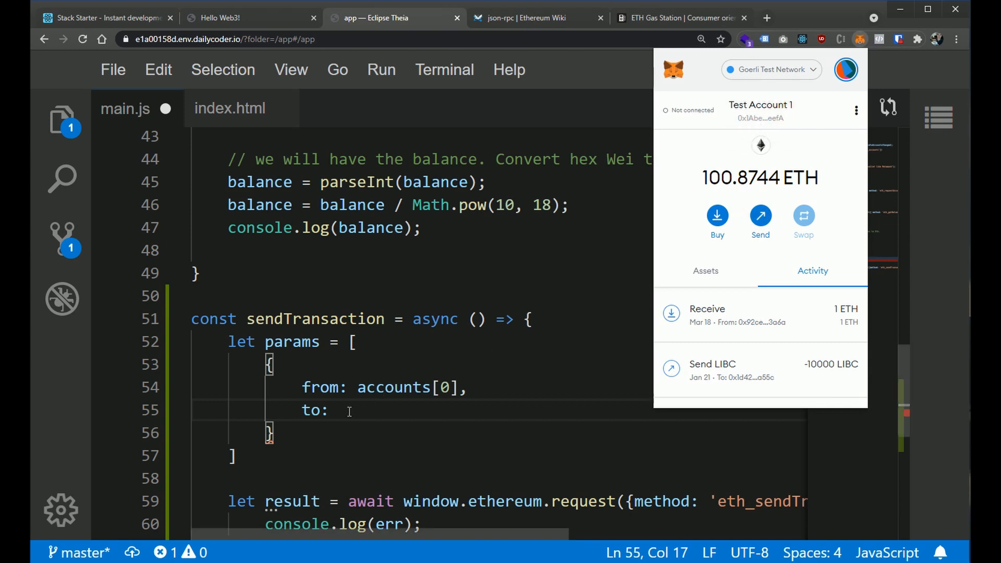
text('0x1Abe2FA6908F74863BB857029e353cA3997feefA')
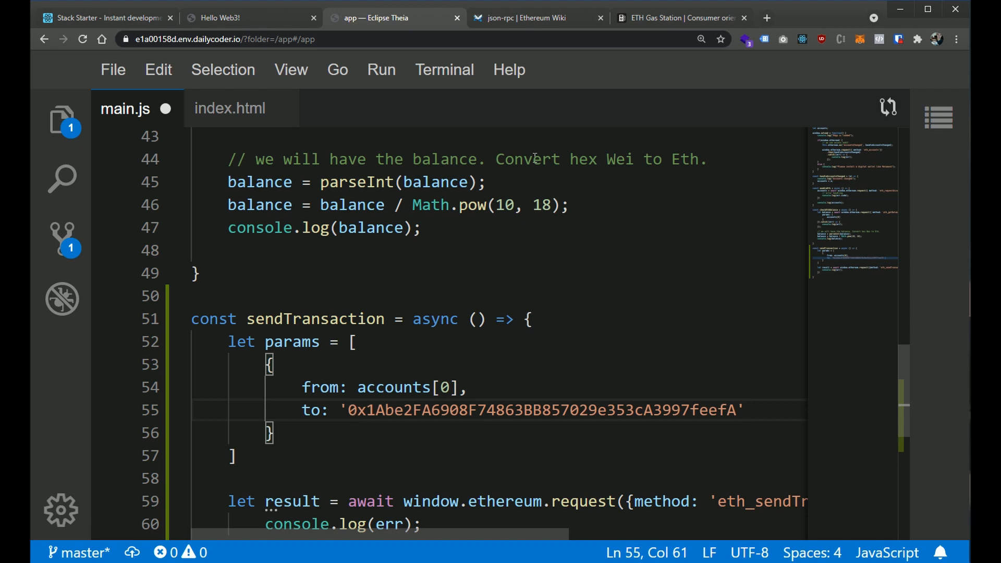
click(860, 39)
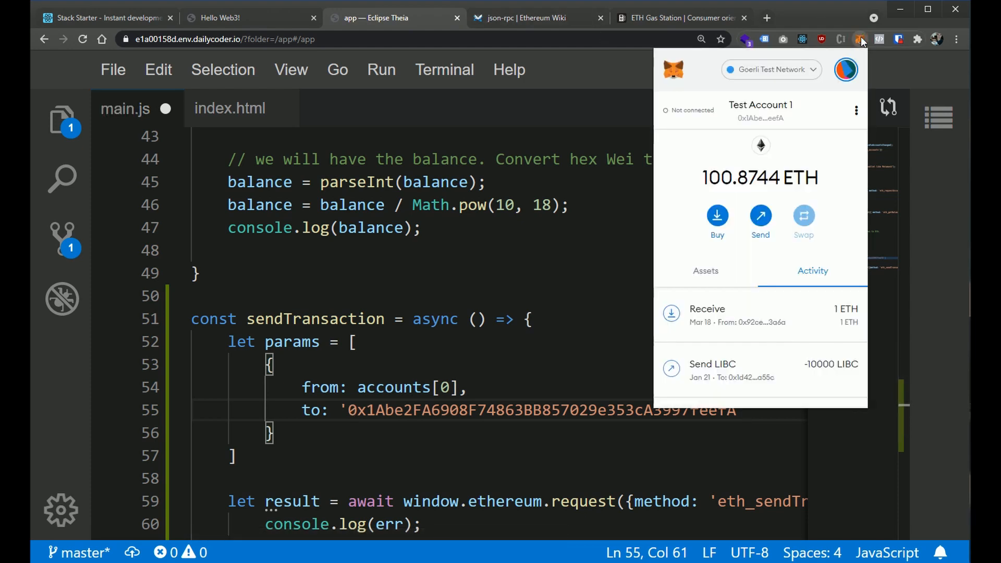
mouse_move(856, 113)
text(',)
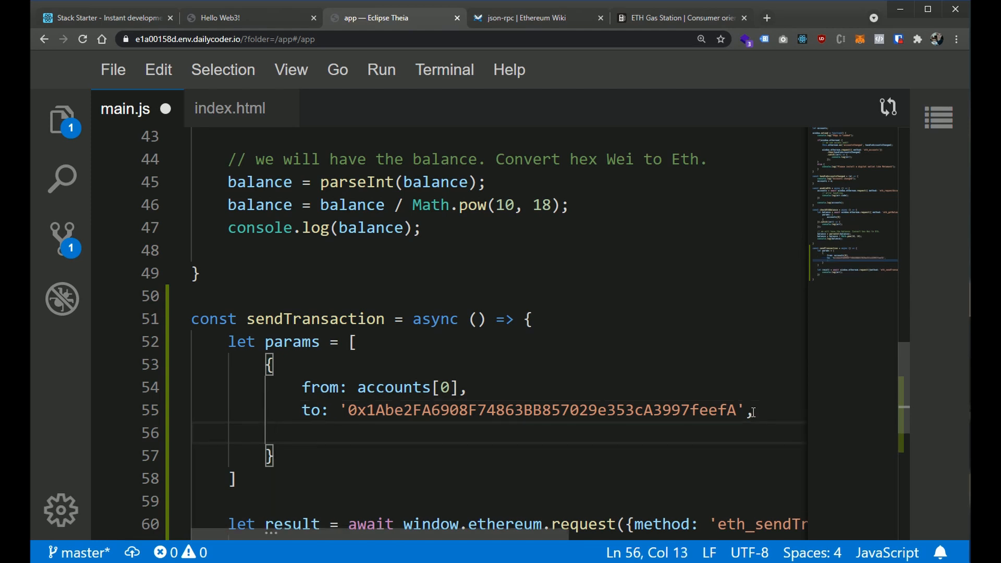
Add a gas: key, then review the eth_sendTransaction gas and gasPrice descriptions
text(gas:)
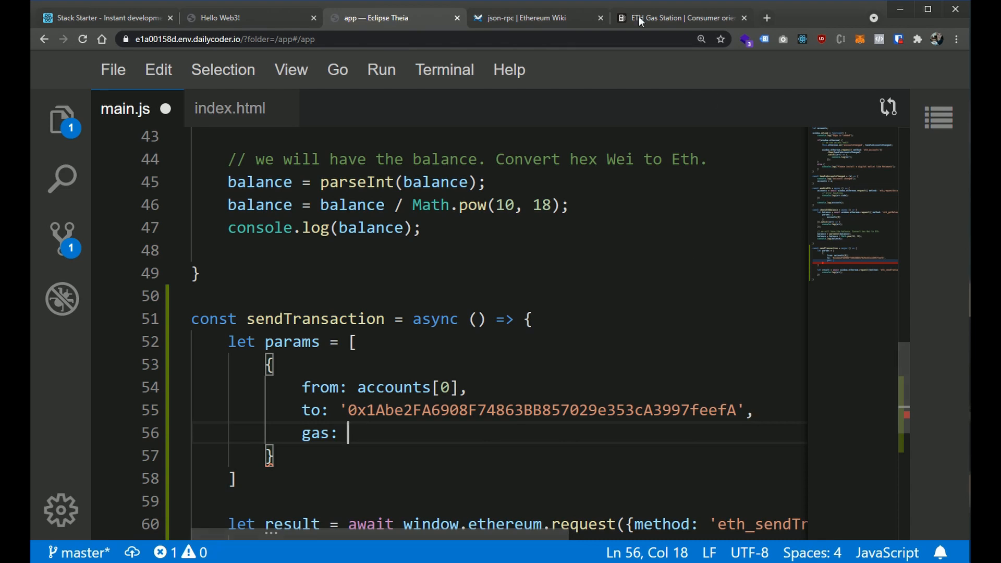
click(535, 17)
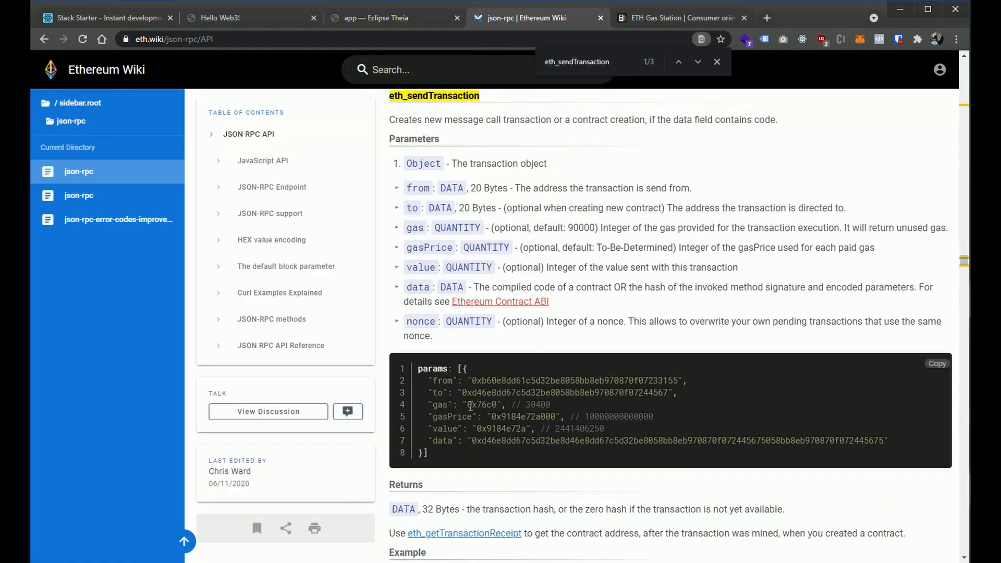
click(495, 405)
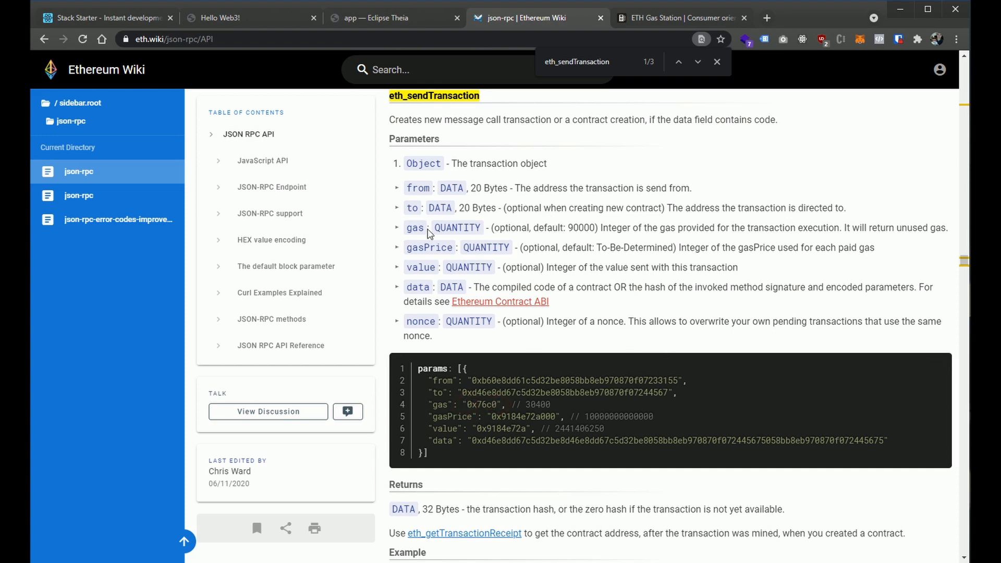
drag(600, 228, 745, 228)
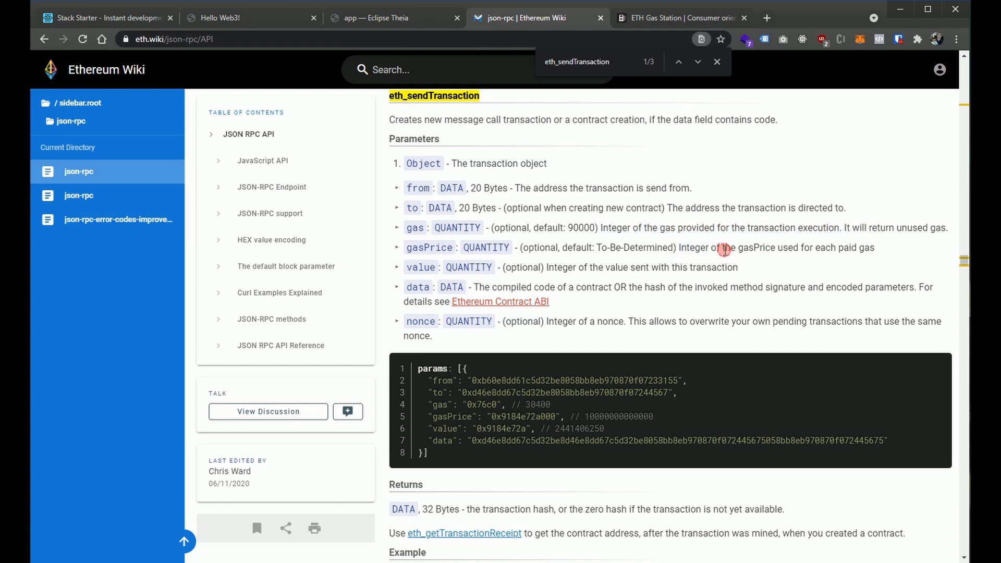
mouse_move(691, 245)
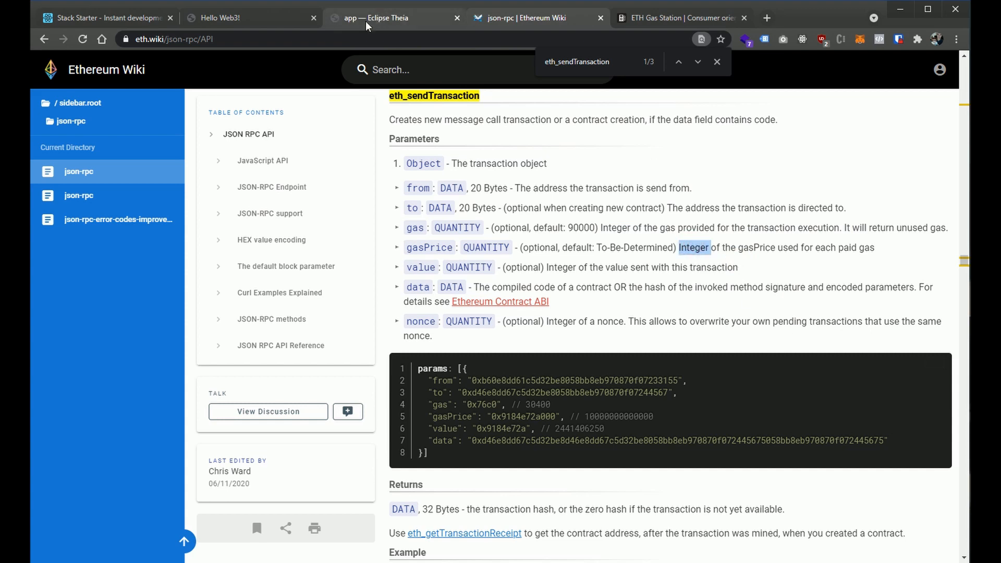
Complete gas: 21000 and add gasPrice: 250000 to the params object
click(378, 18)
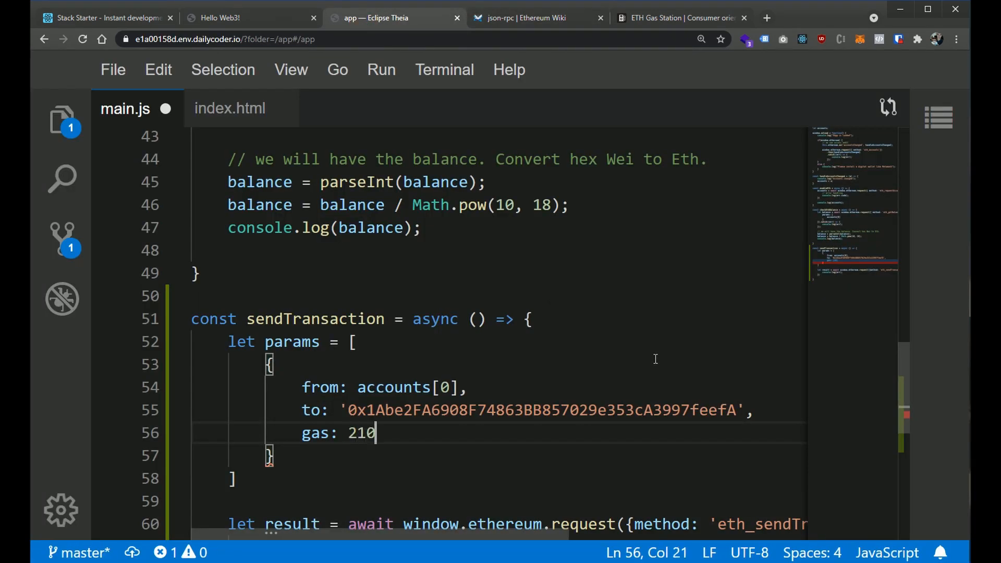
text(00)
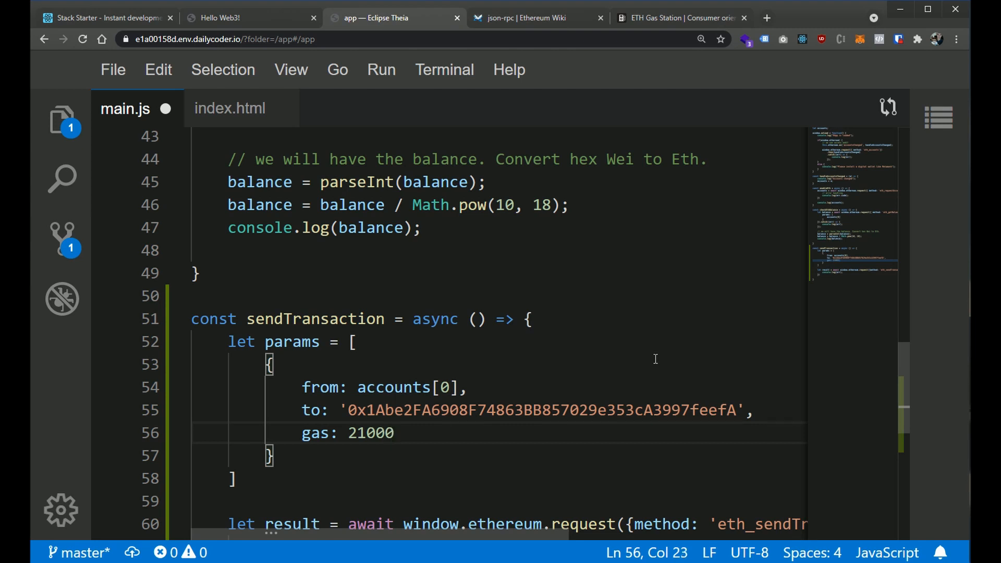
text(,)
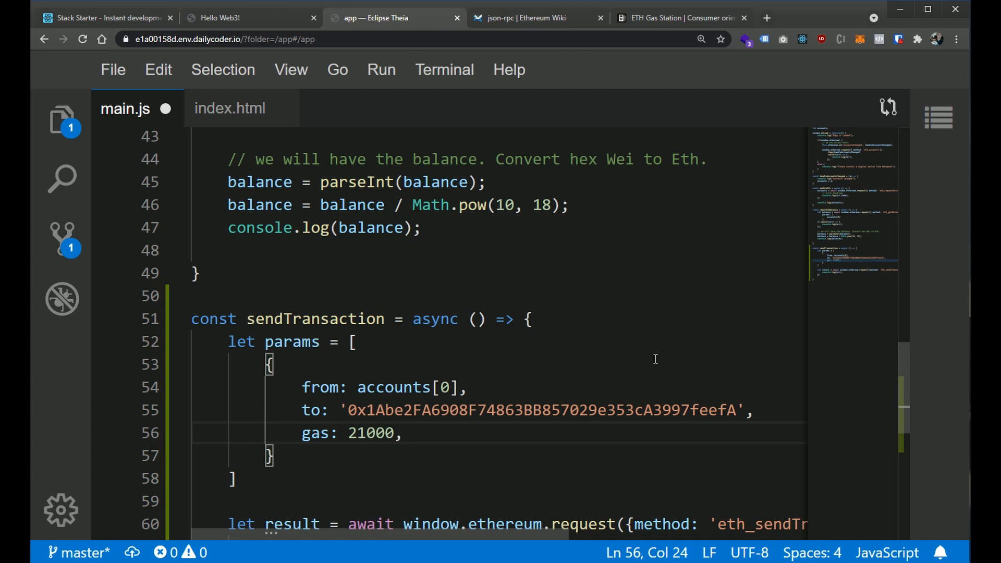
text(gasPrice)
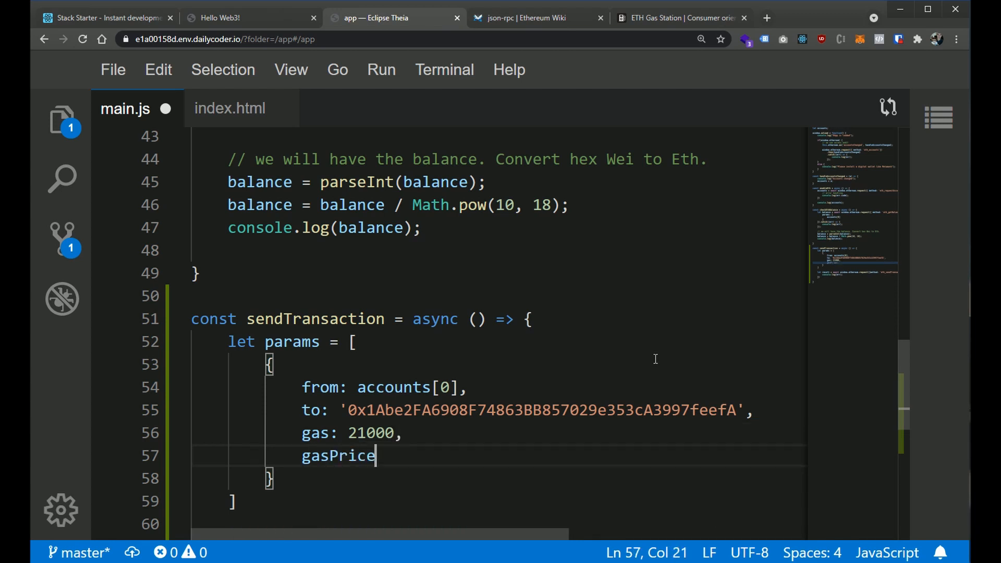
text(:)
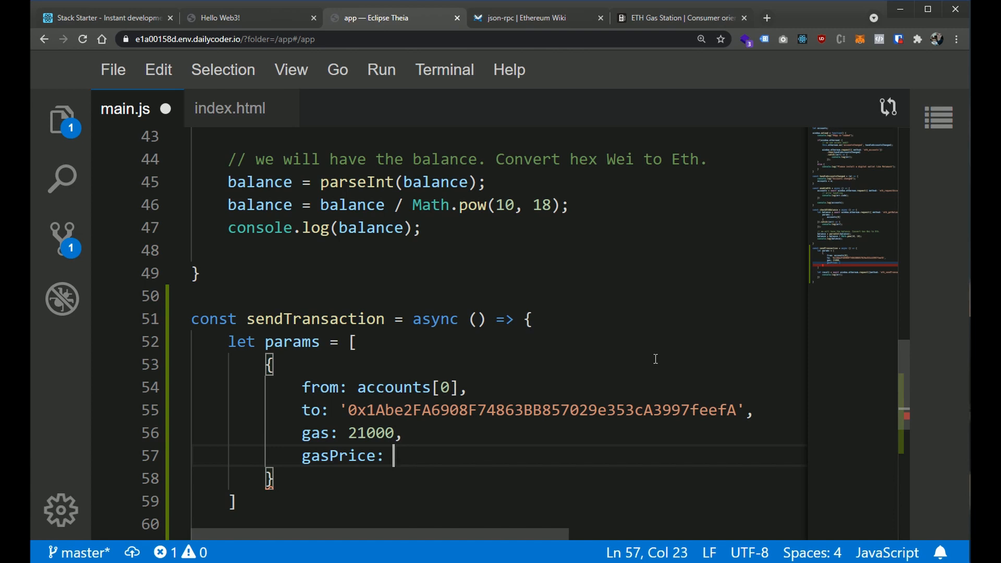
mouse_move(506, 444)
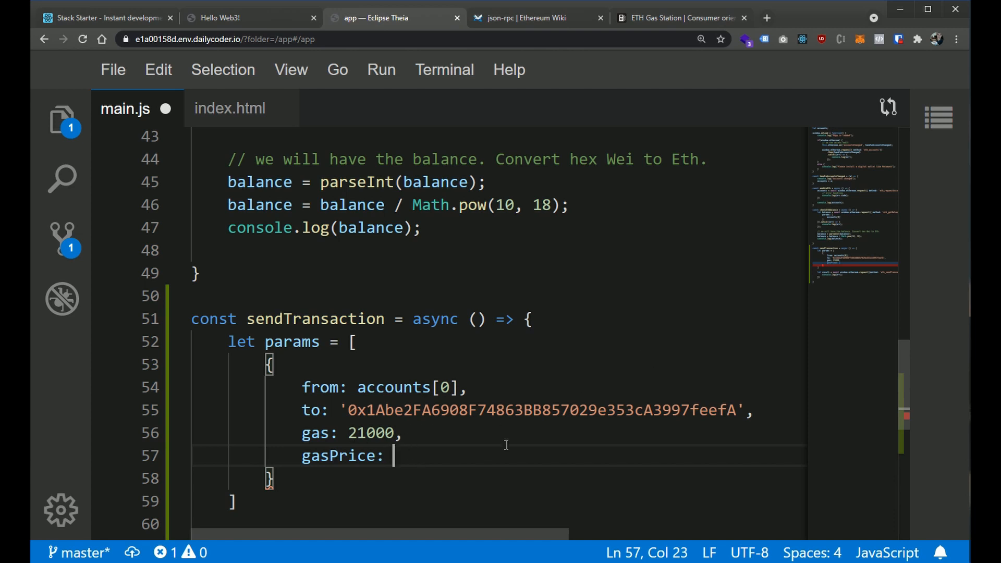
mouse_move(788, 500)
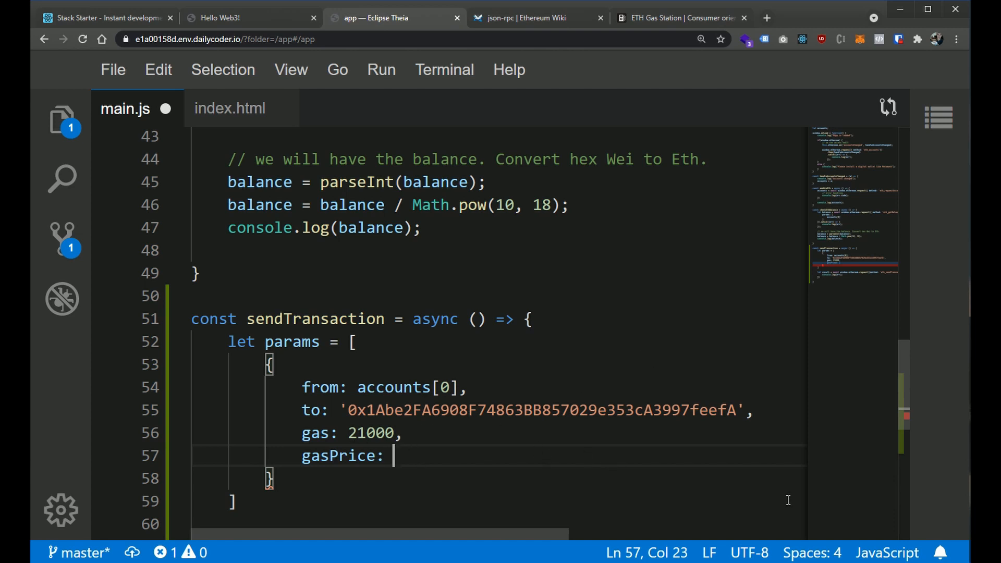
text(254)
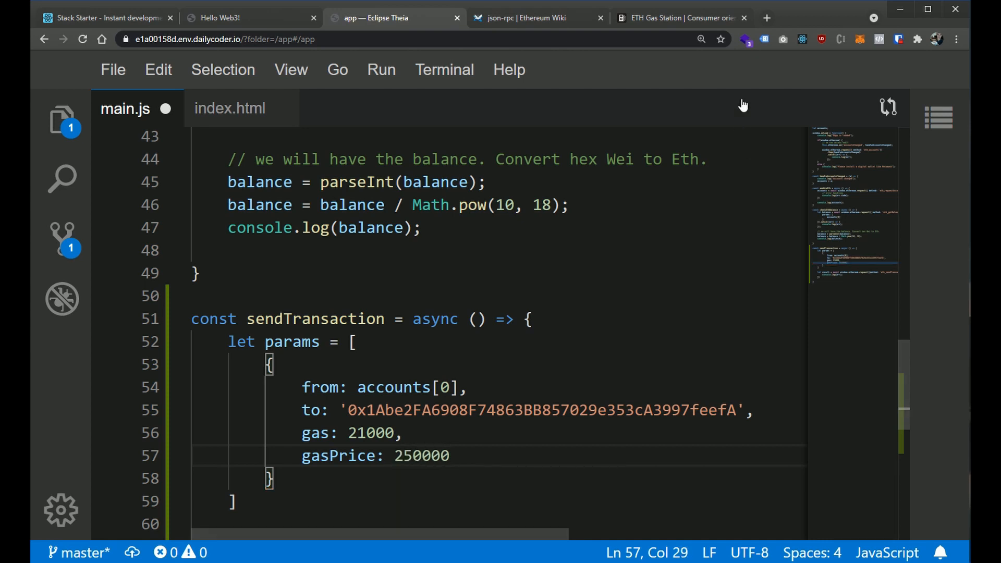
click(682, 18)
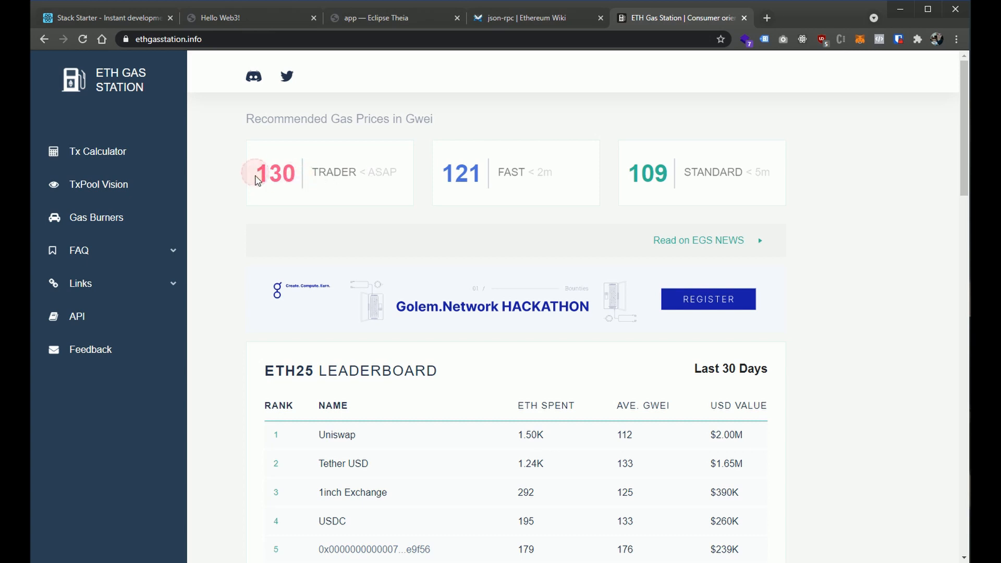
Revisit the Ethereum Wiki gasPrice description, then return to main.js in Theia
click(530, 17)
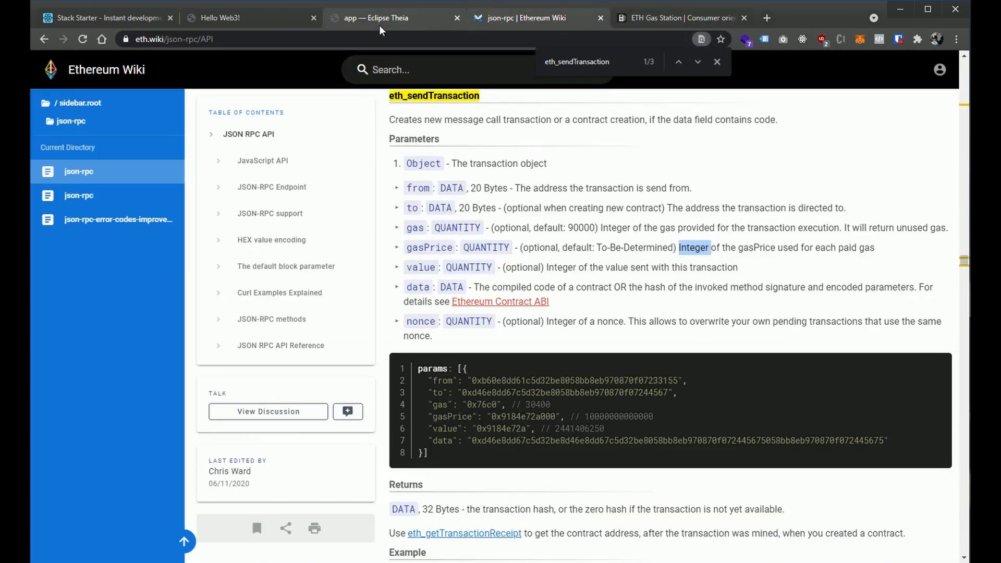
click(376, 18)
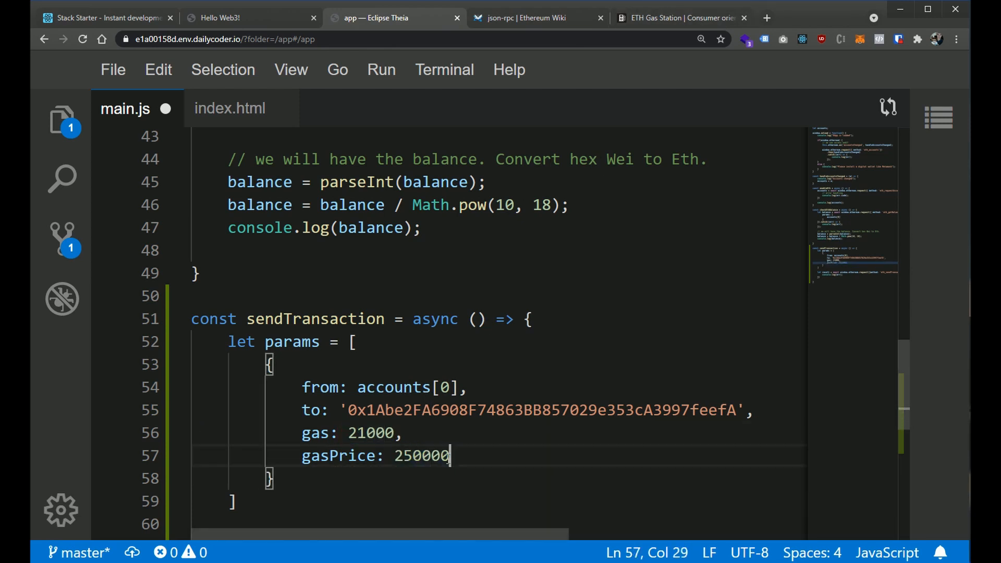
Change gasPrice to 2500000, add value: 1, and save main.js
key(BackSpace)
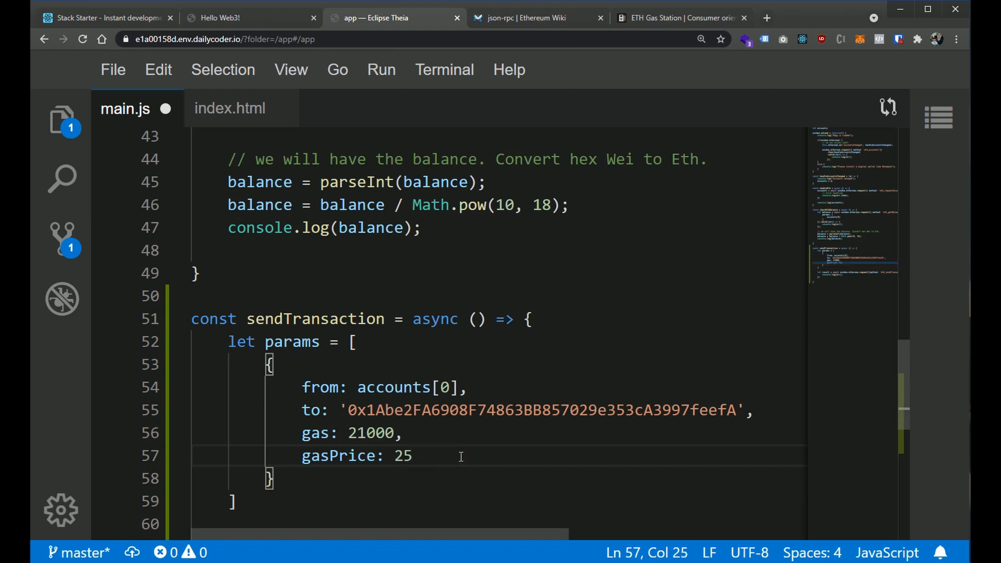
text(00)
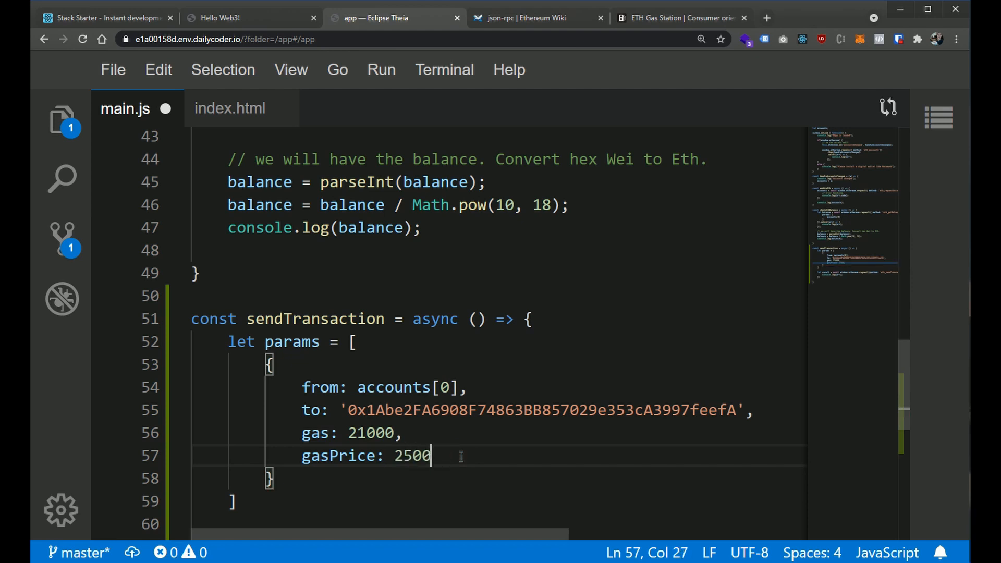
text(000)
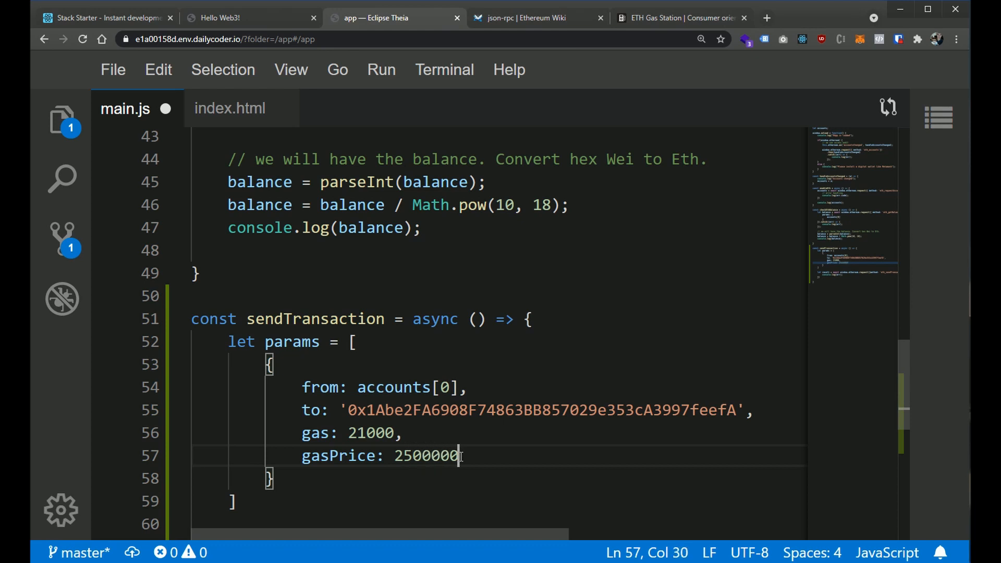
text(0)
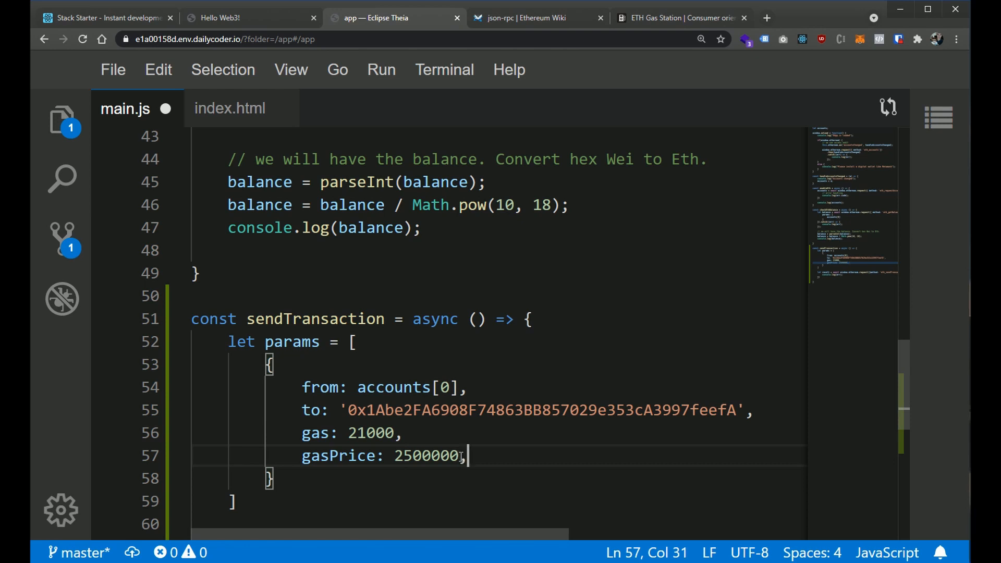
text(valuie)
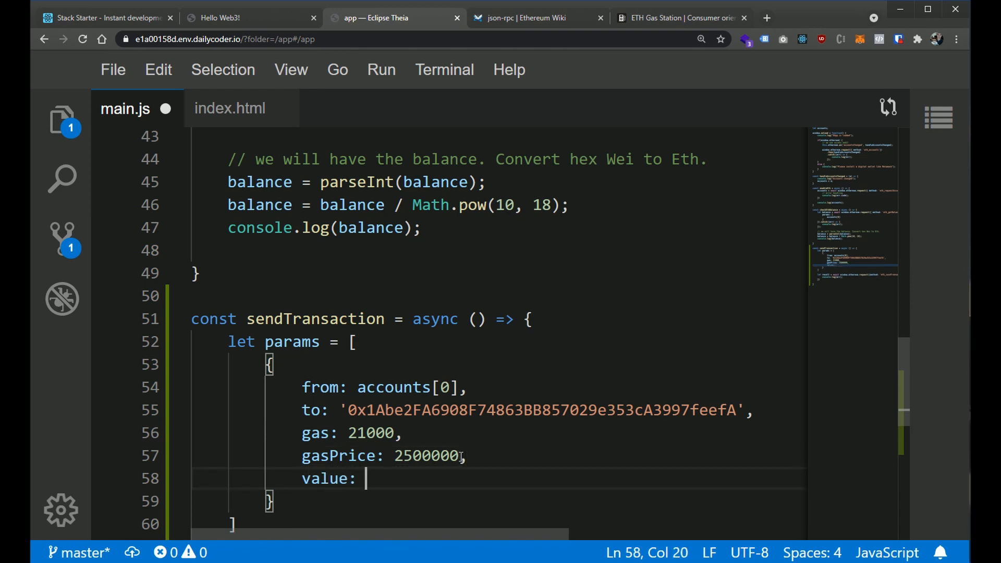
text(1)
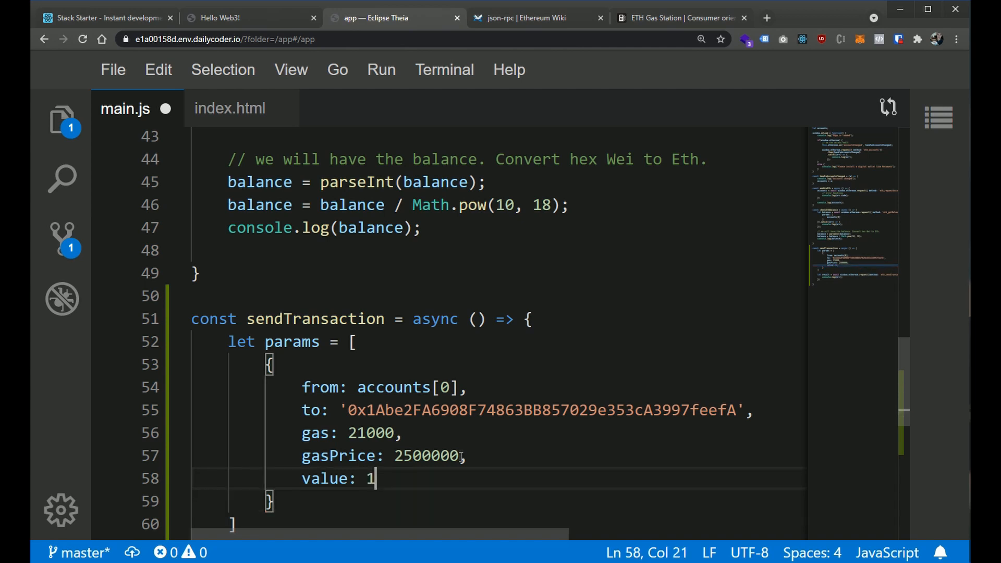
key(ctrl+s)
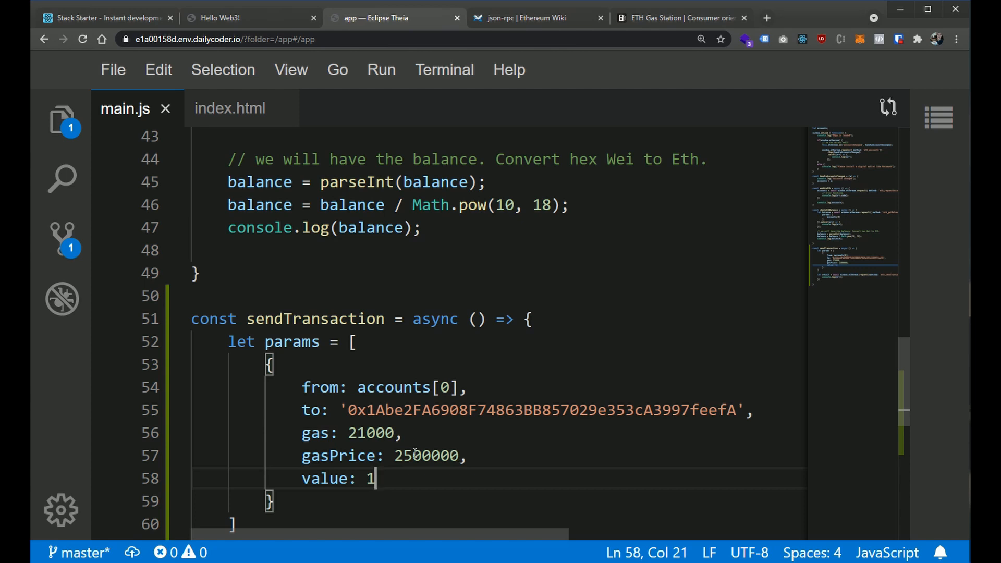
Select params, the request method and sendTransaction names to review the request call
scroll(down, 3)
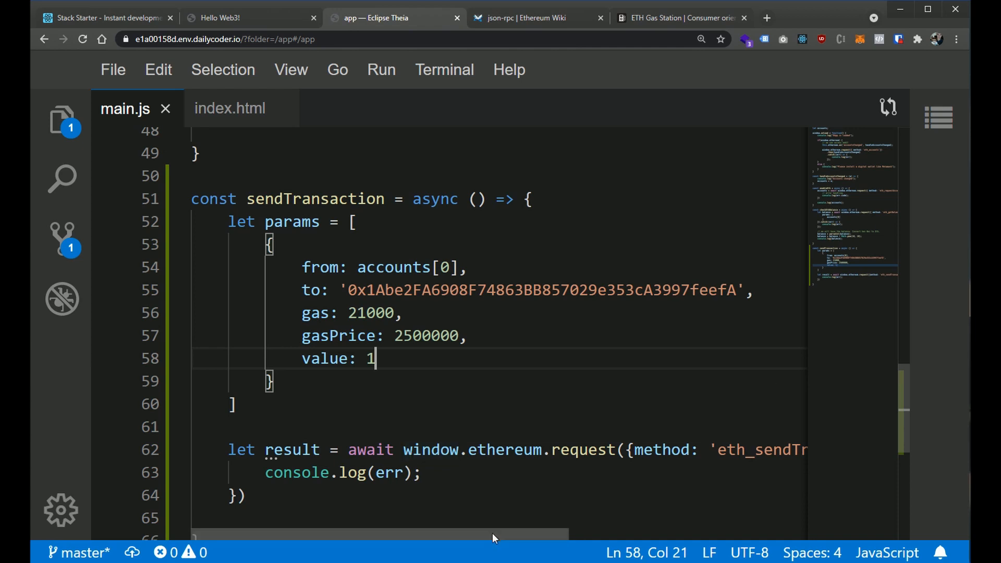
double_click(289, 221)
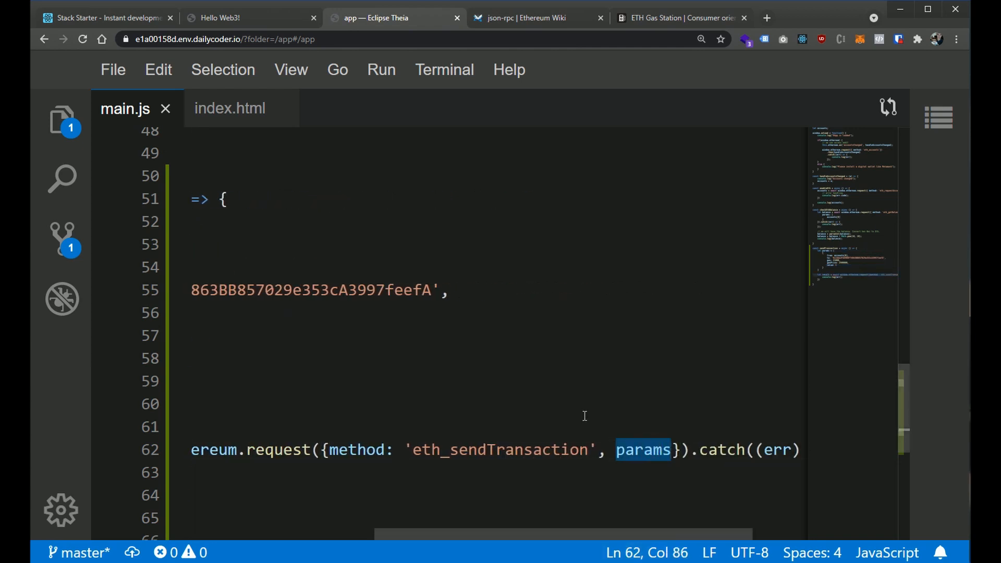
mouse_move(415, 458)
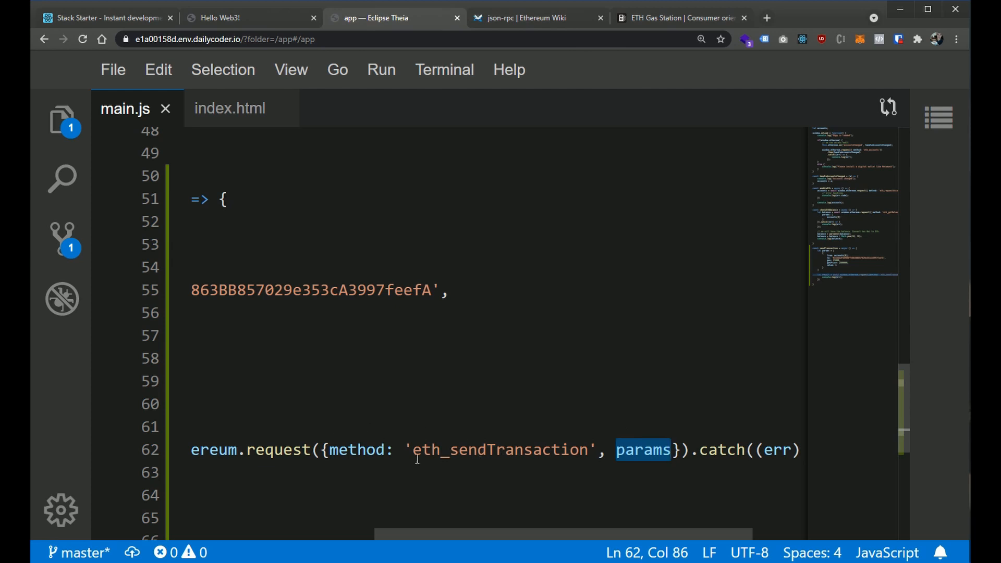
double_click(500, 449)
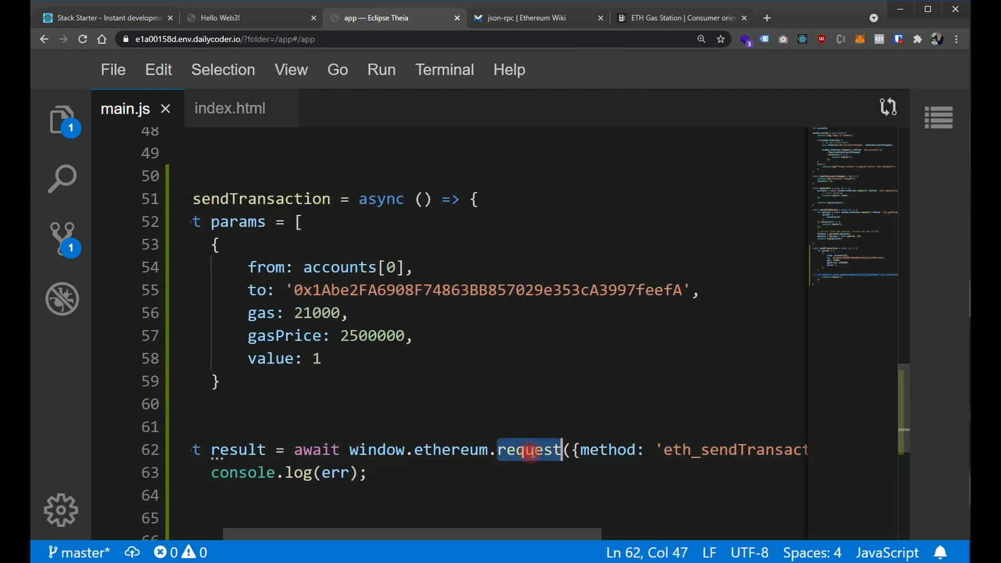
mouse_move(231, 346)
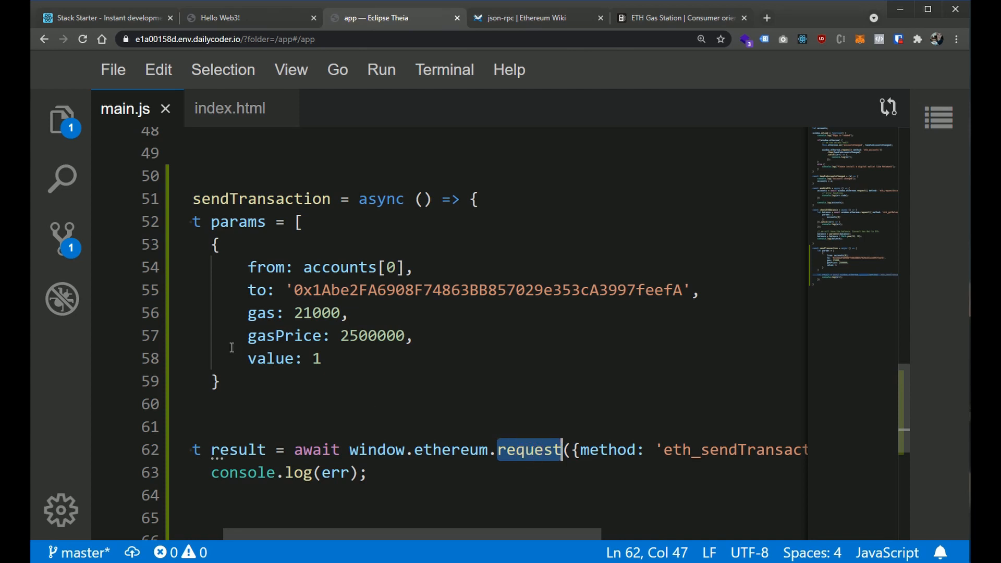
mouse_move(480, 542)
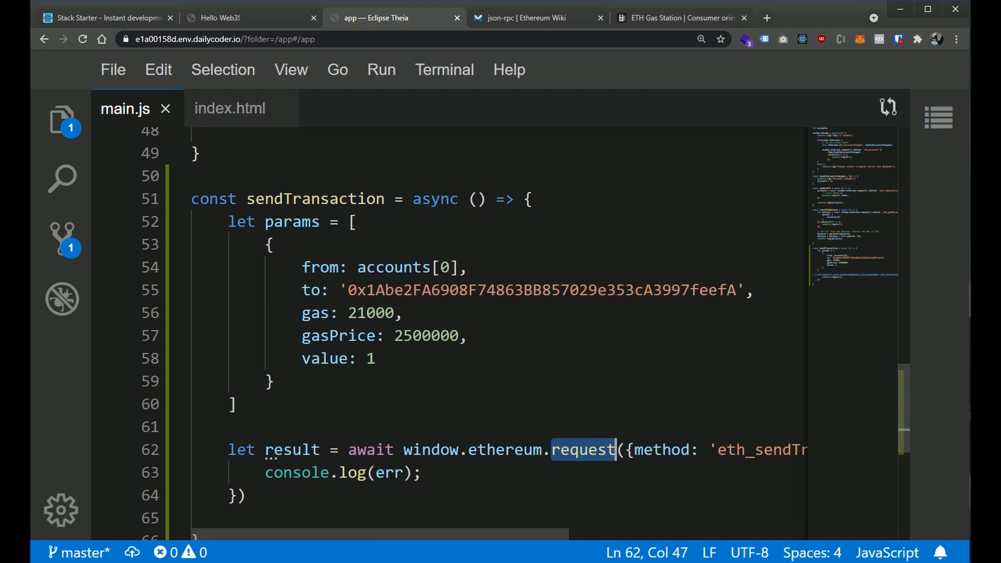
double_click(315, 199)
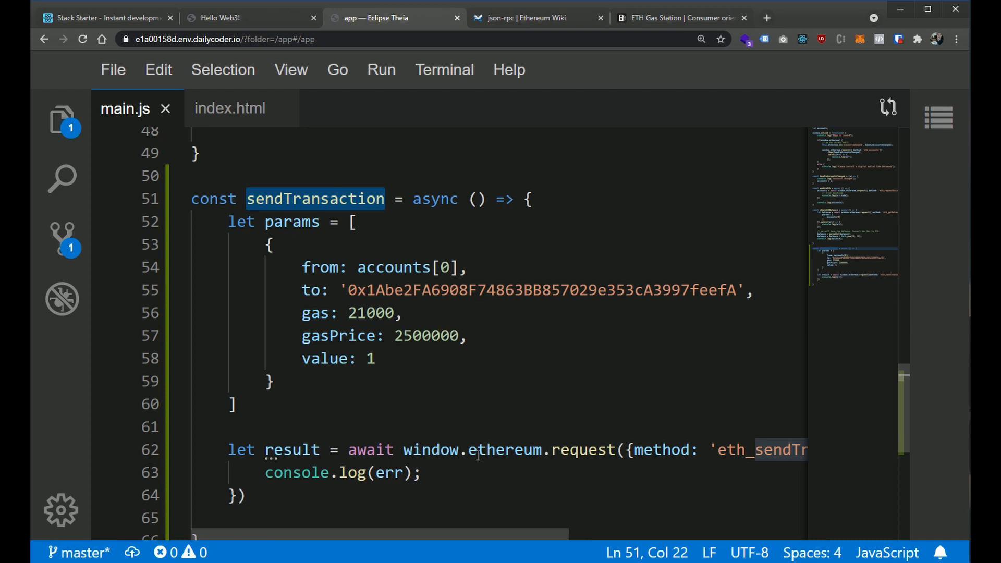
Add a 'Send transaction' button with onclick="sendTransaction()" to index.html
click(230, 108)
text(<button onclo)
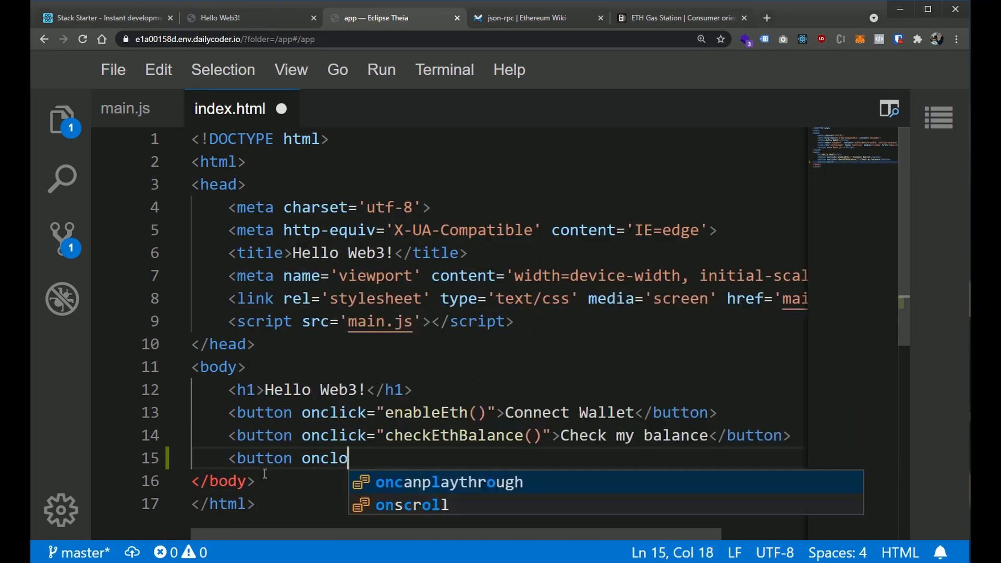
key(Escape)
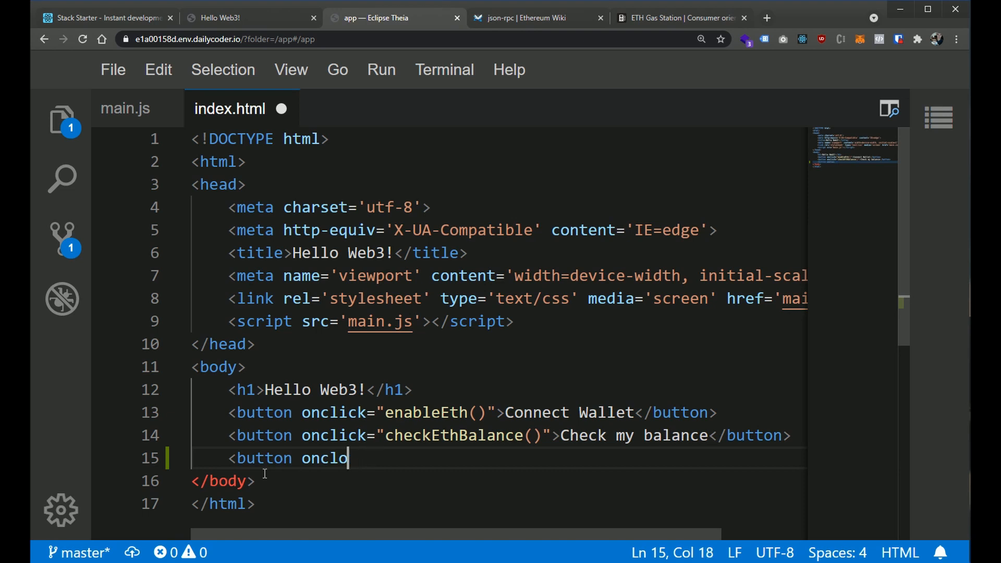
text(ck="sendTransaction")
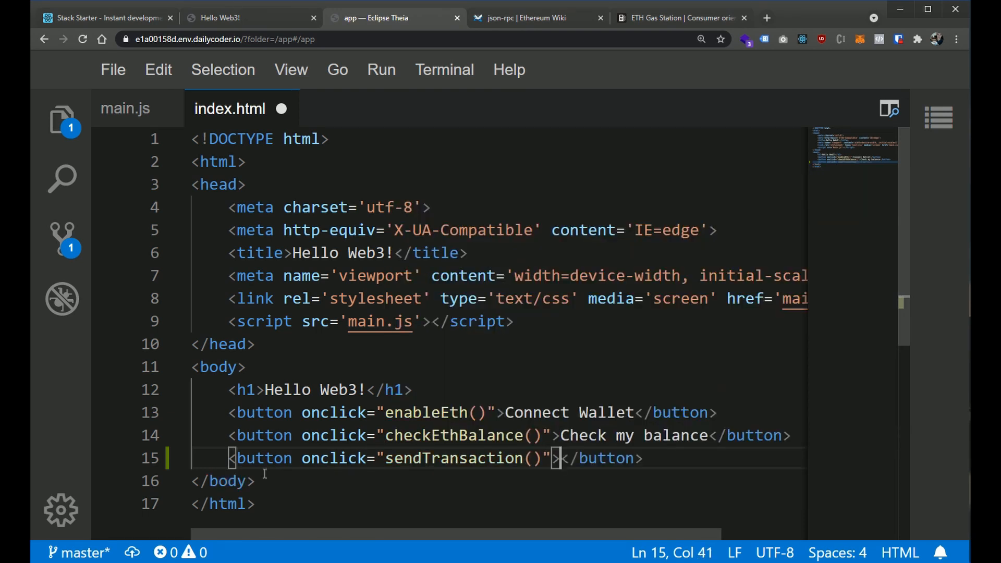
text(Send tr)
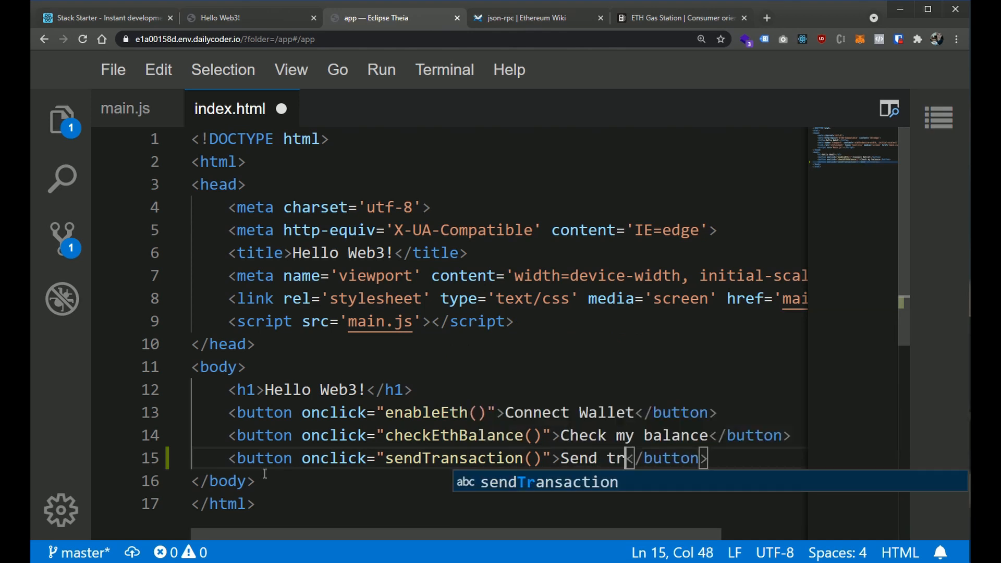
text(ansaction)
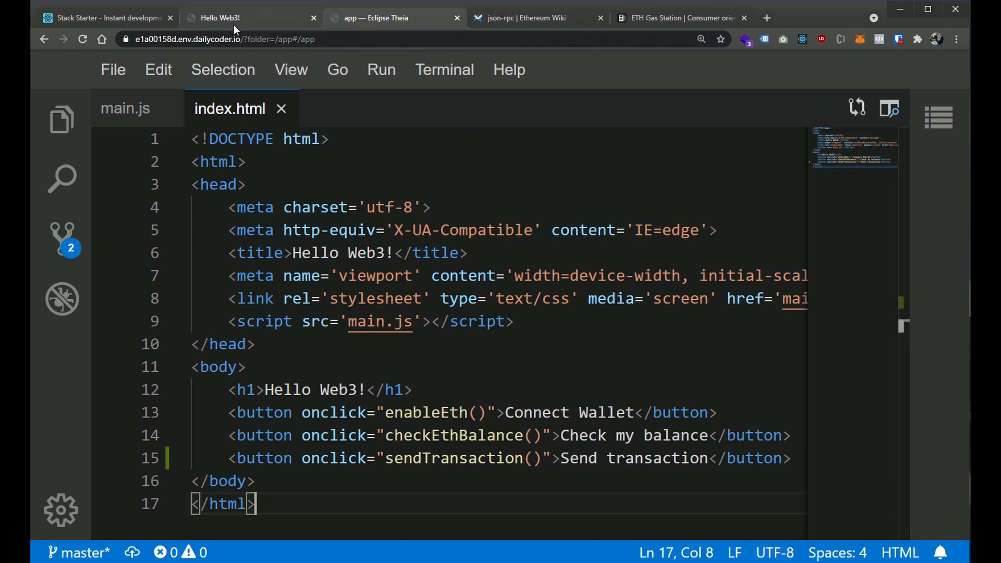
Clear the dapp console, click Send transaction, and inspect the 'value is not a string' error
click(220, 18)
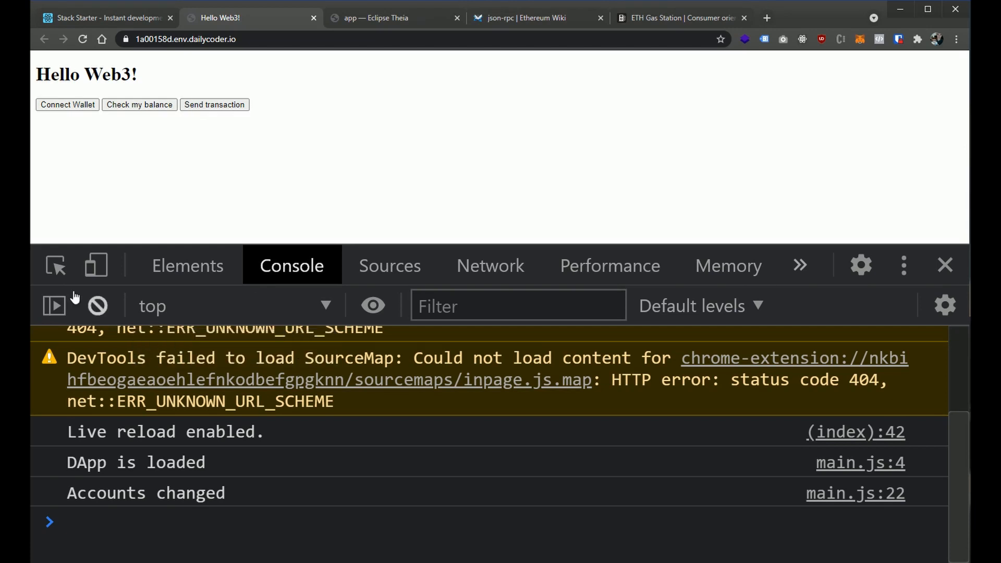
click(97, 305)
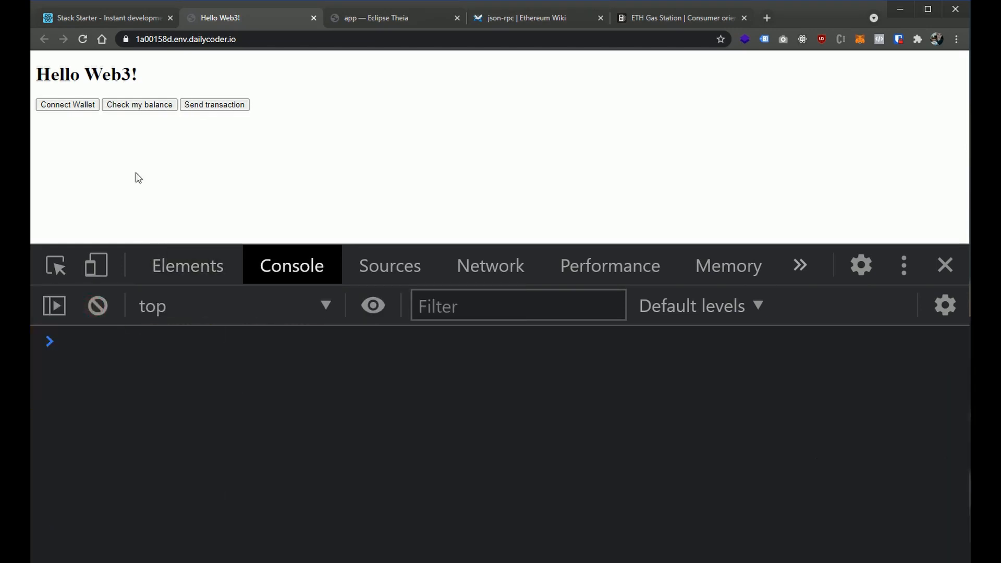
click(215, 105)
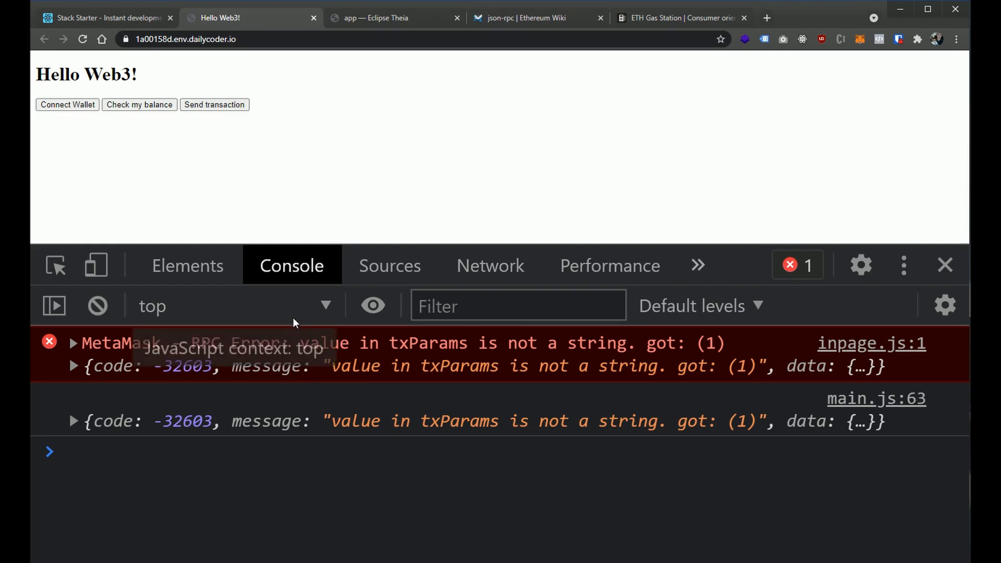
mouse_move(294, 351)
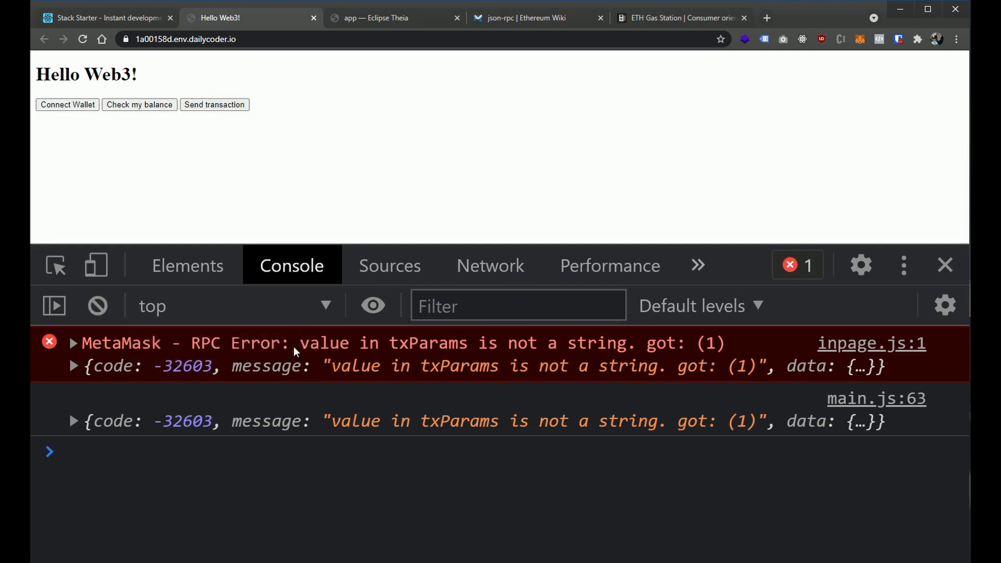
mouse_move(401, 346)
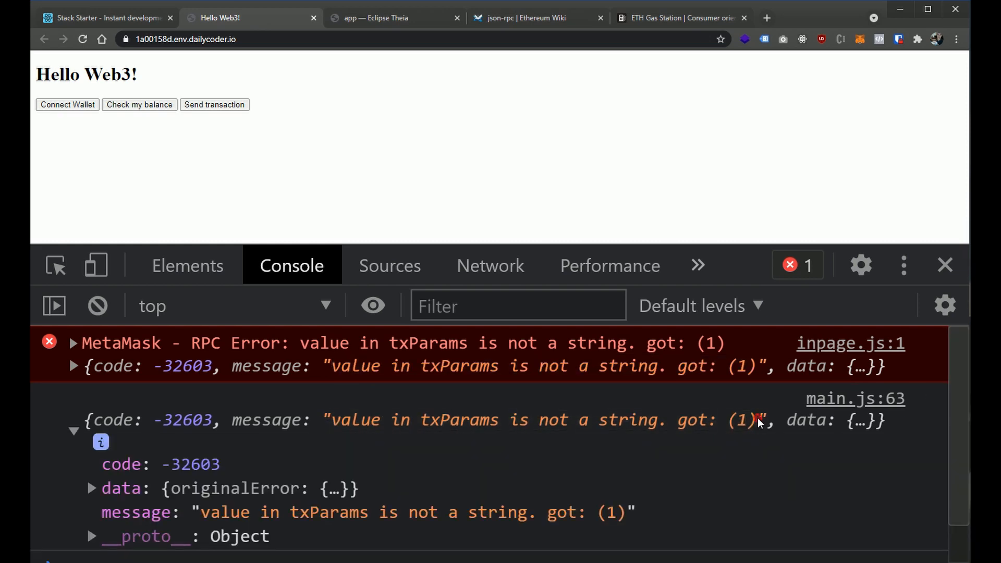
click(73, 419)
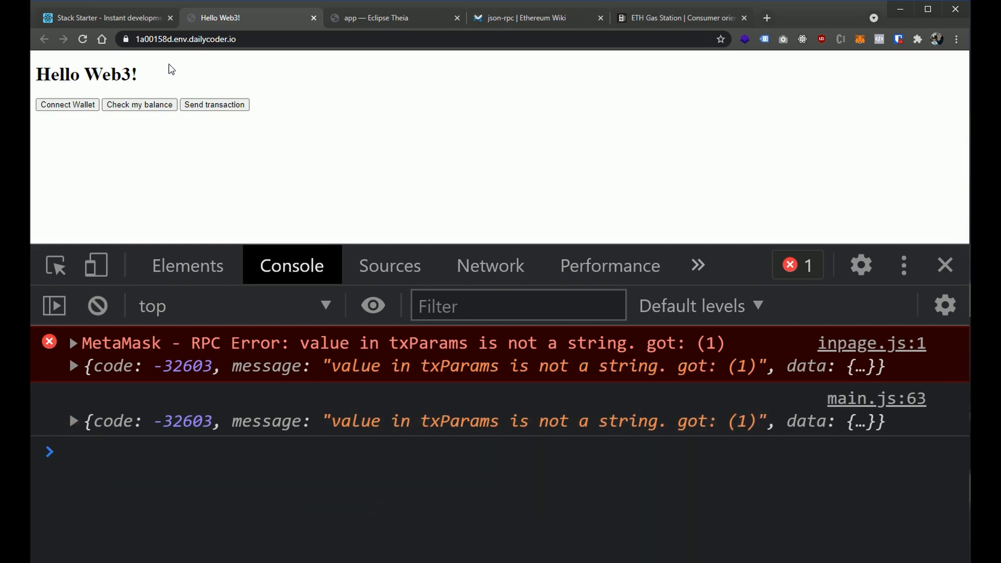
mouse_move(654, 63)
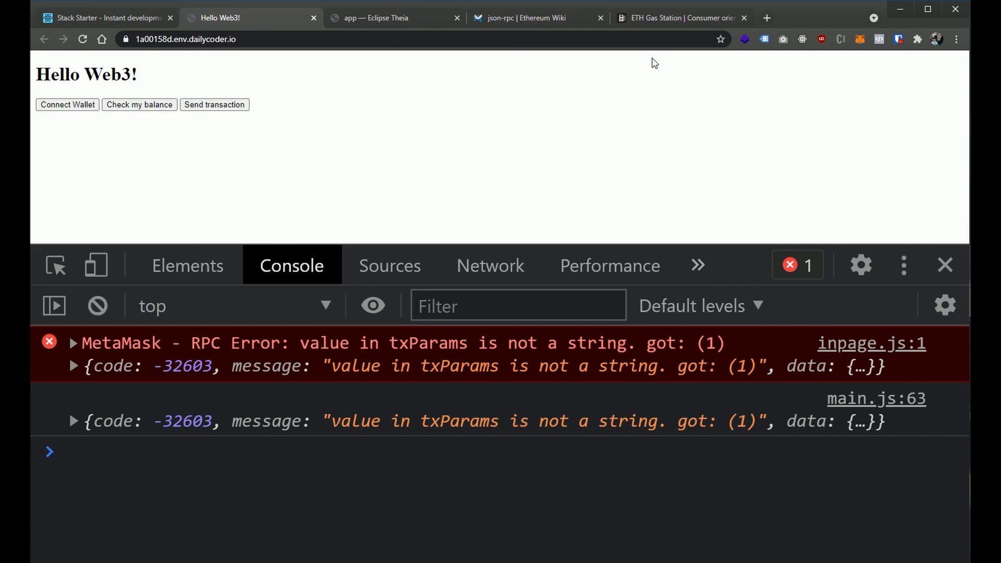
click(394, 17)
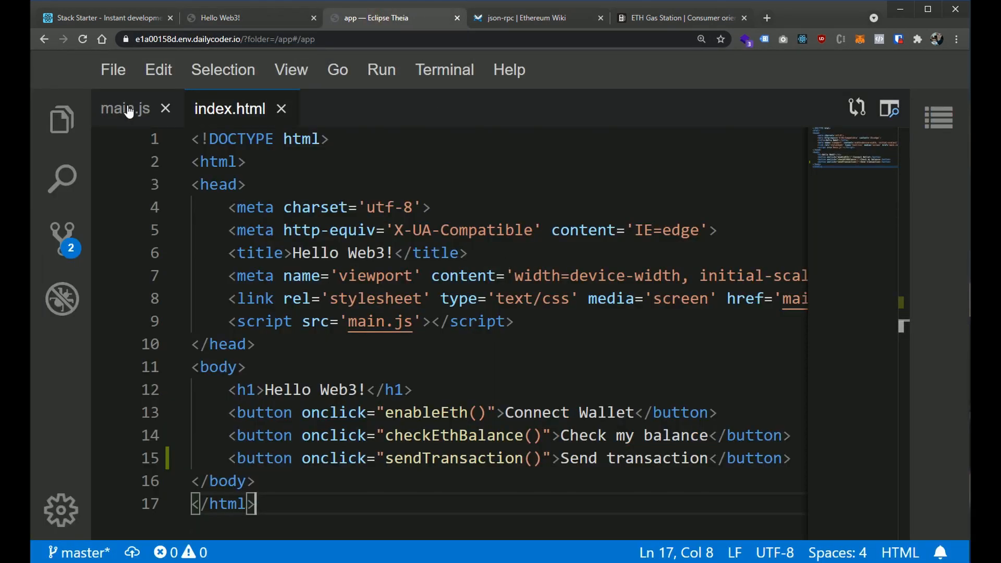
Wrap the gas value in main.js as Number(...).toString(16)
click(125, 108)
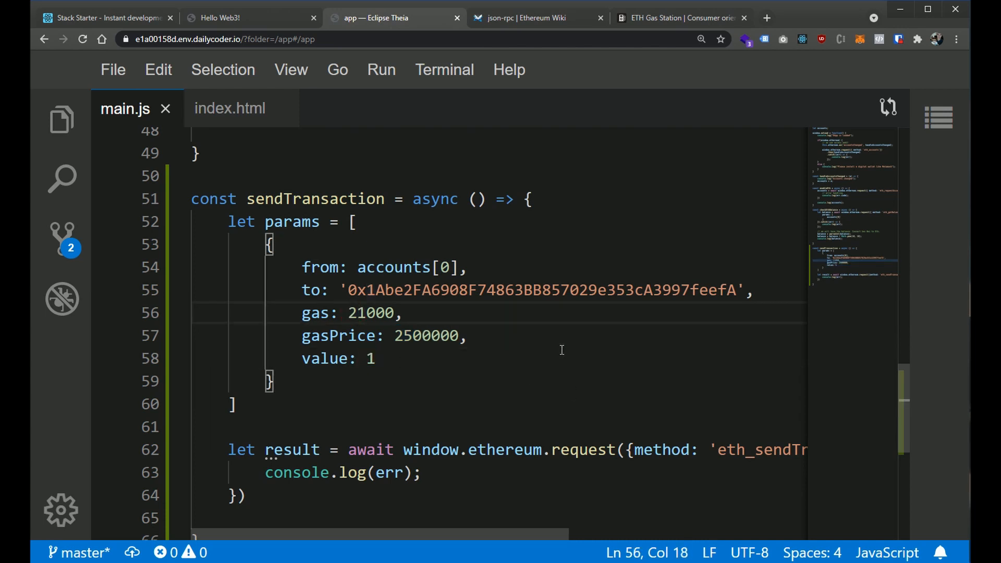
text(Number()
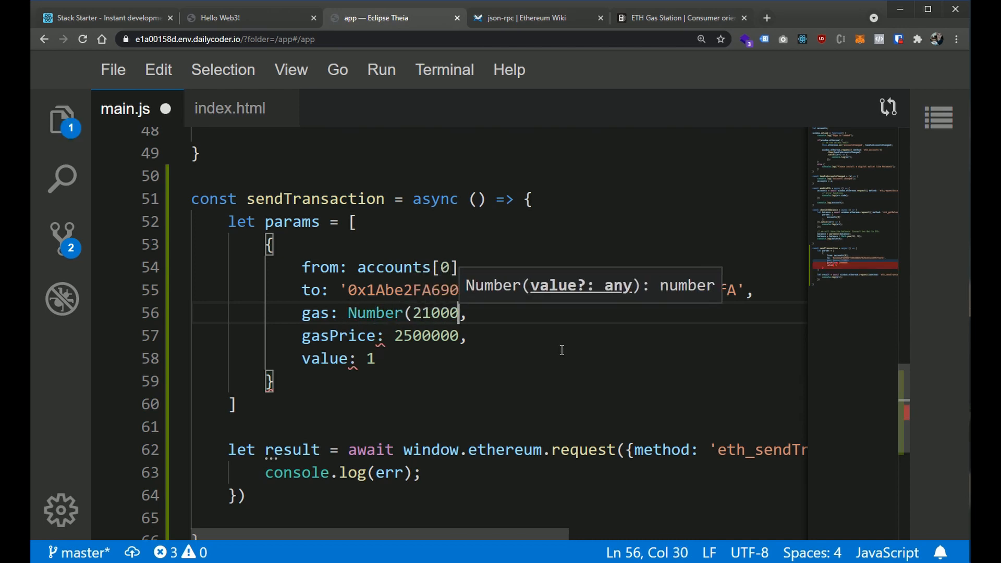
text(.)
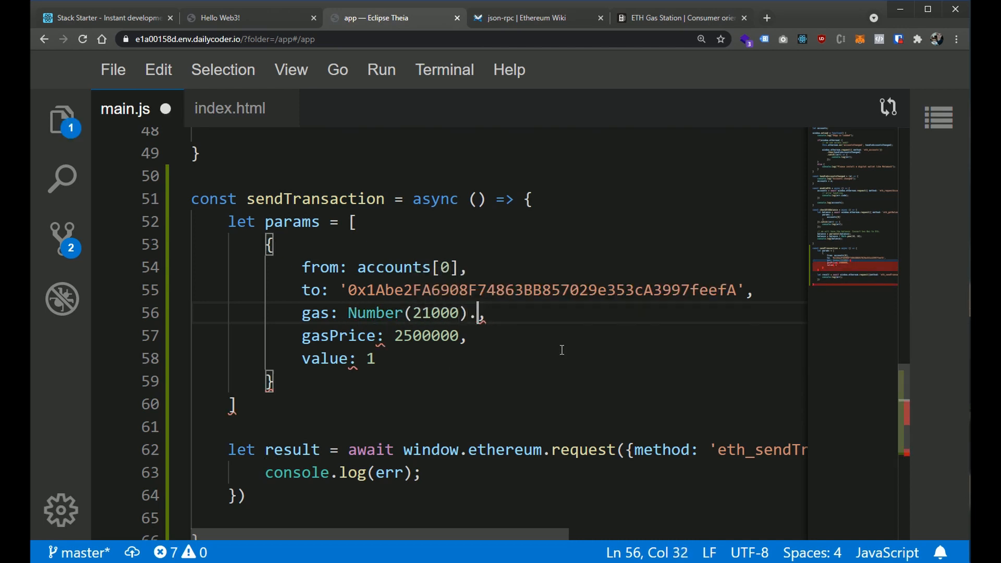
text(toString())
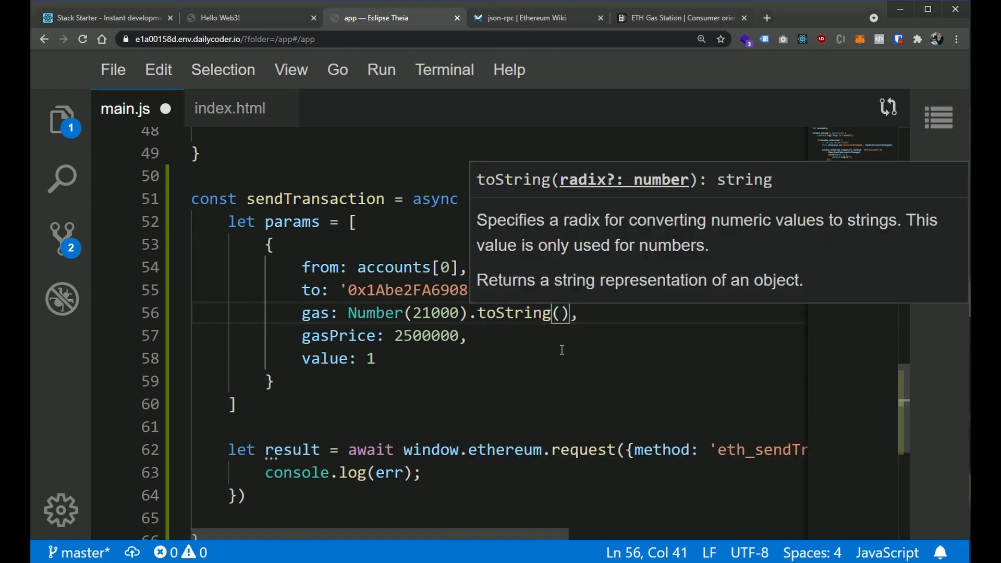
text(16)
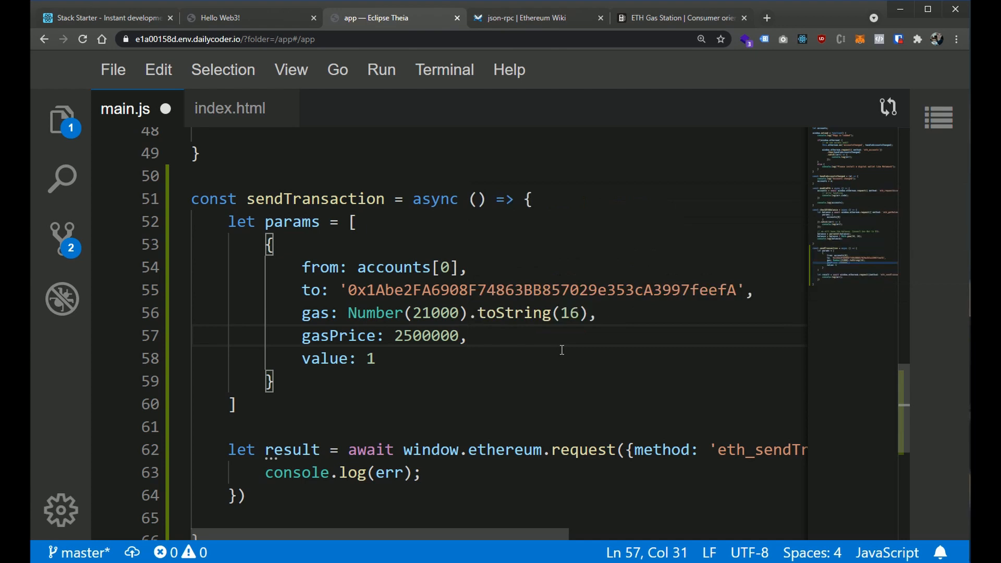
double_click(567, 313)
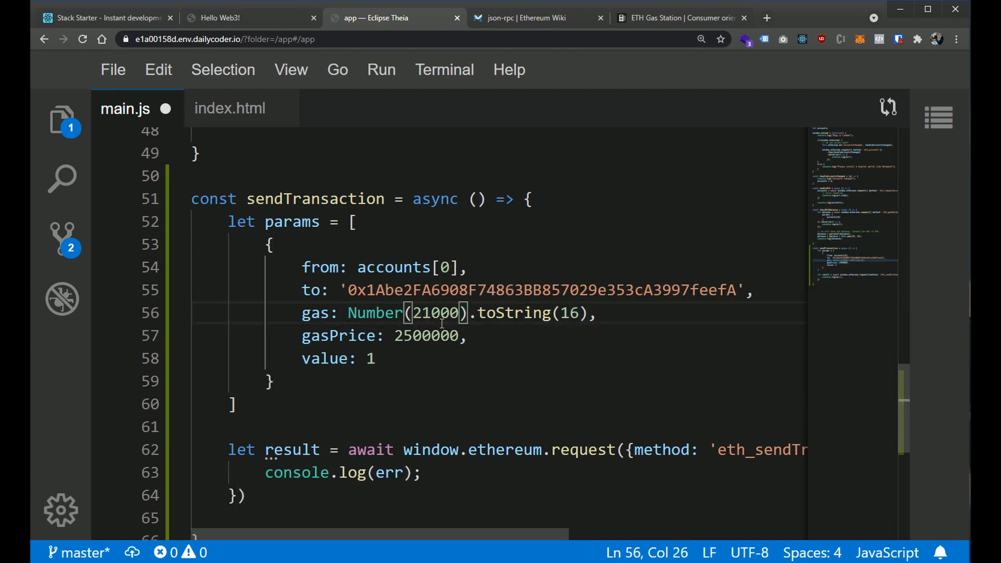
Convert the gasPrice number to a hex string with Number(...).toString
click(662, 359)
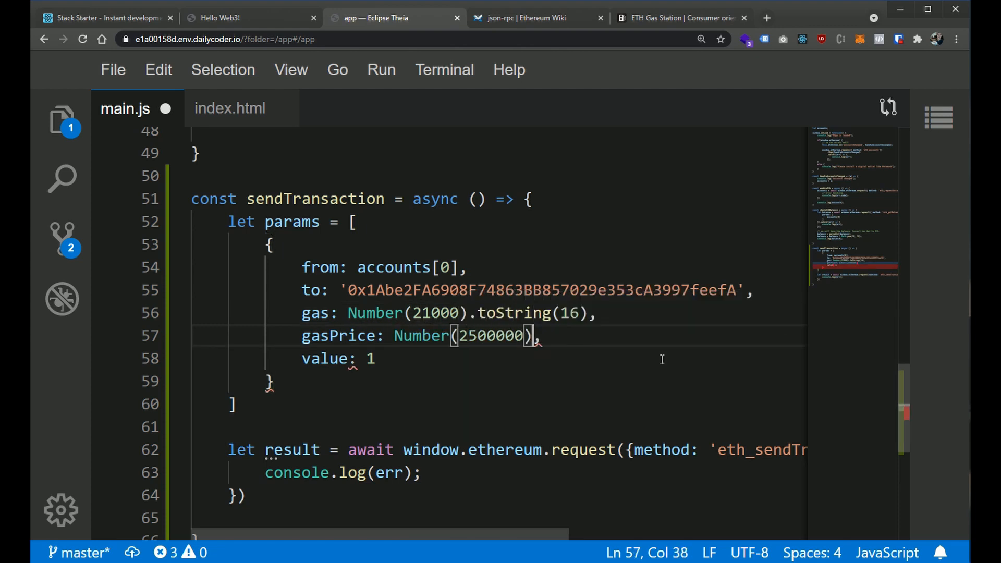
text(.toString(16)
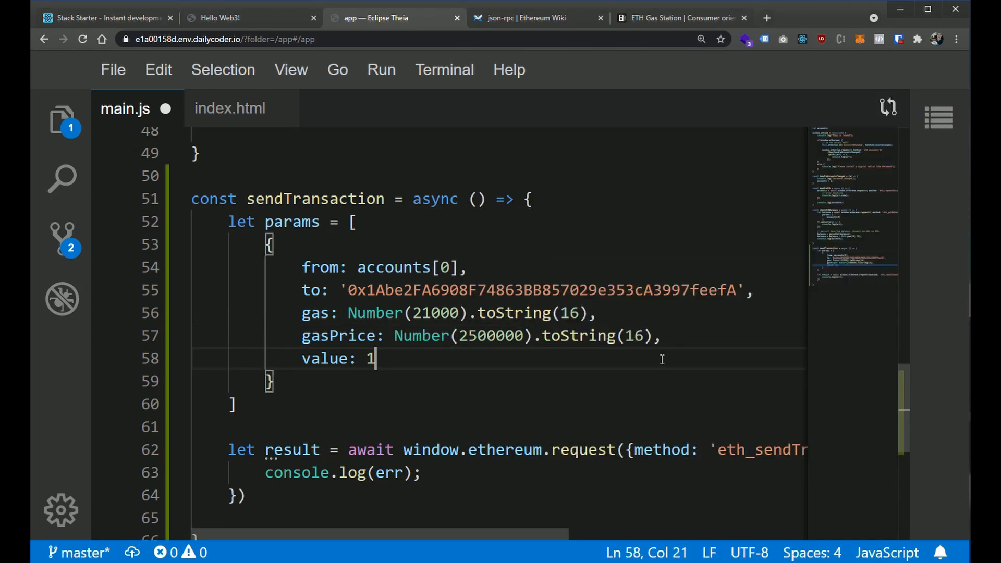
text(Number()
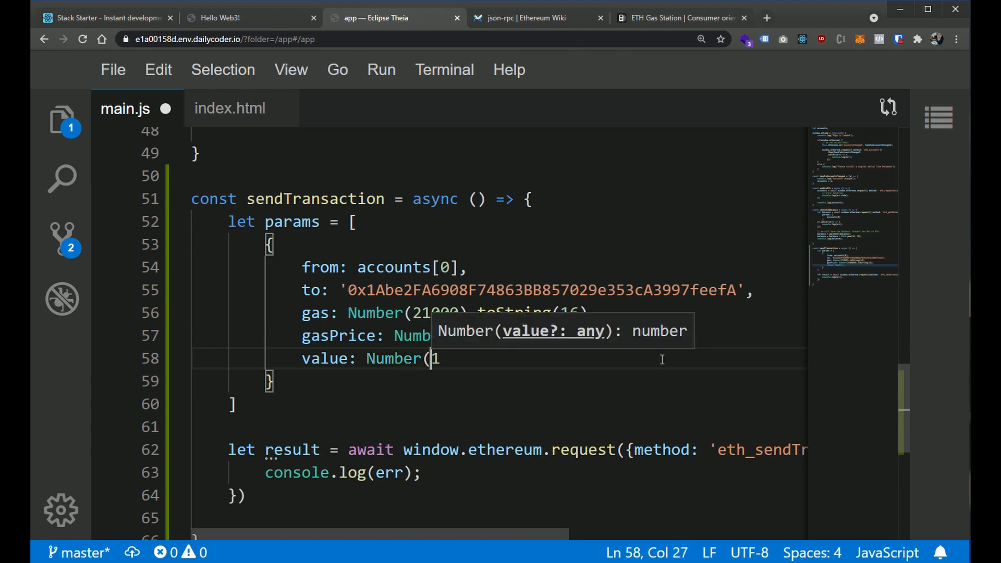
text(.t)
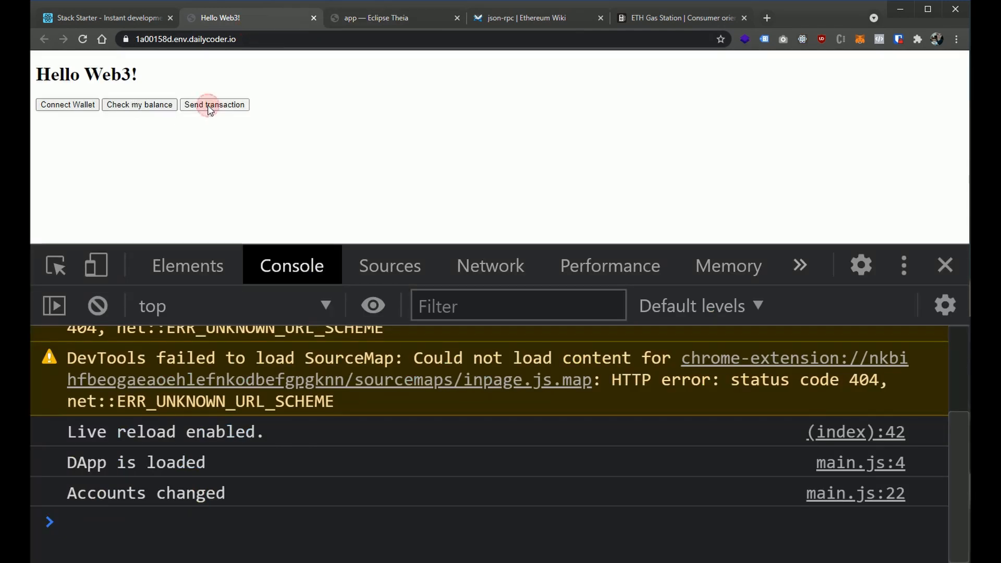
Send a transaction from the dapp, raising a 0 ETH MetaMask request with 21000 gas limit
click(213, 104)
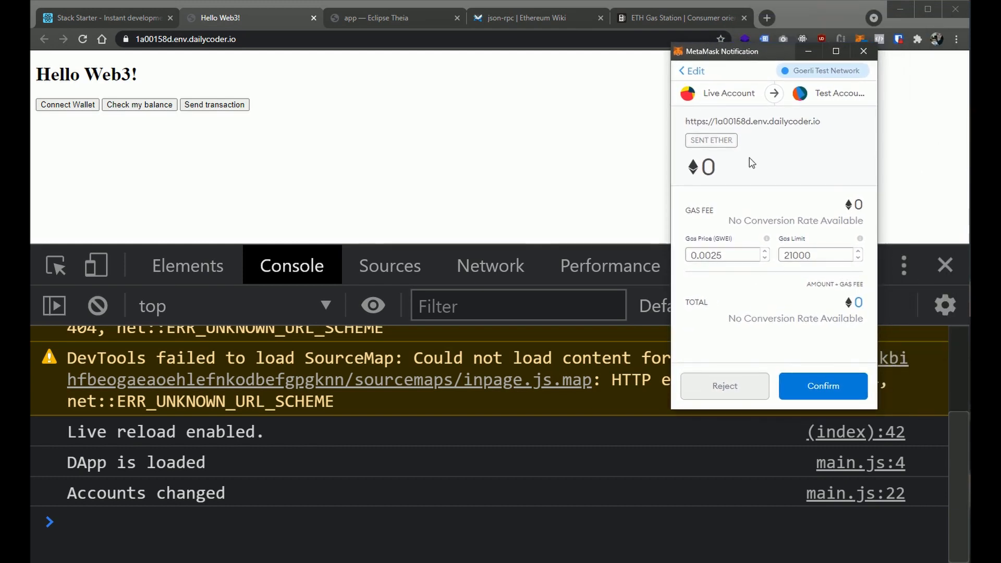
mouse_move(793, 161)
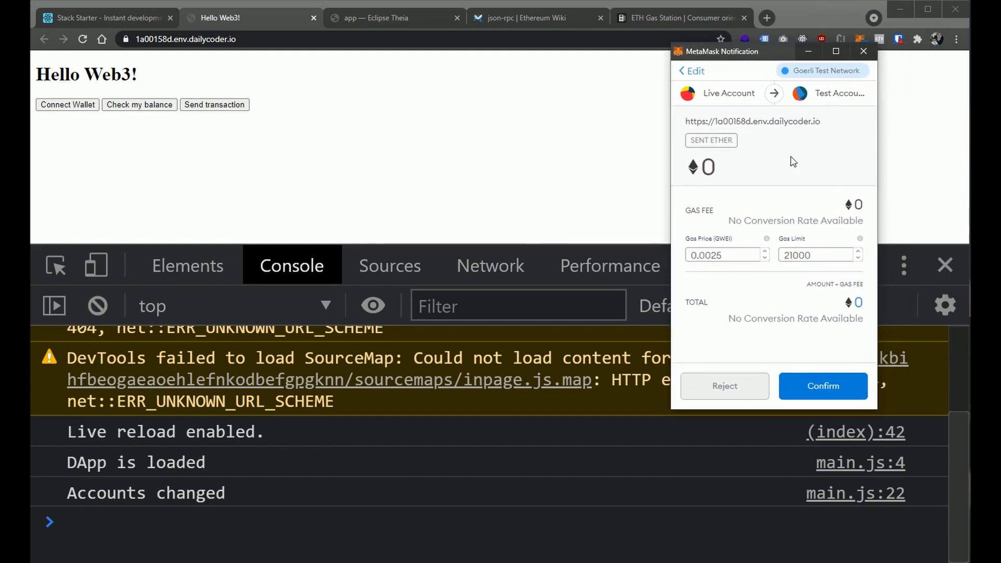
mouse_move(770, 185)
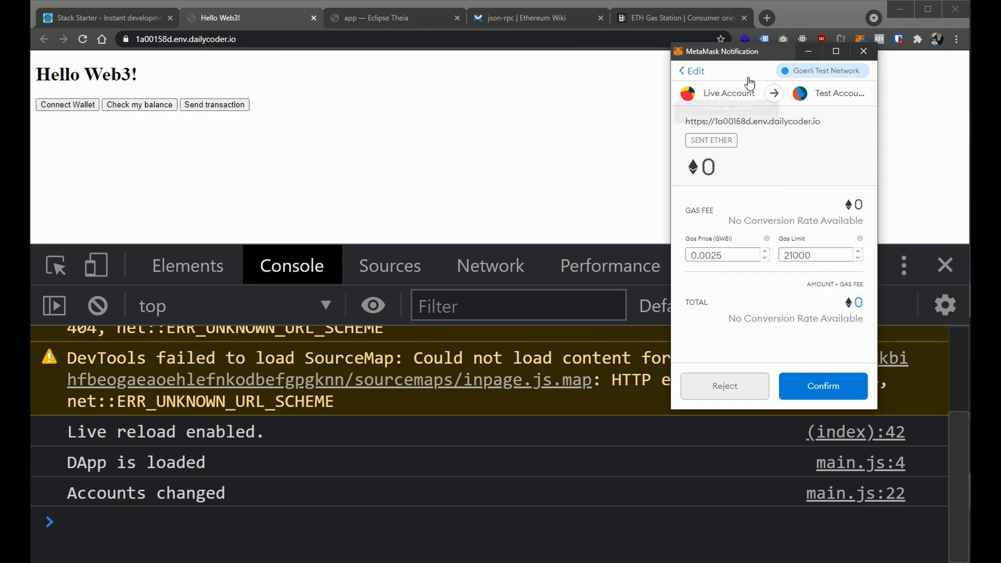
mouse_move(841, 328)
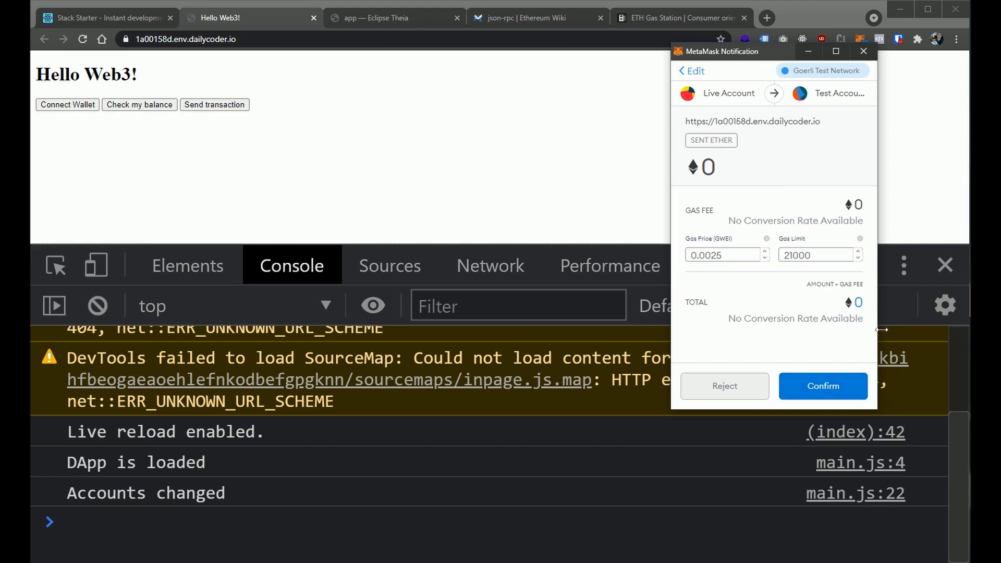
mouse_move(912, 390)
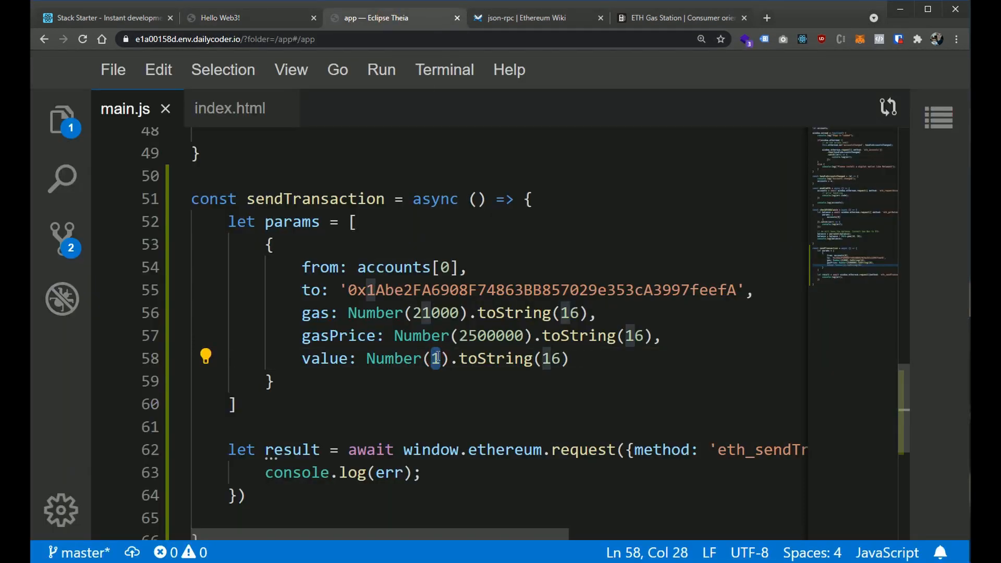
double_click(324, 358)
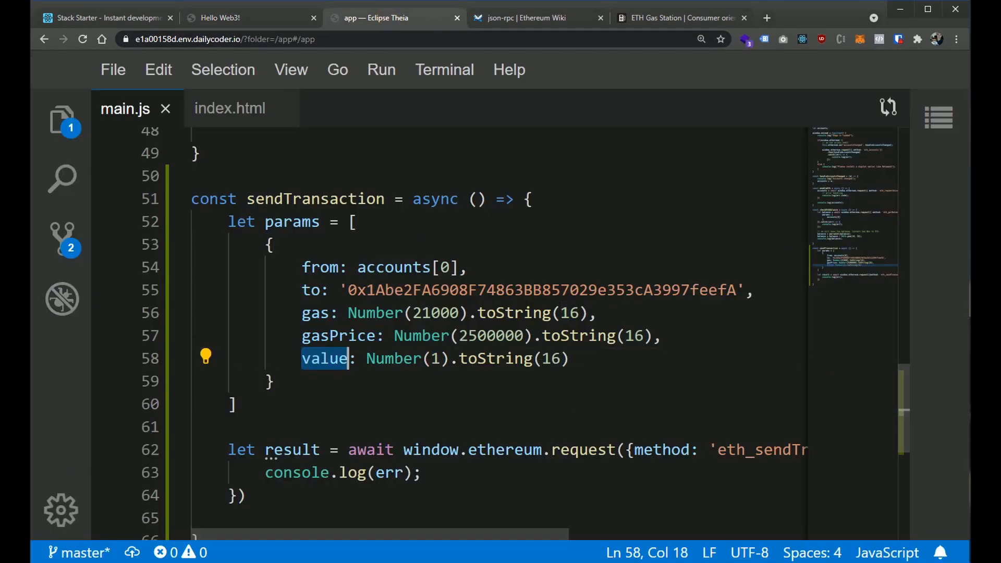
click(536, 17)
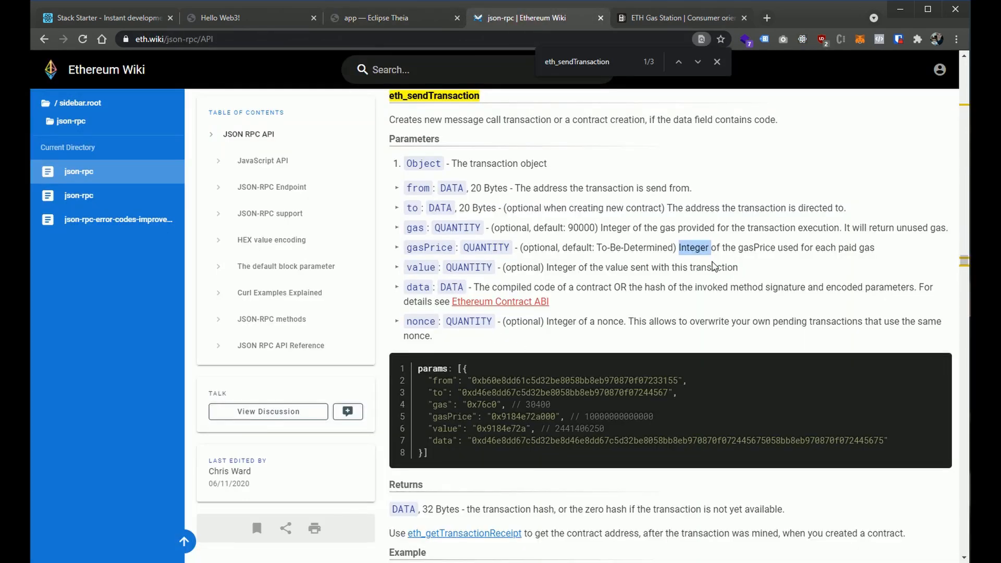
drag(586, 267, 737, 267)
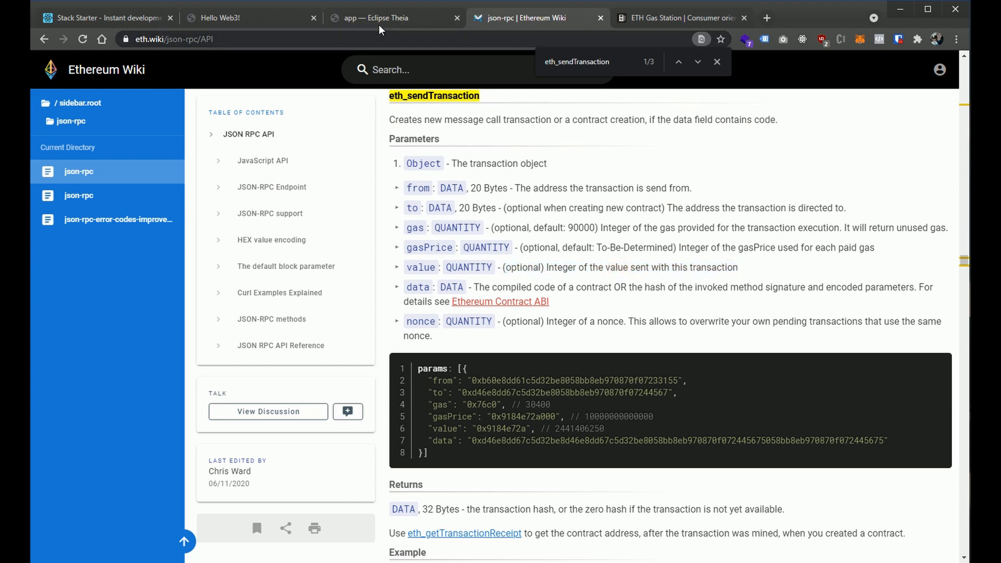
click(377, 18)
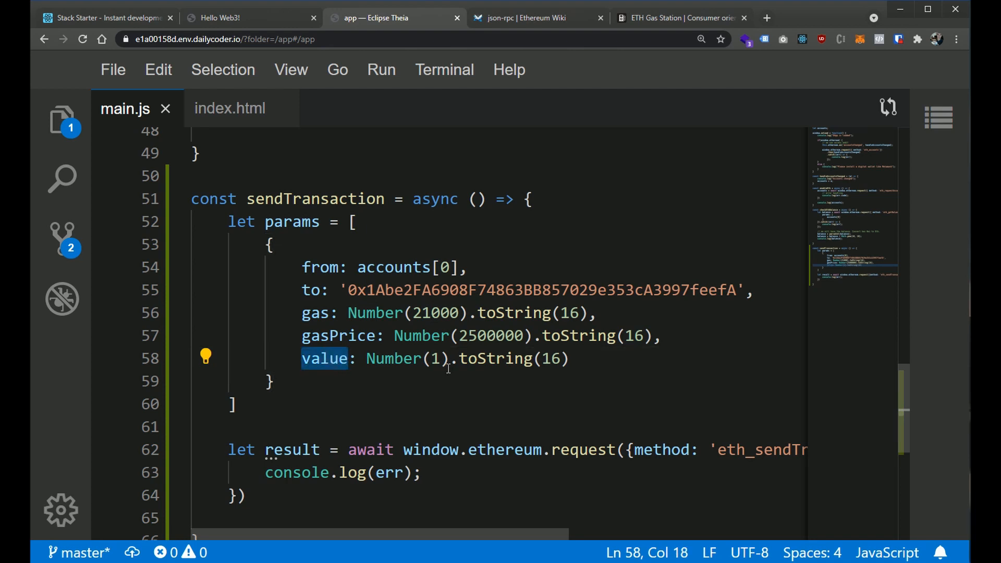
Append zeros to Number(1) on the value line to express 1 ETH in wei
click(439, 358)
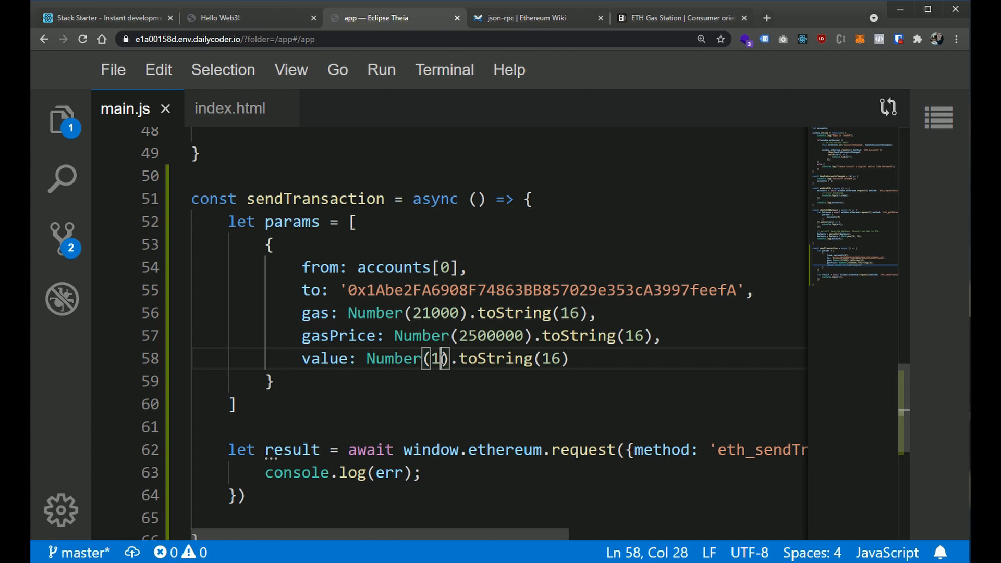
text(0000000)
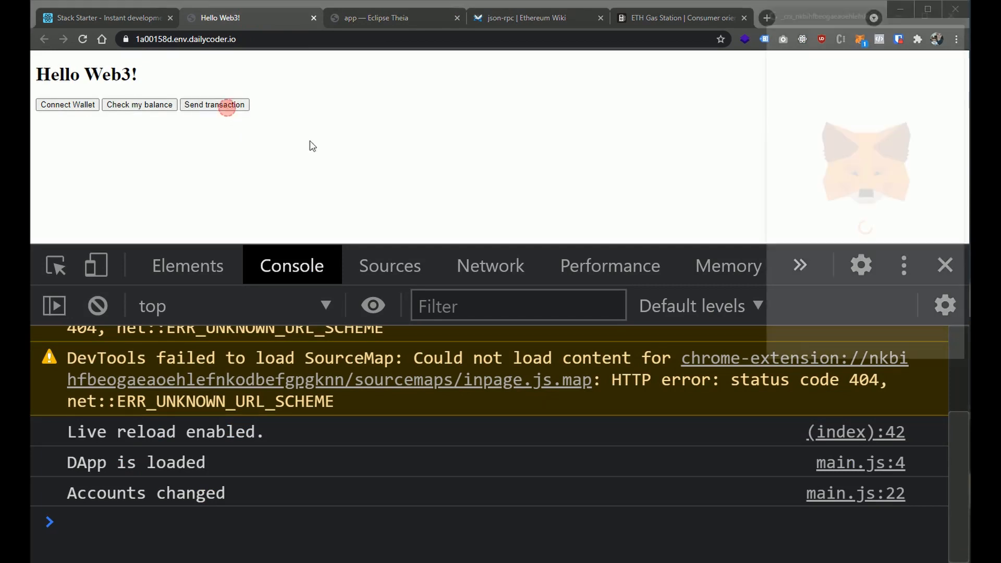
Send the updated transaction, review the 1 ETH MetaMask confirmation, then reject it
click(214, 105)
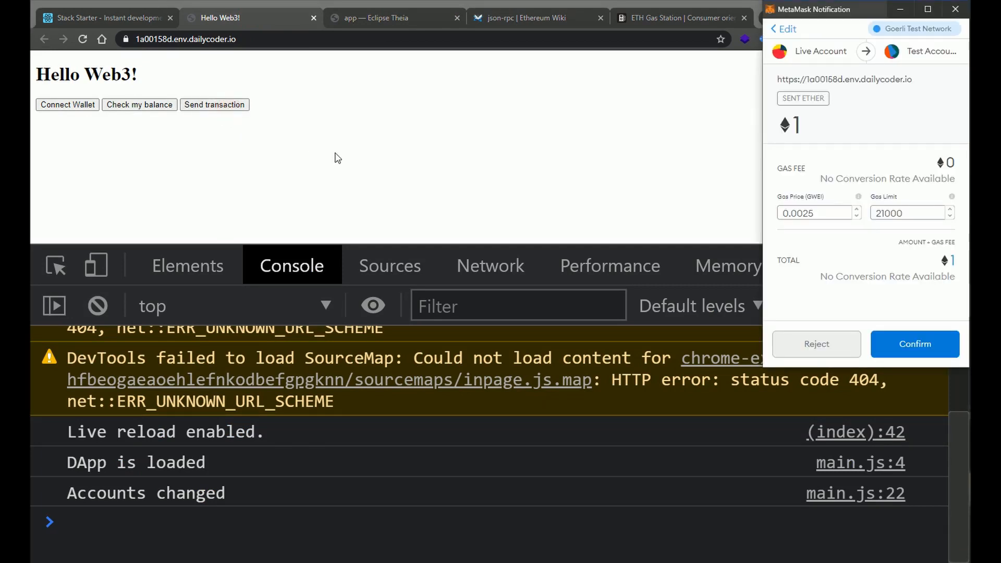
double_click(793, 125)
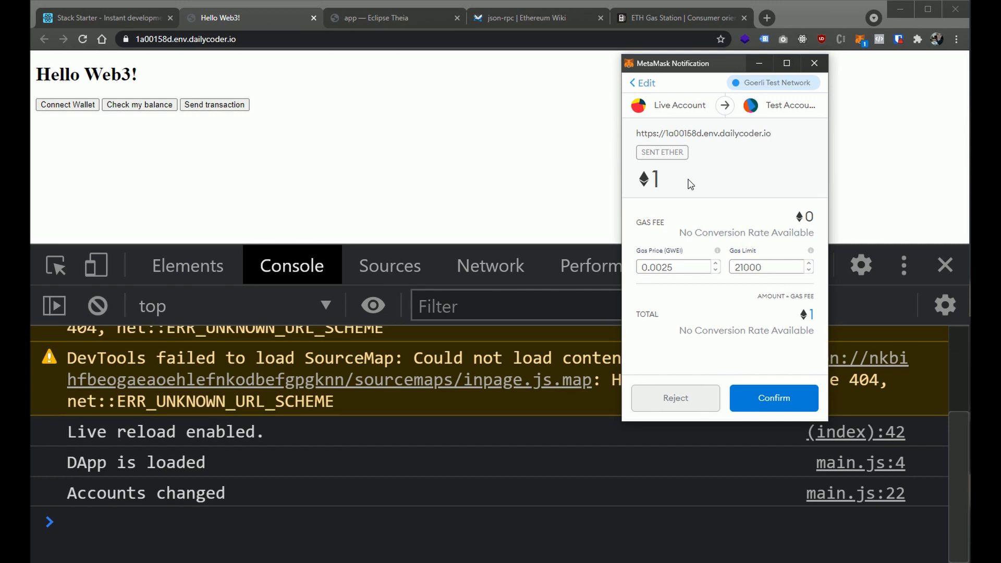
mouse_move(700, 187)
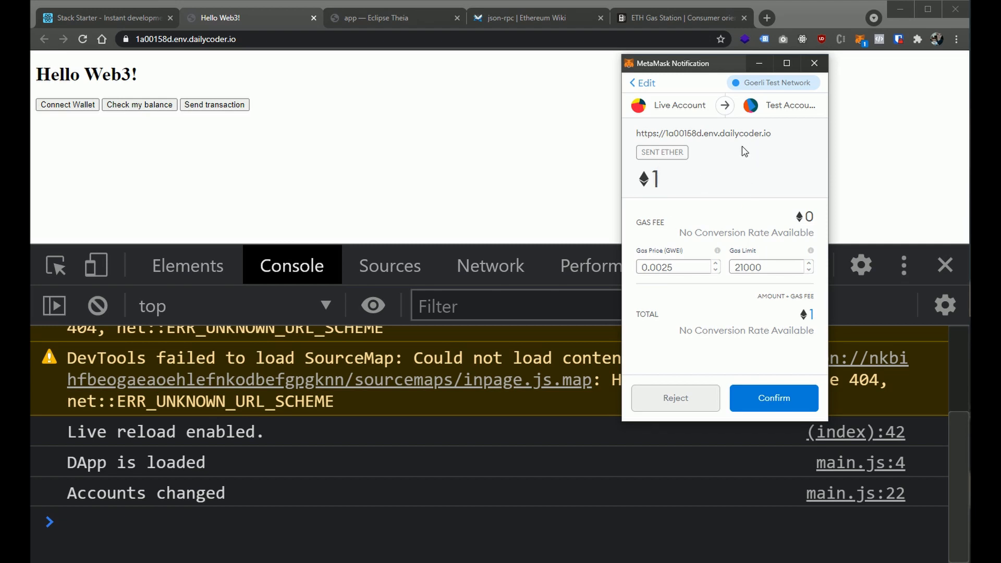
mouse_move(676, 398)
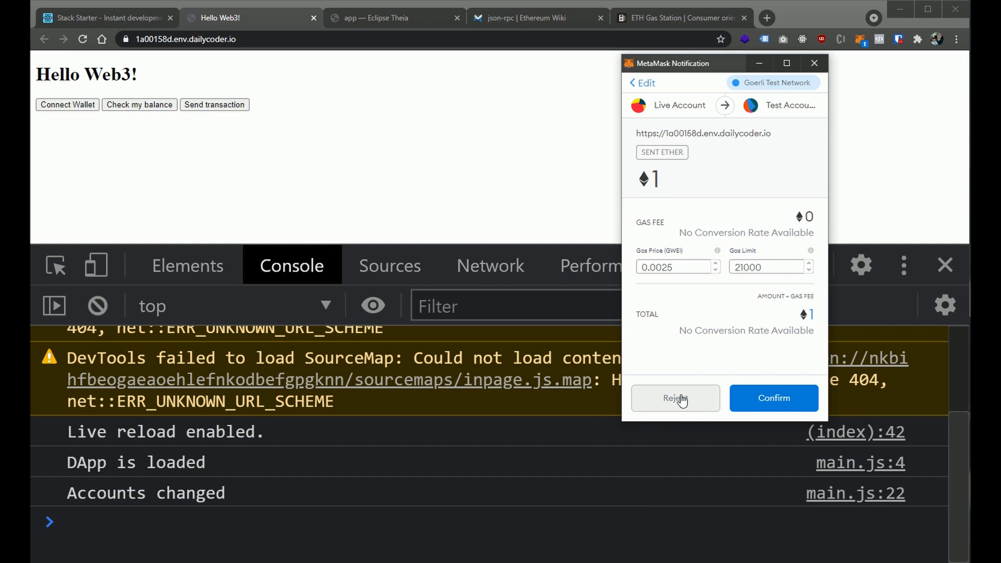
click(674, 398)
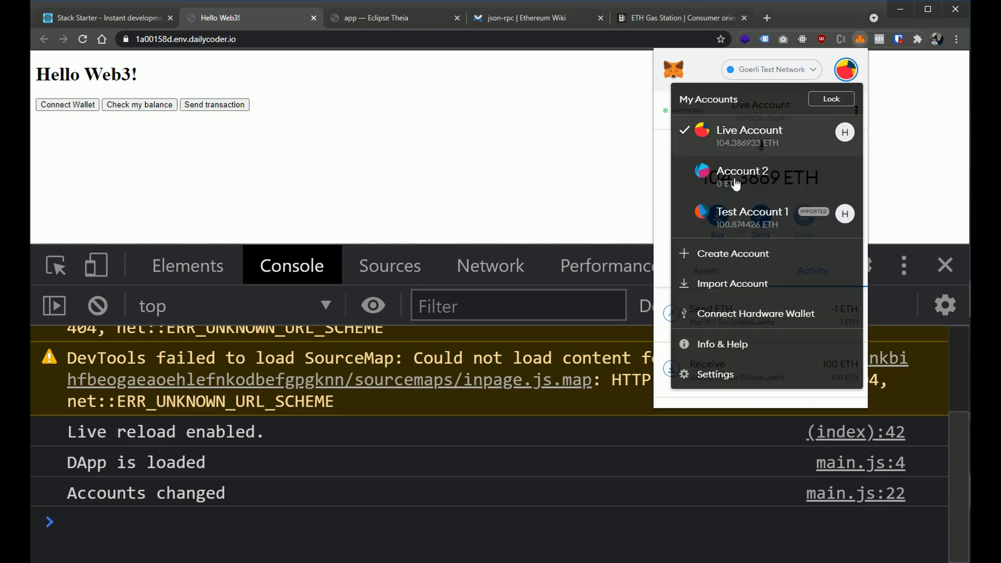
mouse_move(720, 149)
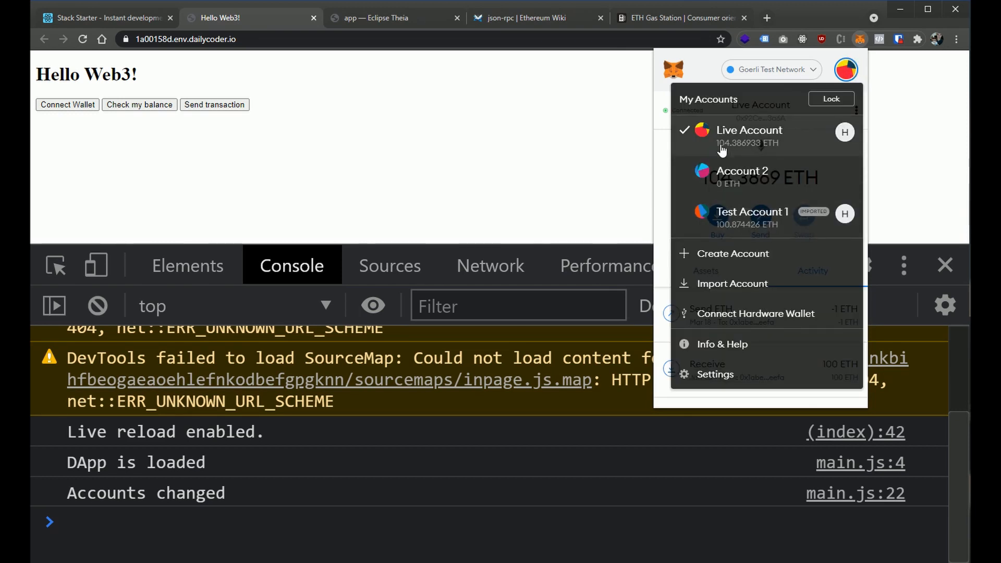
mouse_move(724, 143)
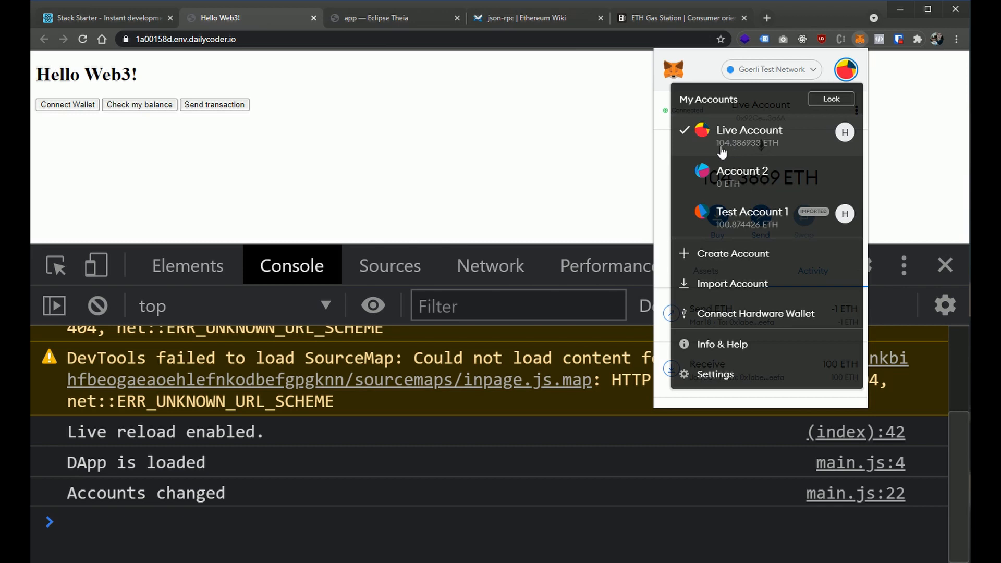
mouse_move(759, 242)
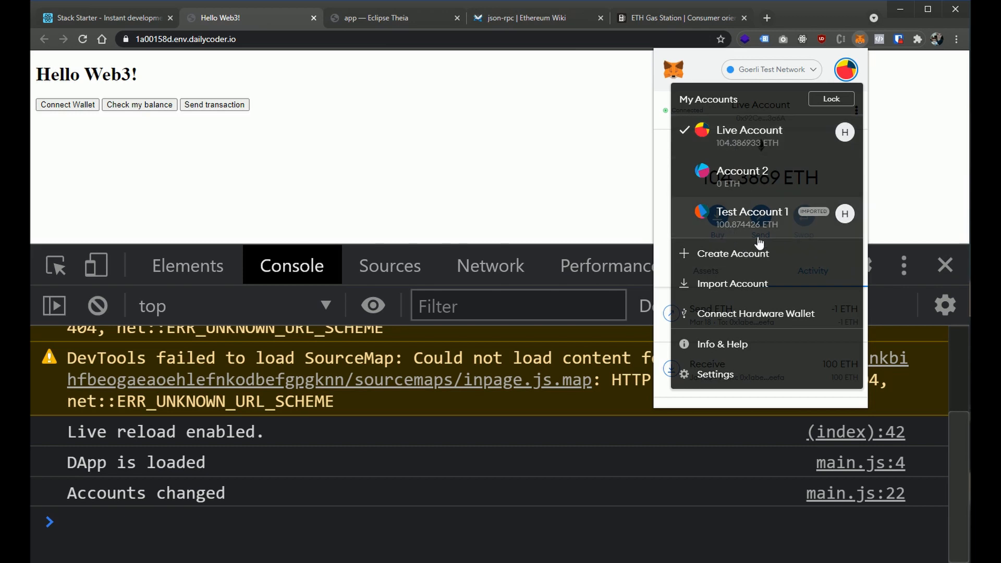
Select Live Account (104.386933 ETH) in MetaMask's account list, closing the wallet
click(222, 111)
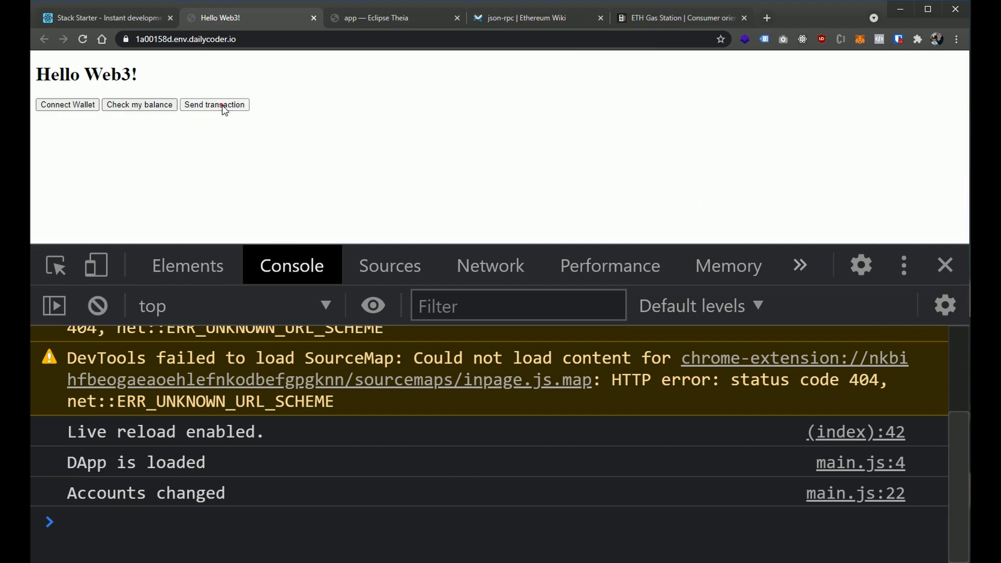
Confirm the 1 ETH send from Live Account and view the pending transaction's details (nonce 40)
click(213, 104)
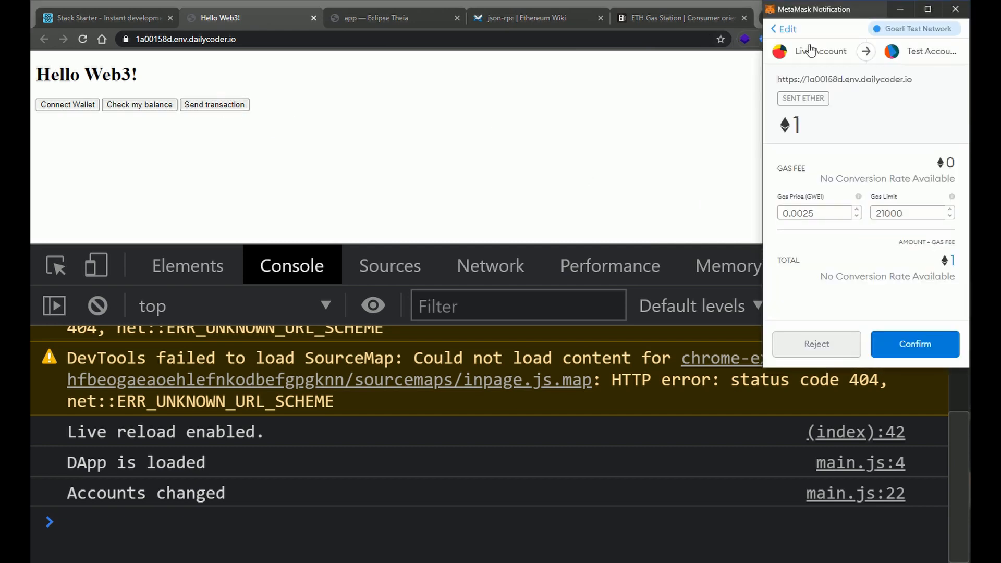
click(913, 343)
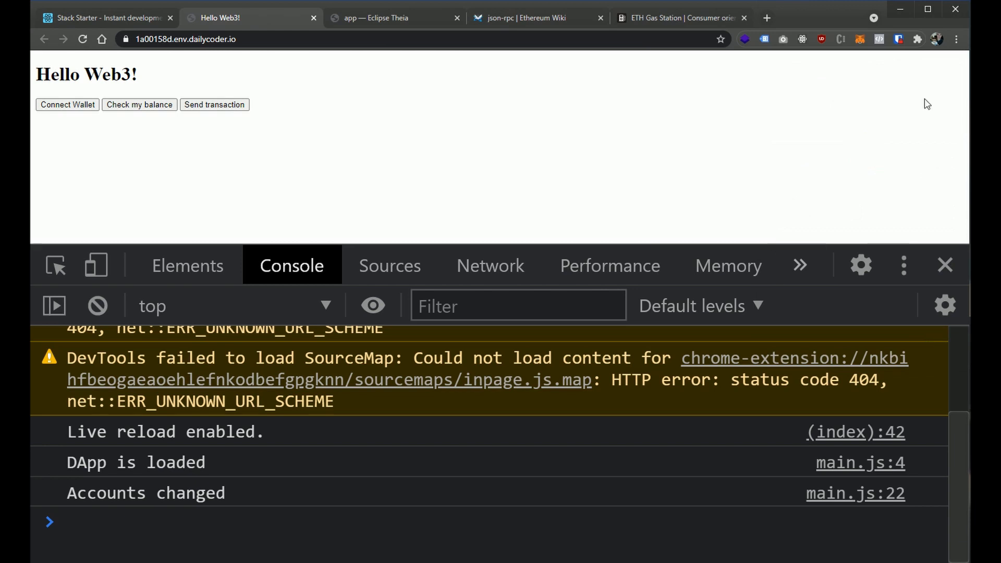
click(858, 39)
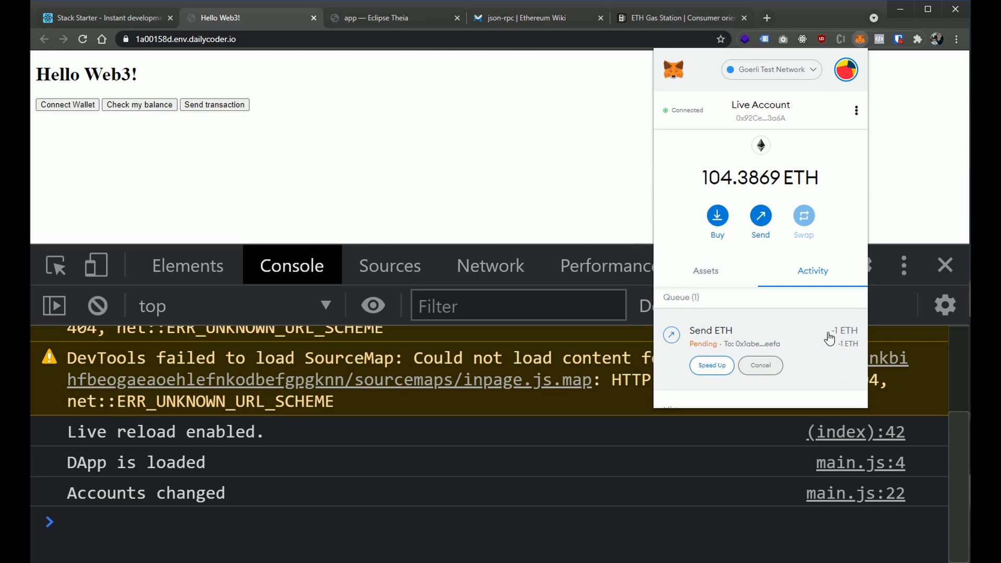
click(710, 336)
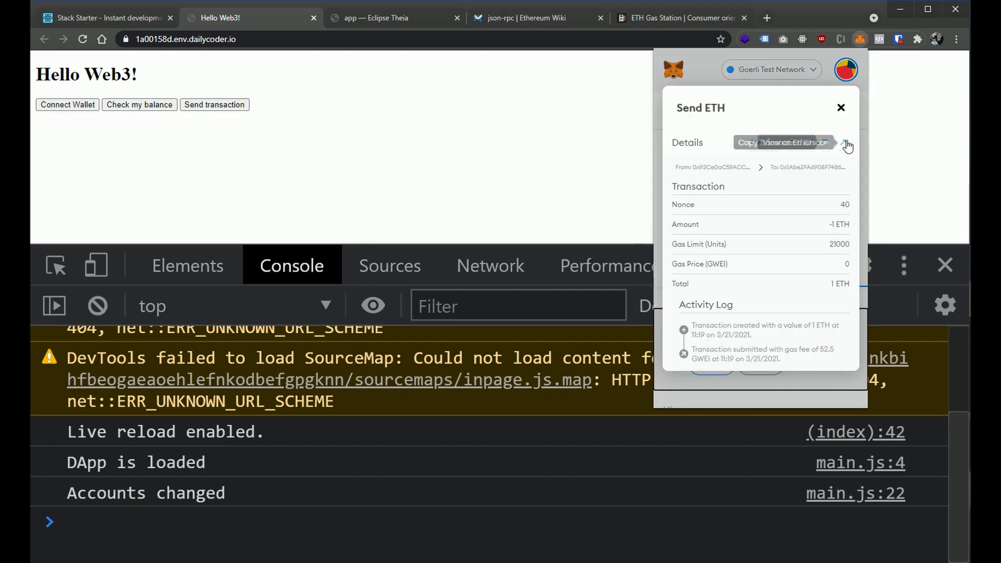
View the transaction on Etherscan: succeeded in block 4480271 at 0.0025 Gwei
click(791, 142)
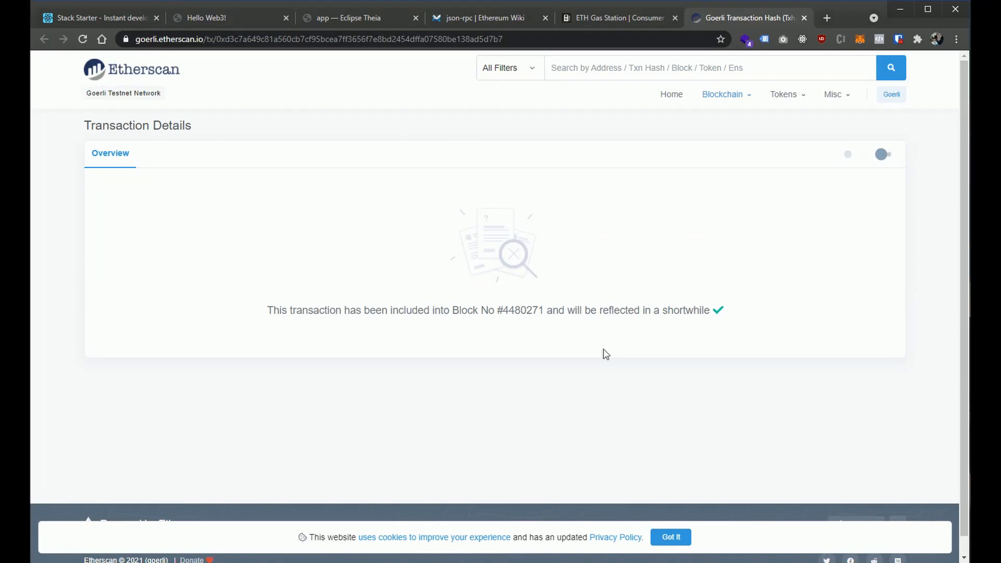
click(83, 39)
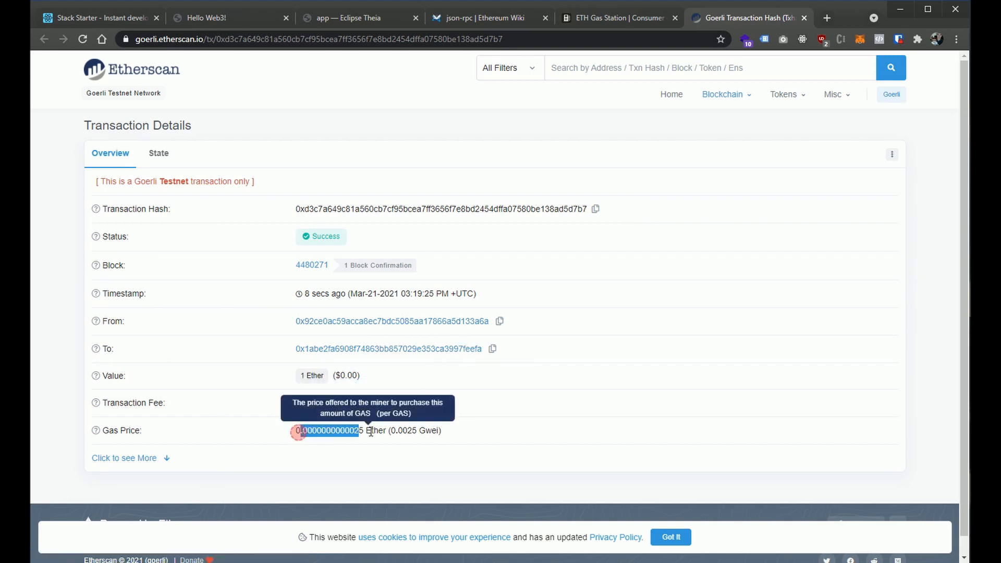
mouse_move(541, 505)
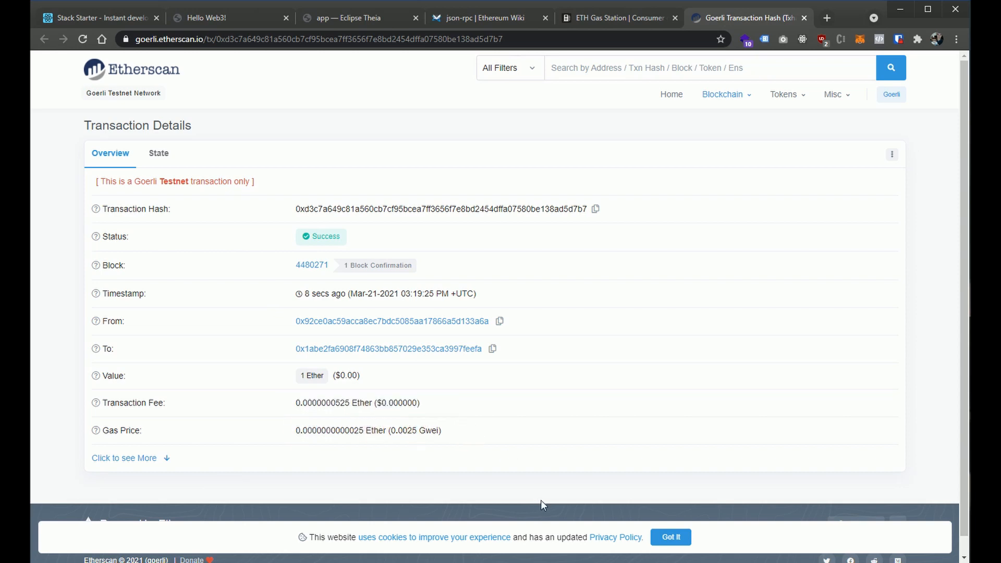
mouse_move(593, 490)
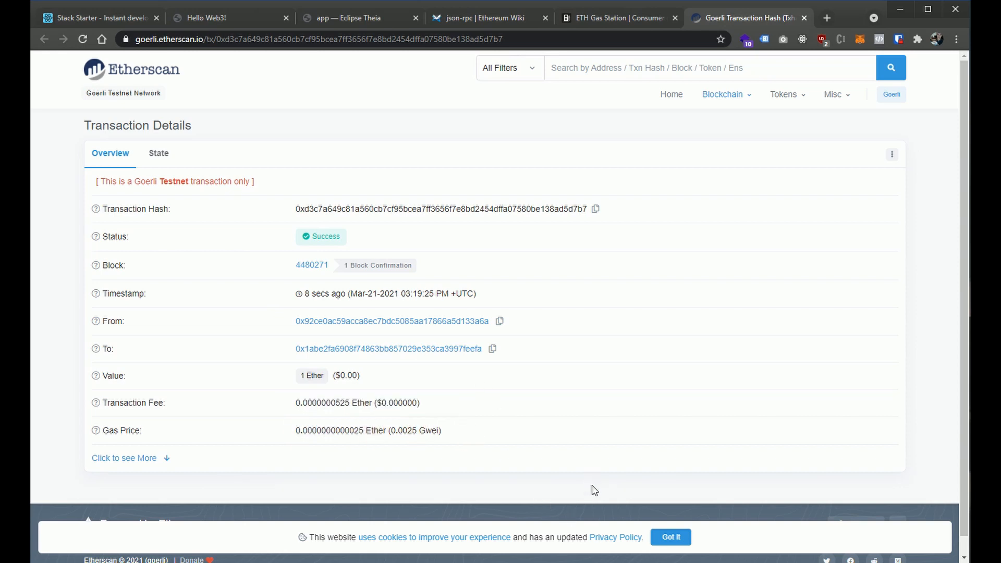
mouse_move(894, 159)
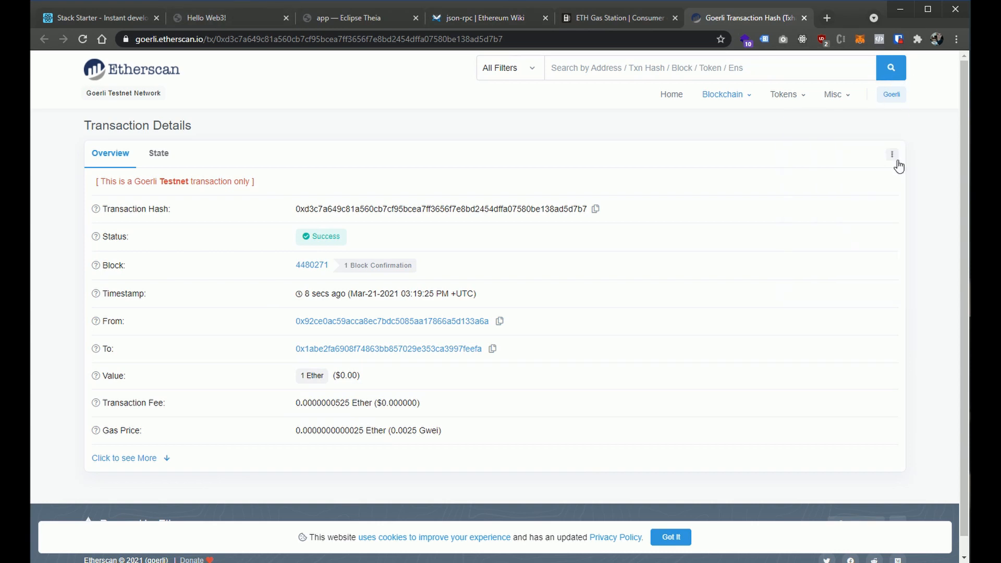
Switch MetaMask to Test Account 1, showing 101.8744 ETH and the 1 ETH receipts
click(230, 17)
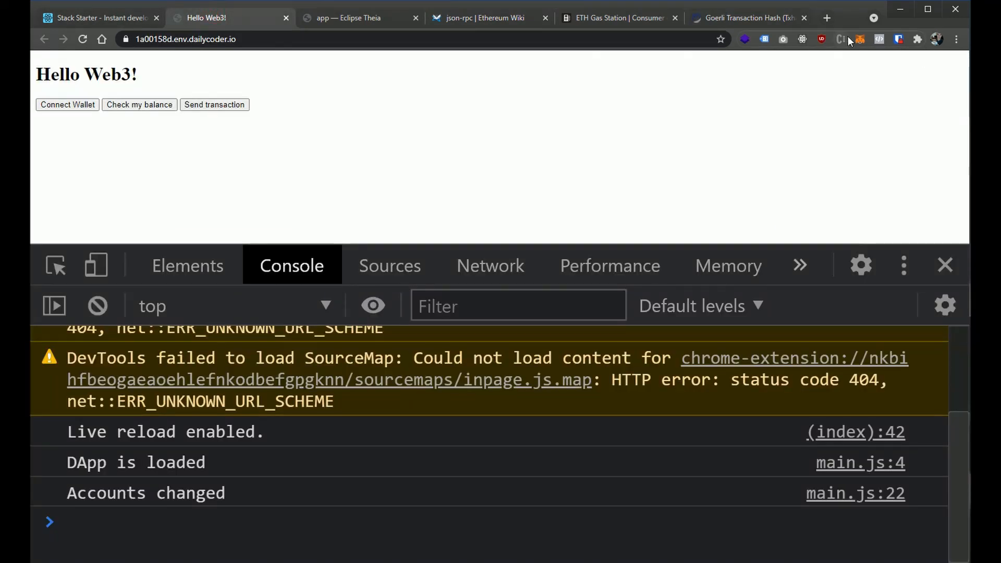
click(858, 39)
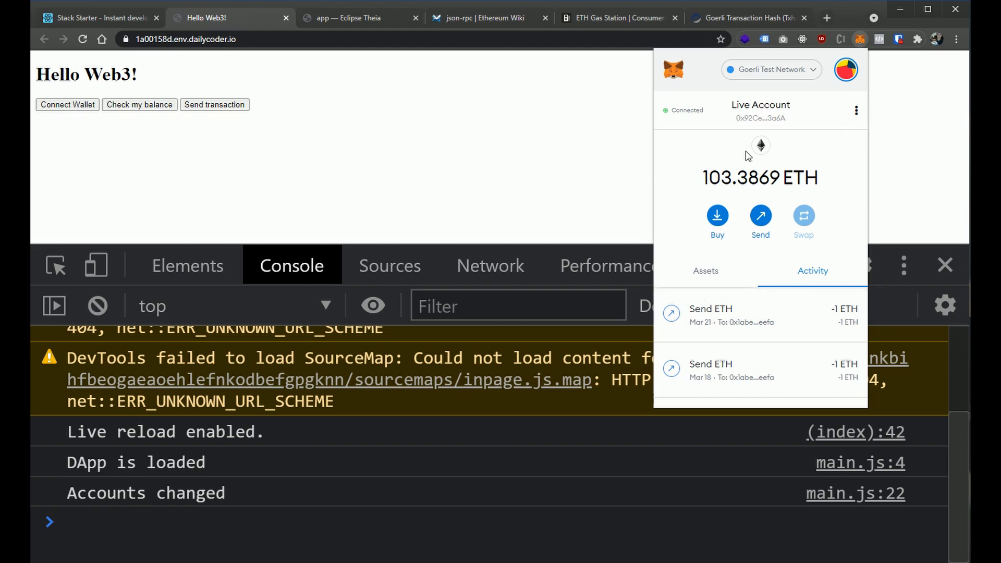
click(845, 69)
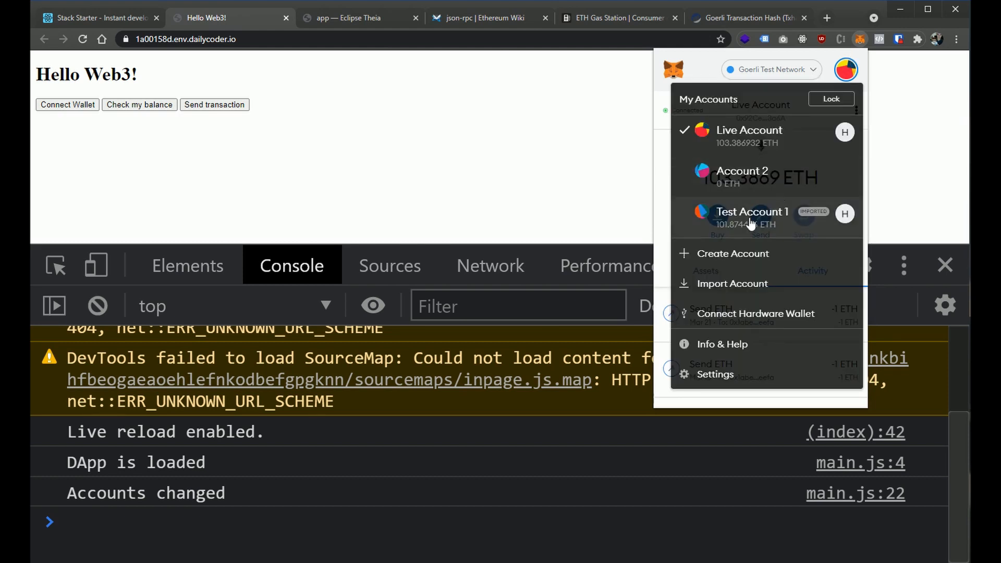
click(752, 214)
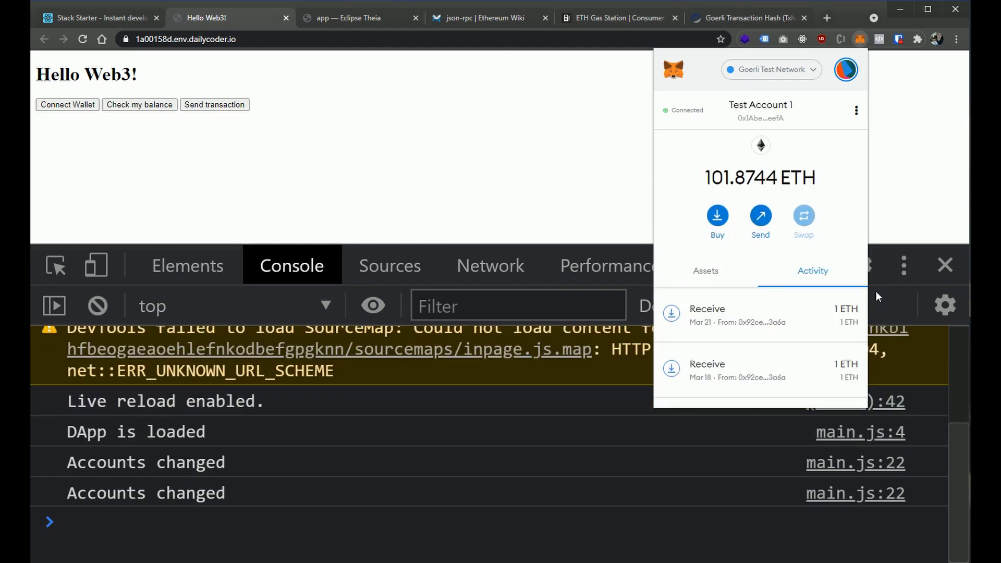
mouse_move(498, 146)
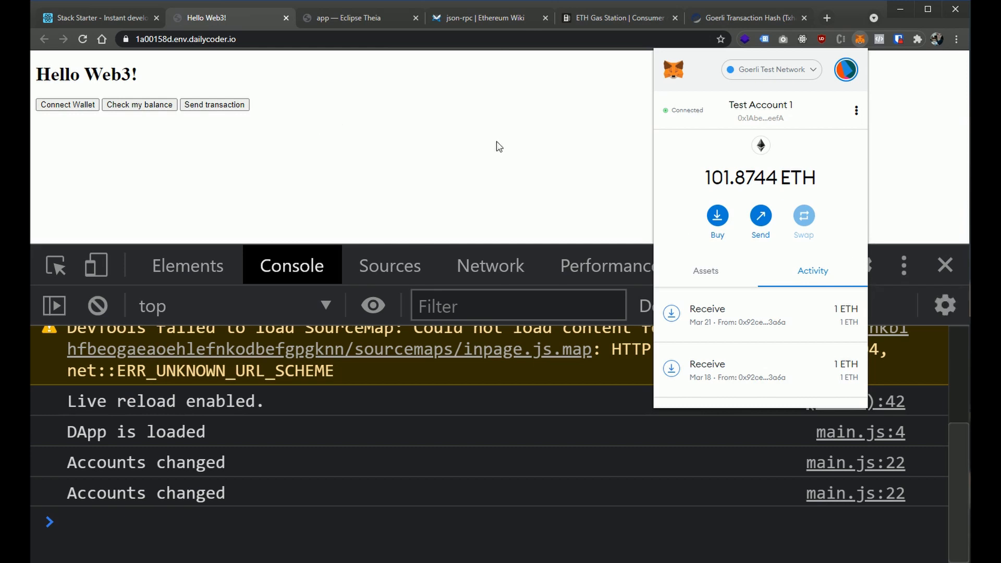
mouse_move(369, 77)
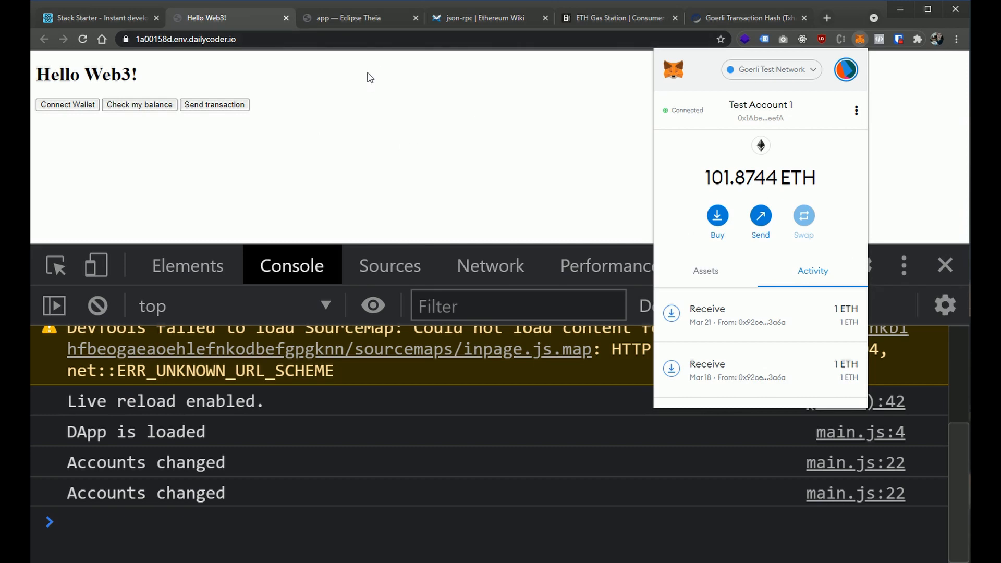
mouse_move(358, 17)
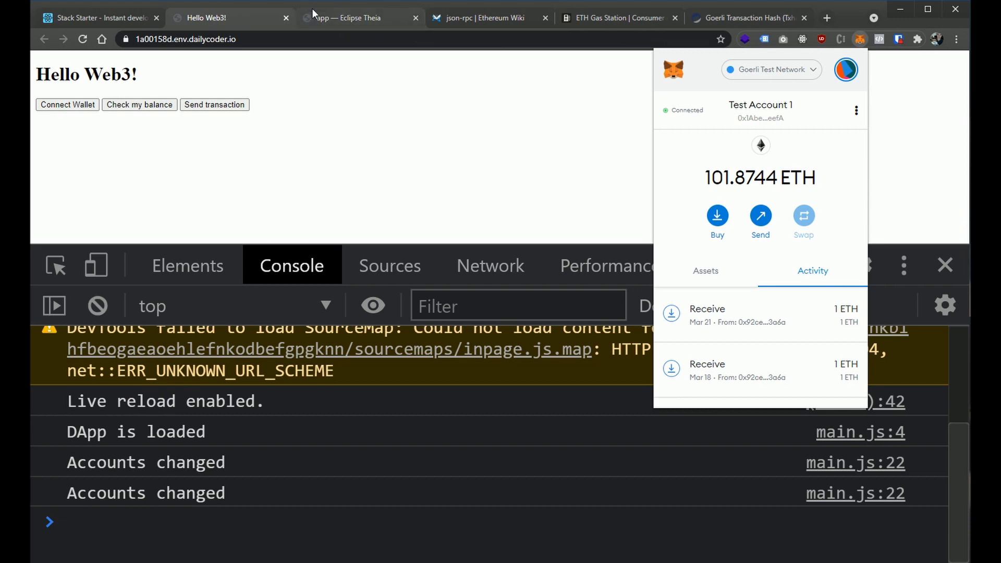
click(345, 17)
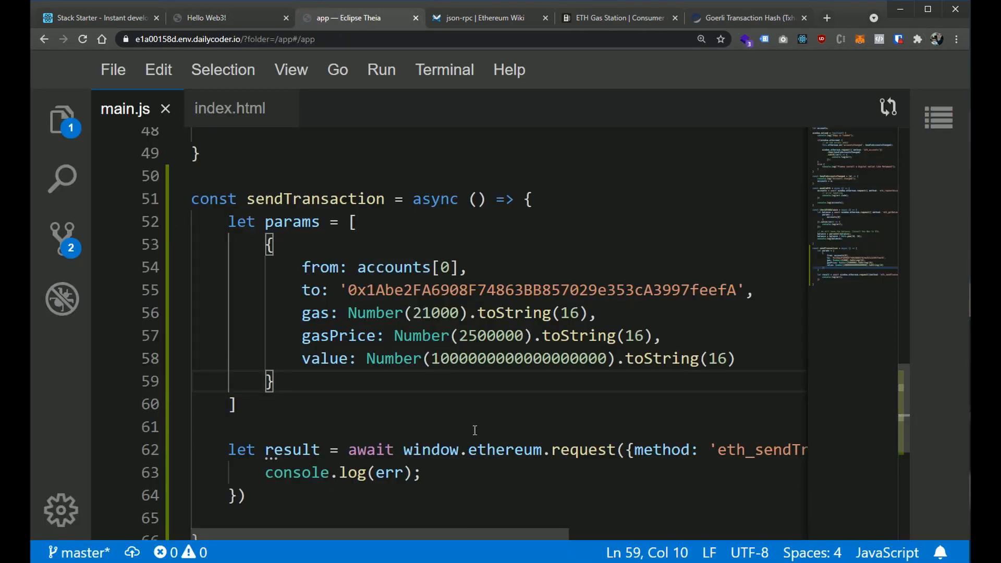
mouse_move(670, 500)
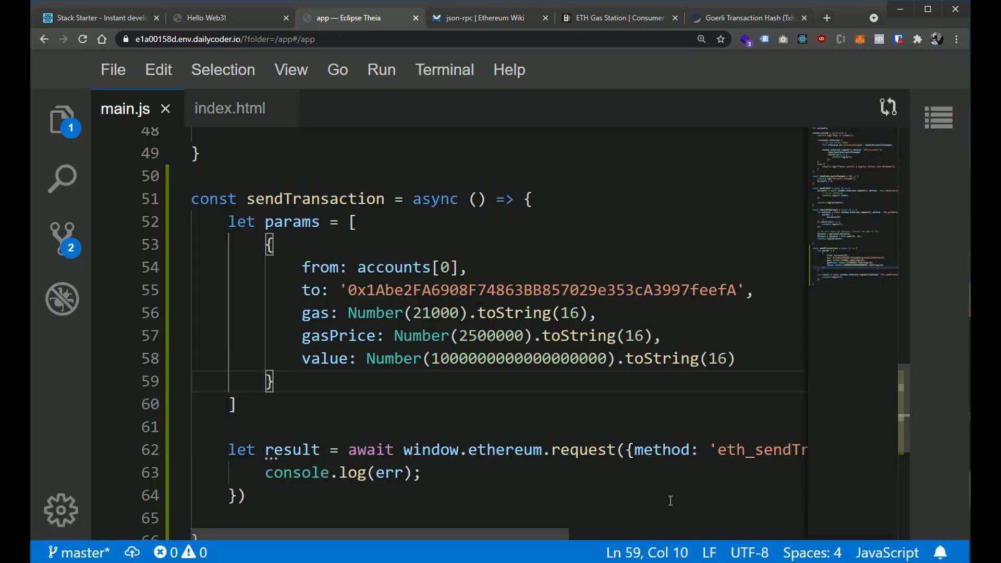
scroll(right, 3)
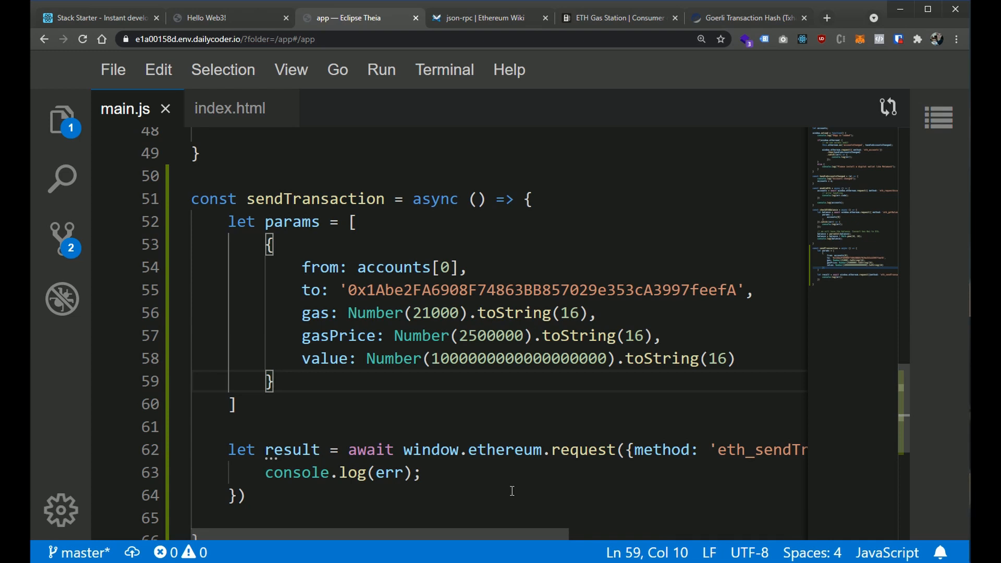
double_click(517, 358)
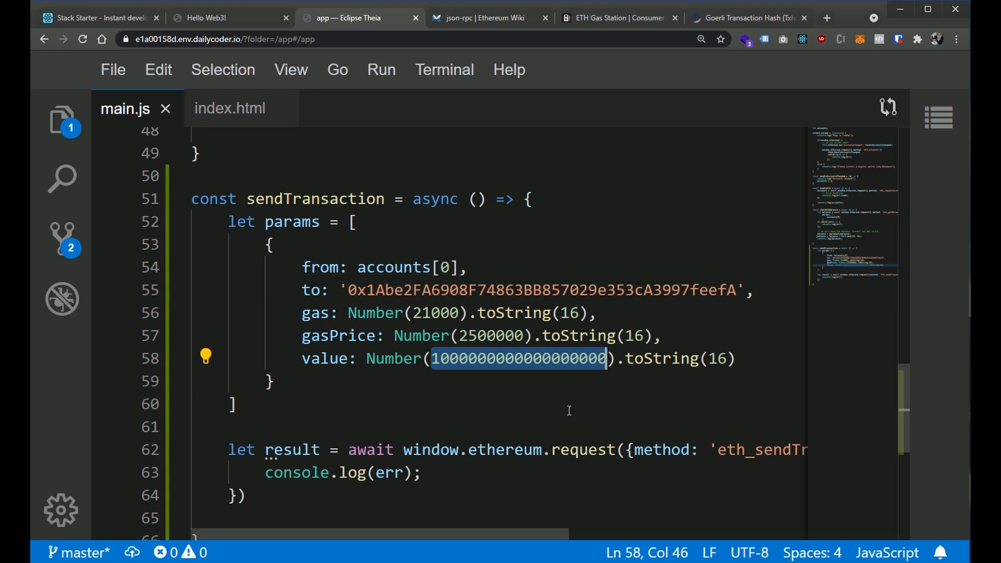
mouse_move(689, 481)
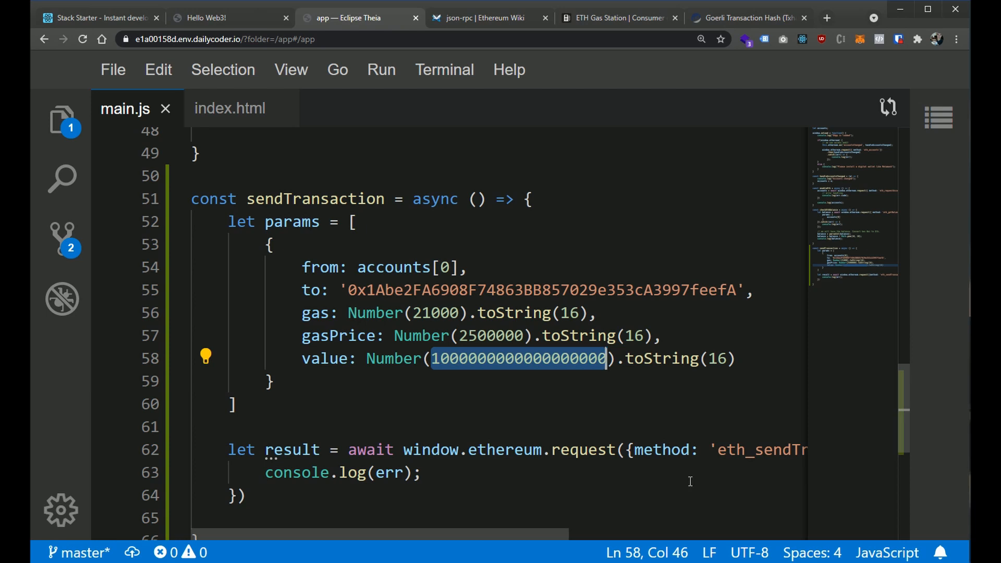